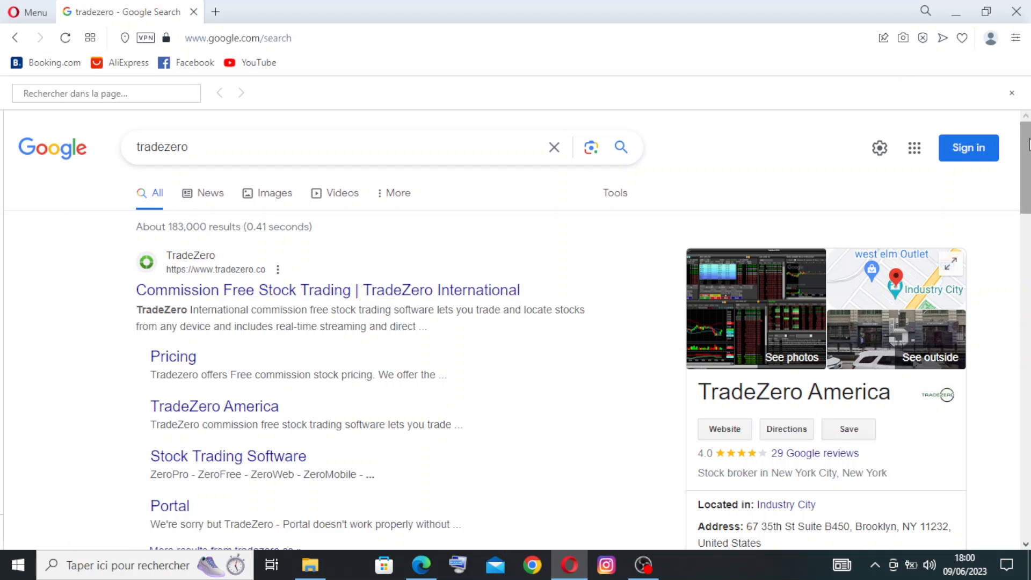
Browse the search results and go to the TradeZero International website
{"action": "scroll", "scroll_direction": "down", "scroll_amount": 3}
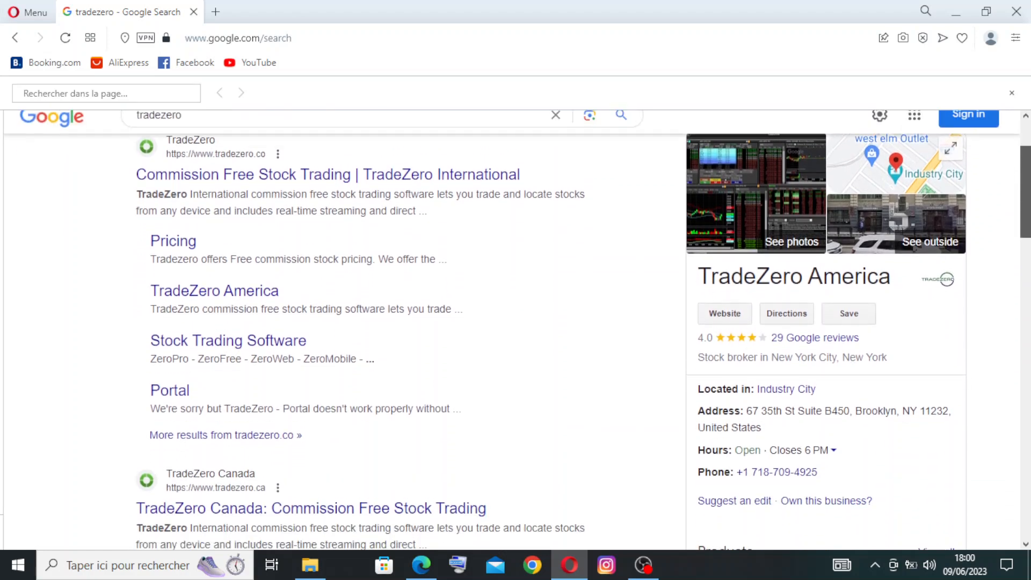
{"action": "scroll", "scroll_direction": "down", "scroll_amount": 3}
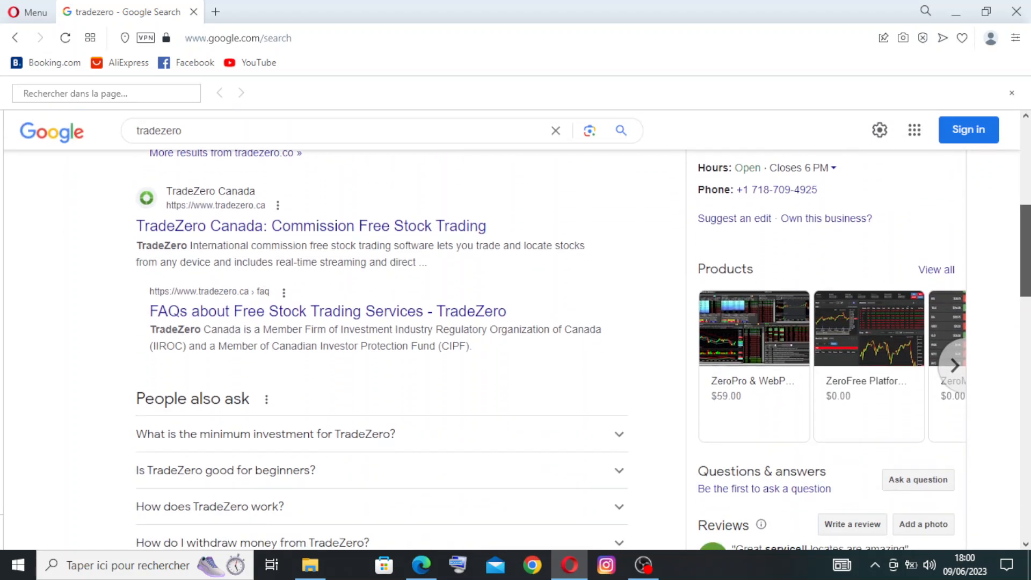
{"action": "scroll", "scroll_direction": "down", "scroll_amount": 3}
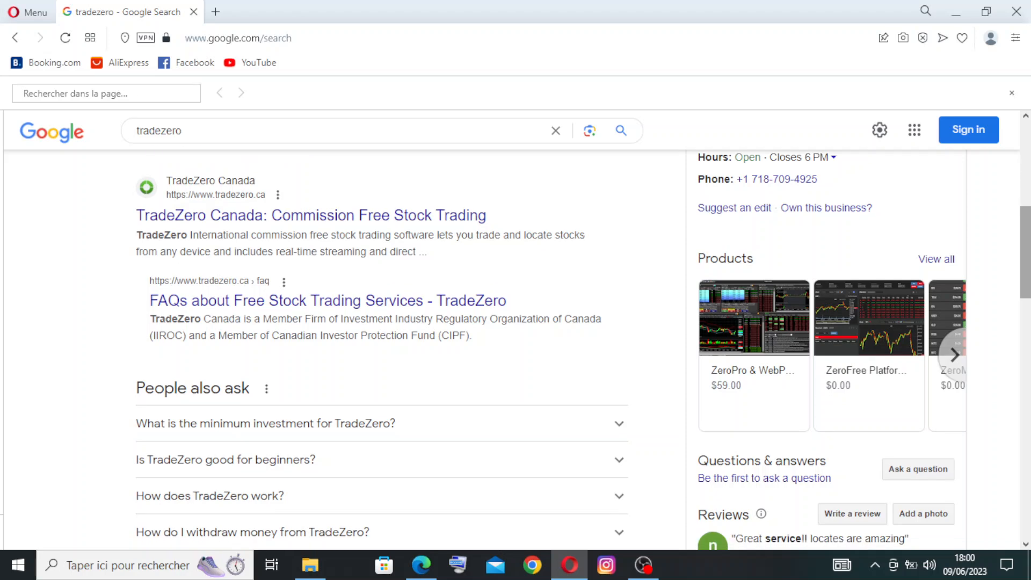
{"action": "scroll", "scroll_direction": "down", "scroll_amount": 3}
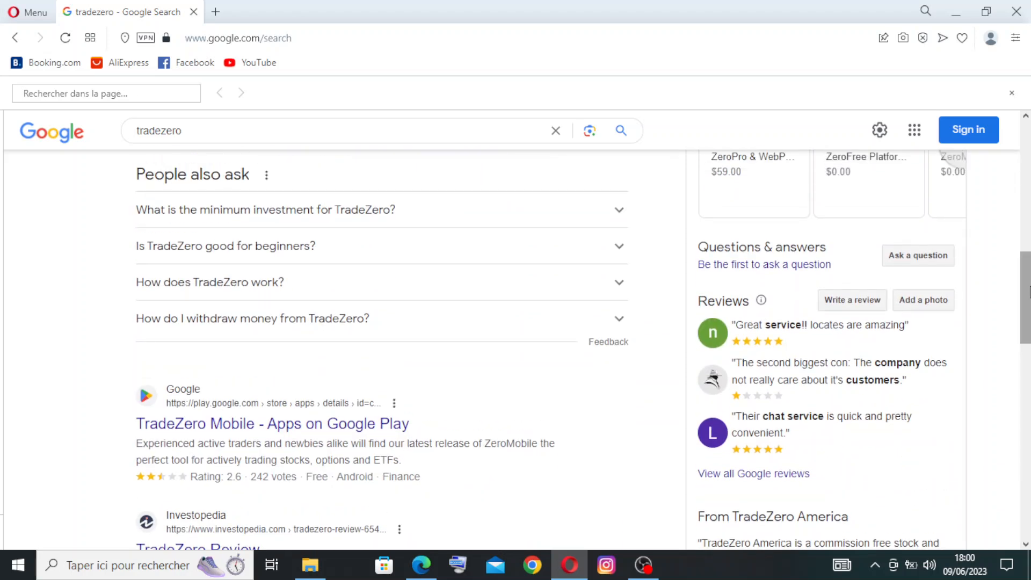
{"action": "scroll", "scroll_direction": "down", "scroll_amount": 3}
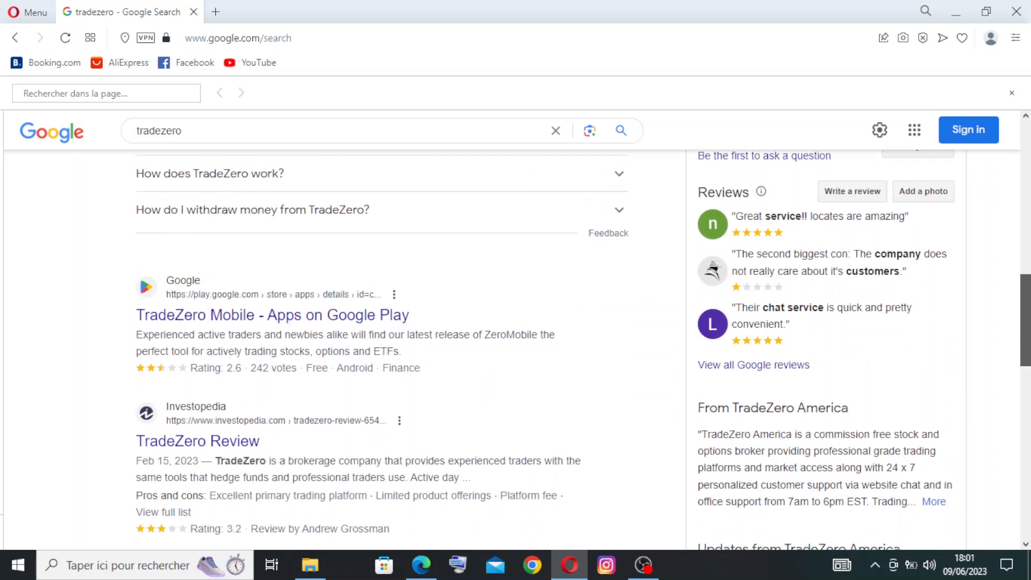
{"action": "scroll", "scroll_direction": "down", "scroll_amount": 3}
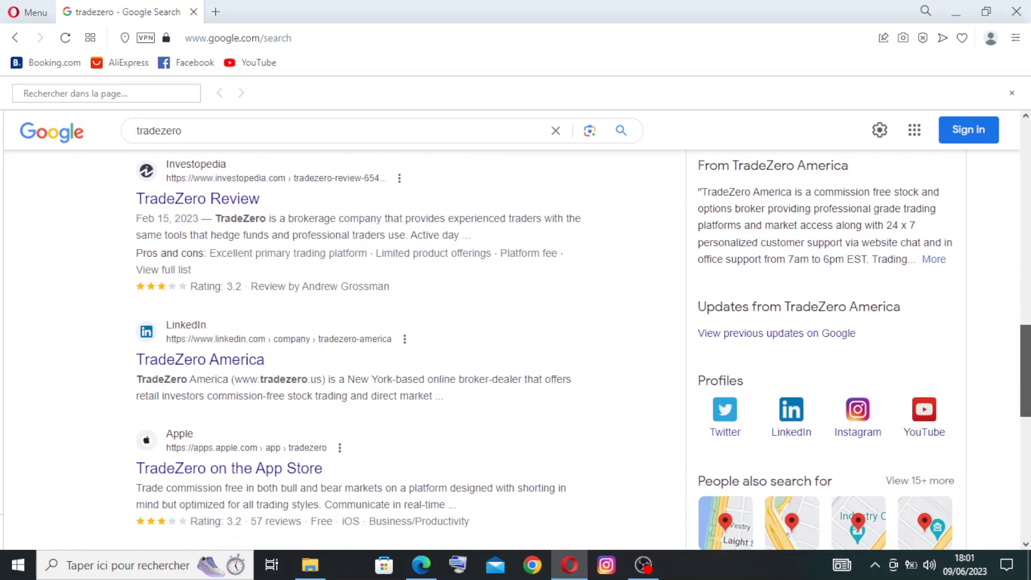
{"action": "scroll", "scroll_direction": "down", "scroll_amount": 3}
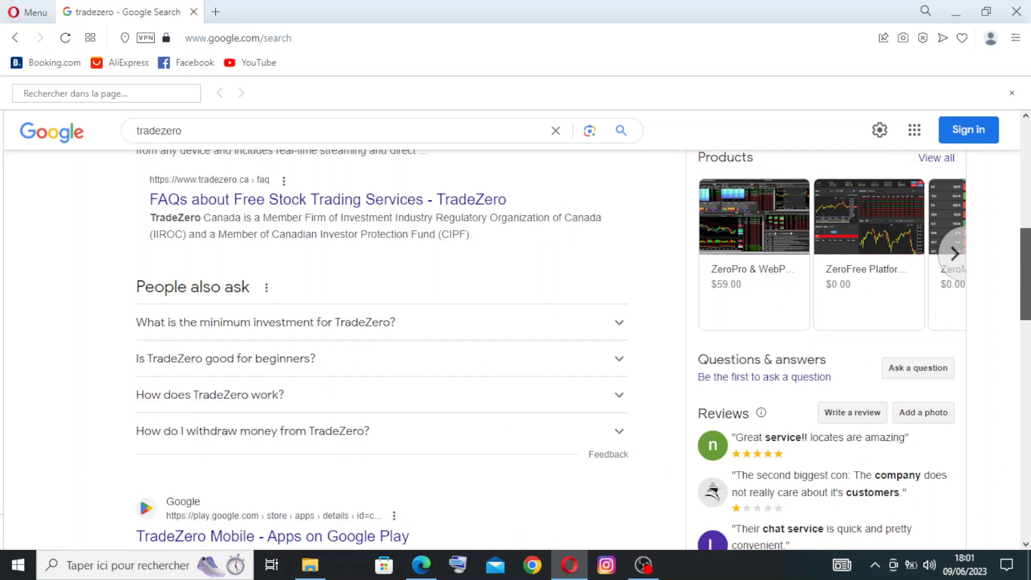
{"action": "scroll", "scroll_direction": "up", "scroll_amount": 3}
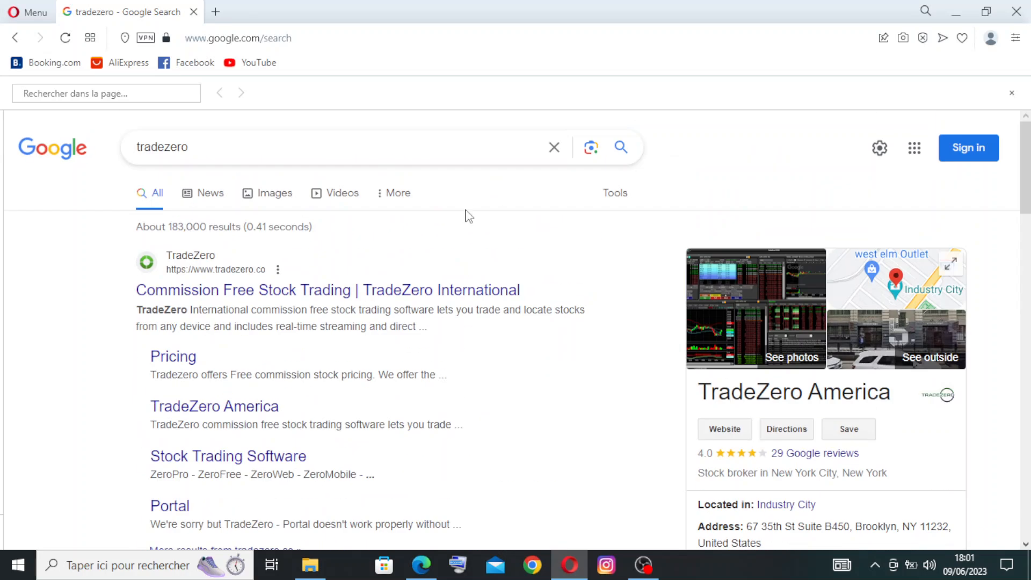
{"action": "mouse_move", "coordinate": [188, 296]}
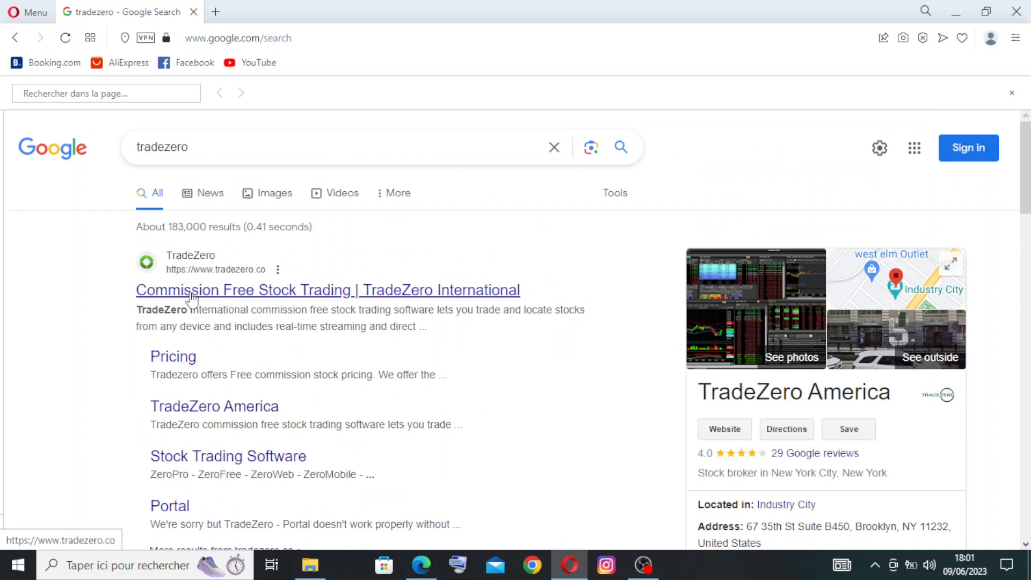
{"action": "mouse_move", "coordinate": [406, 308]}
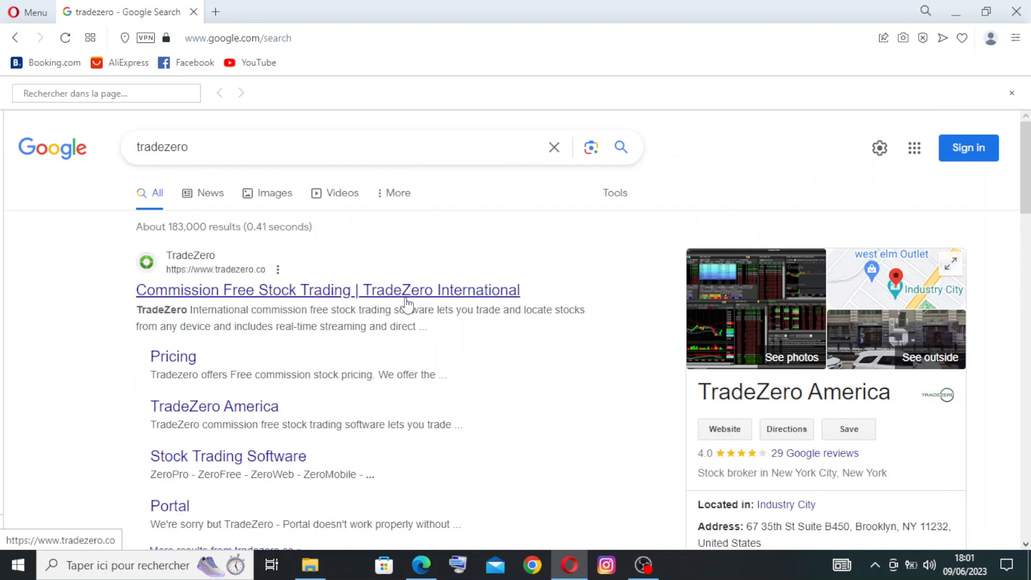
{"action": "mouse_move", "coordinate": [358, 294]}
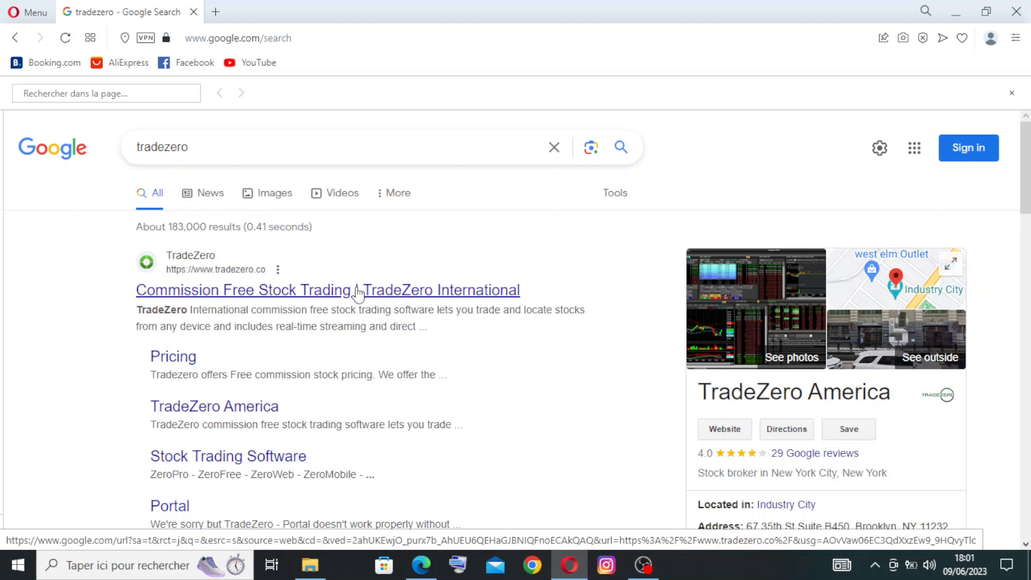
{"action": "mouse_move", "coordinate": [338, 296]}
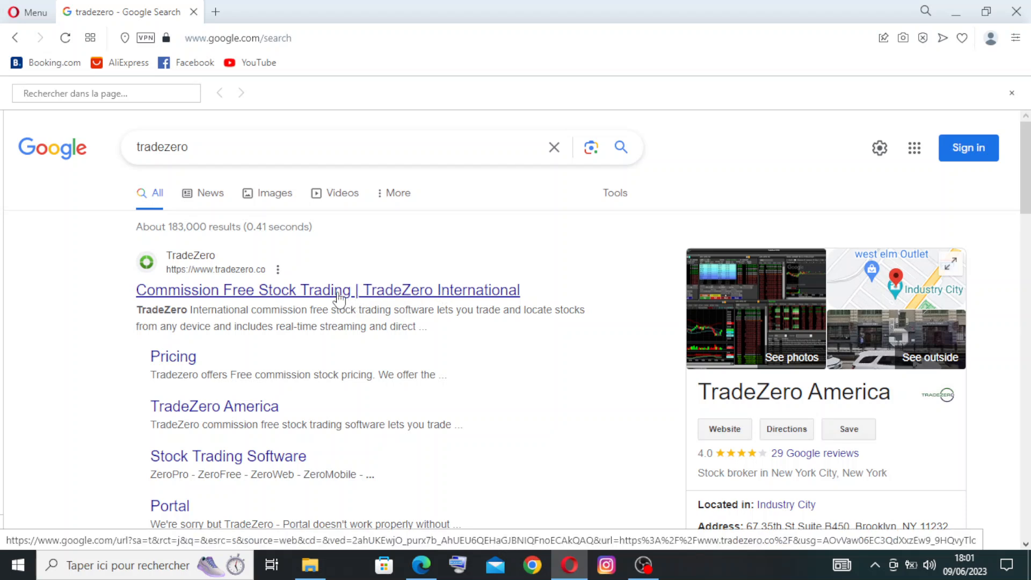
{"action": "left_click", "coordinate": [338, 290]}
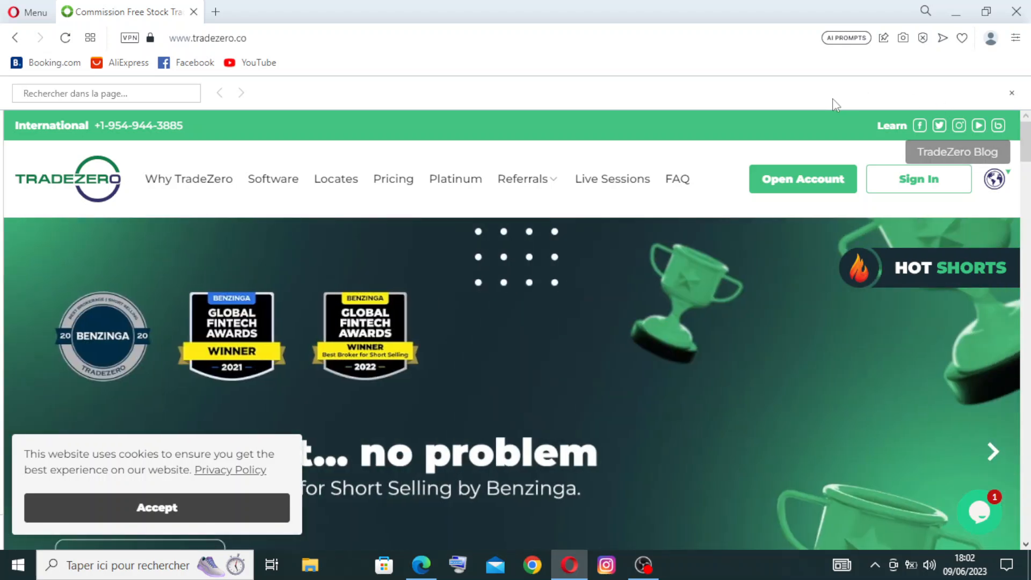
{"action": "mouse_move", "coordinate": [763, 193]}
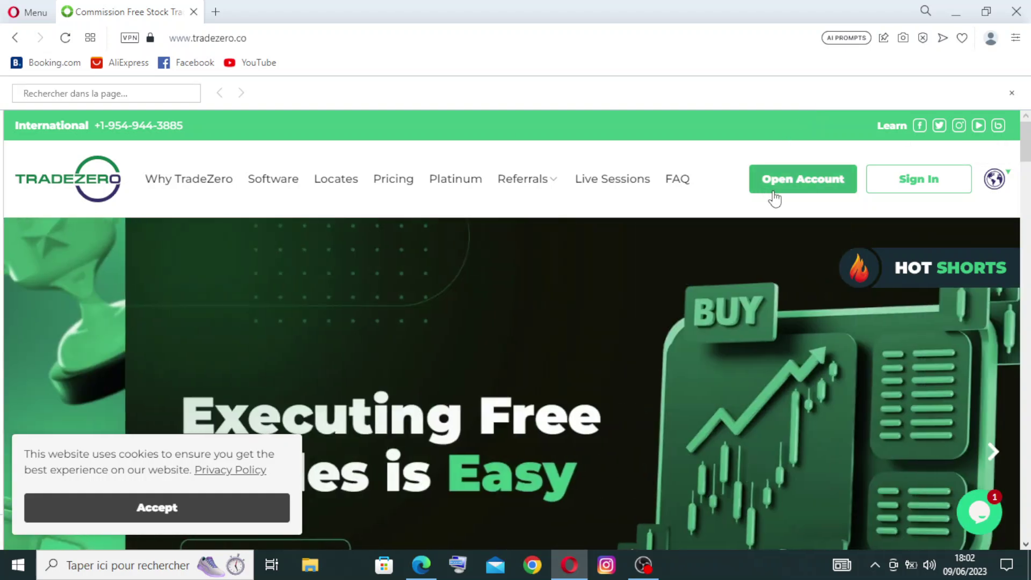
Look at the Open Account choices and accept the site's cookie notice
{"action": "left_click", "coordinate": [804, 178]}
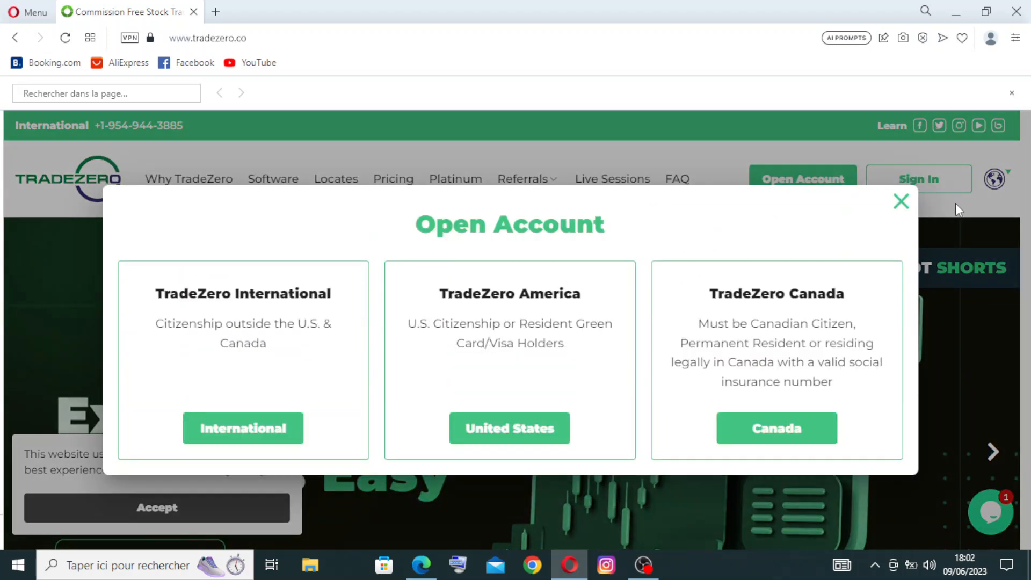
{"action": "mouse_move", "coordinate": [901, 202]}
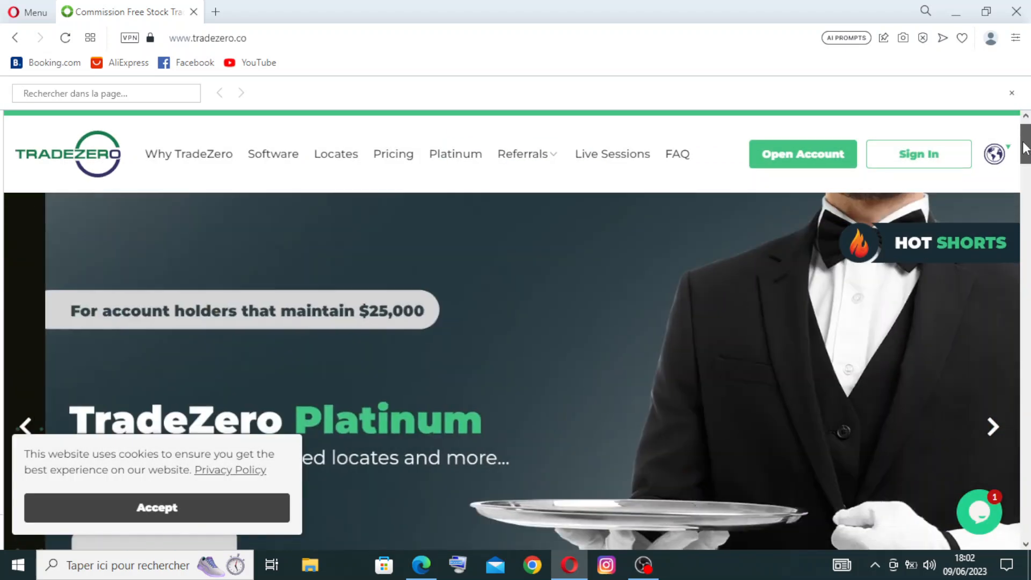
{"action": "scroll", "scroll_direction": "down", "scroll_amount": 3}
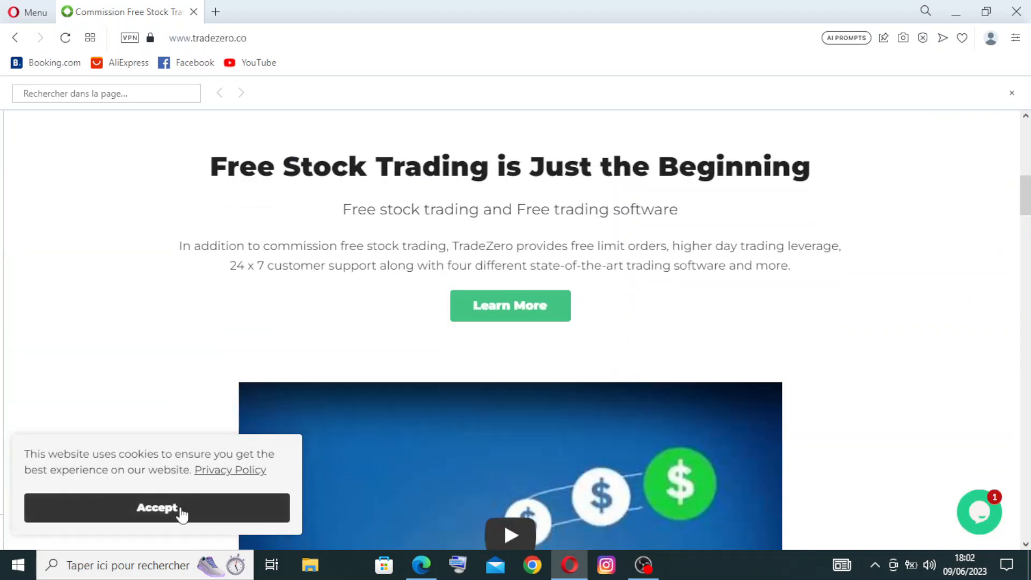
{"action": "left_click", "coordinate": [157, 508]}
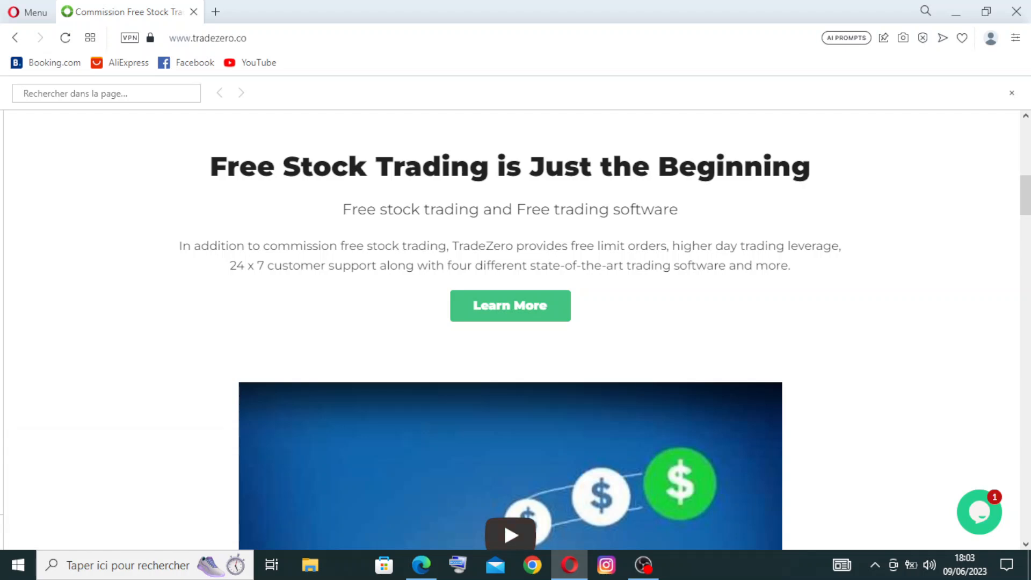
Scroll the home page down to the Free Software Demo offer
{"action": "scroll", "scroll_direction": "down", "scroll_amount": 3}
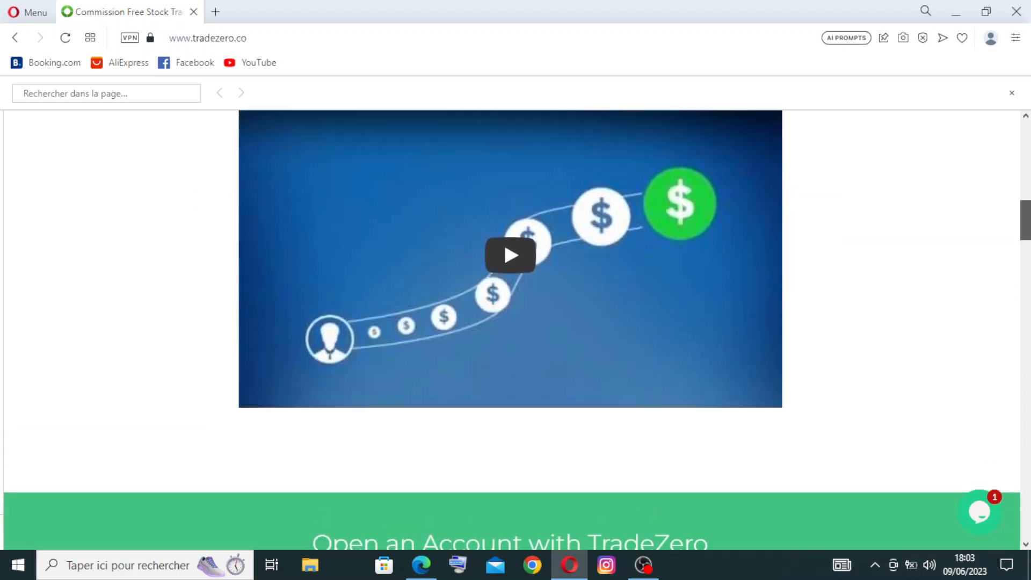
{"action": "scroll", "scroll_direction": "down", "scroll_amount": 3}
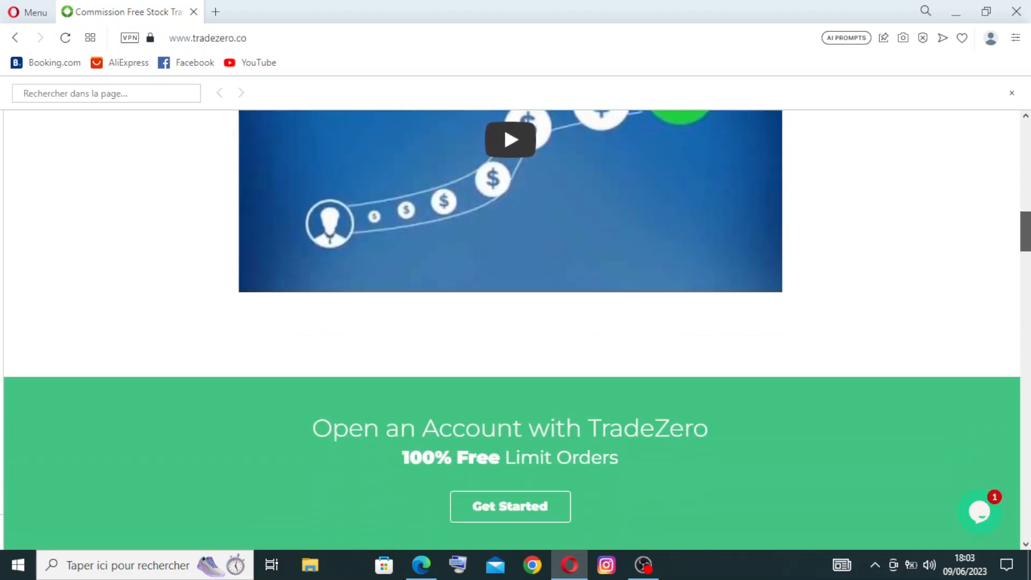
{"action": "scroll", "scroll_direction": "down", "scroll_amount": 3}
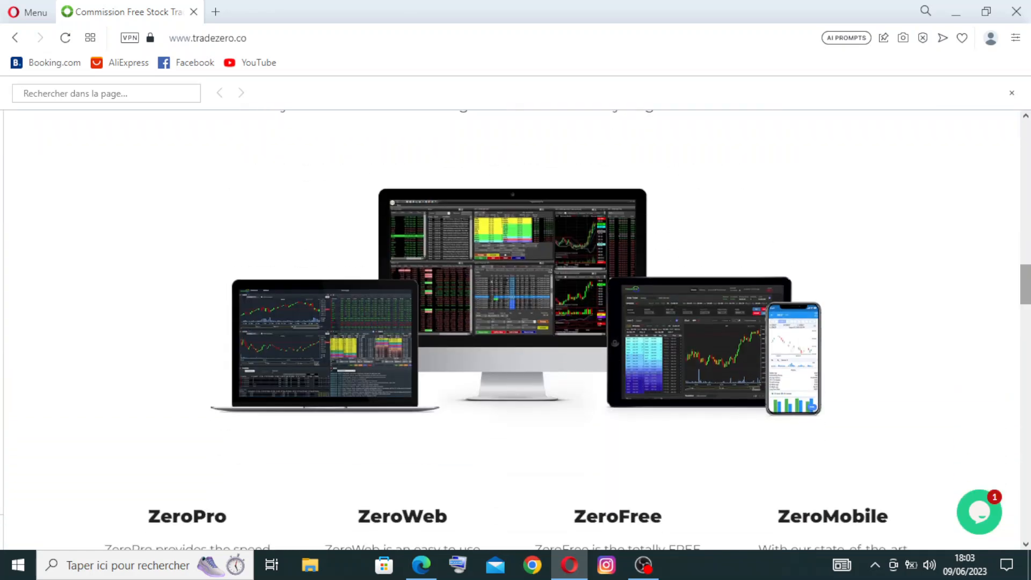
{"action": "scroll", "scroll_direction": "down", "scroll_amount": 3}
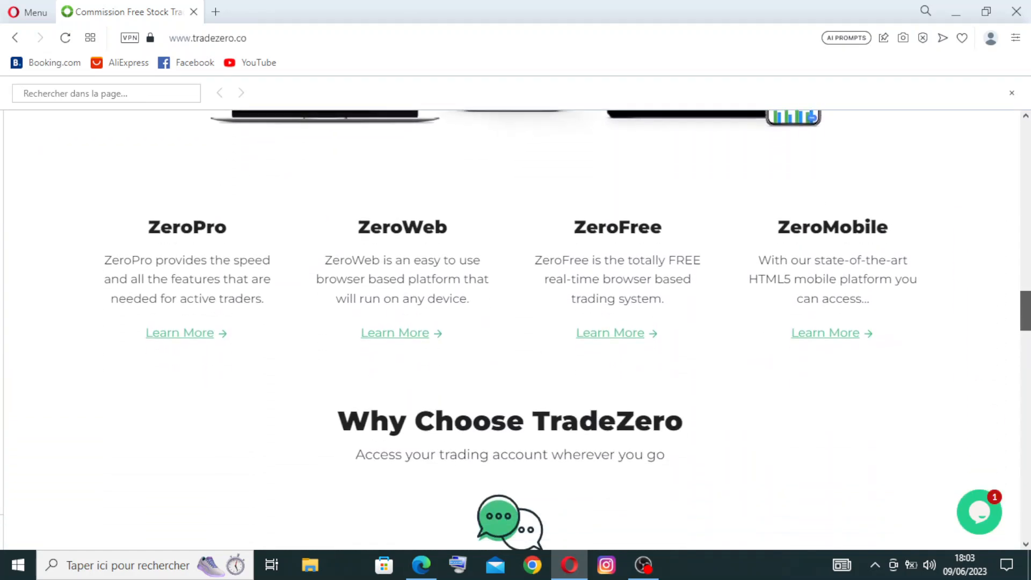
{"action": "scroll", "scroll_direction": "down", "scroll_amount": 3}
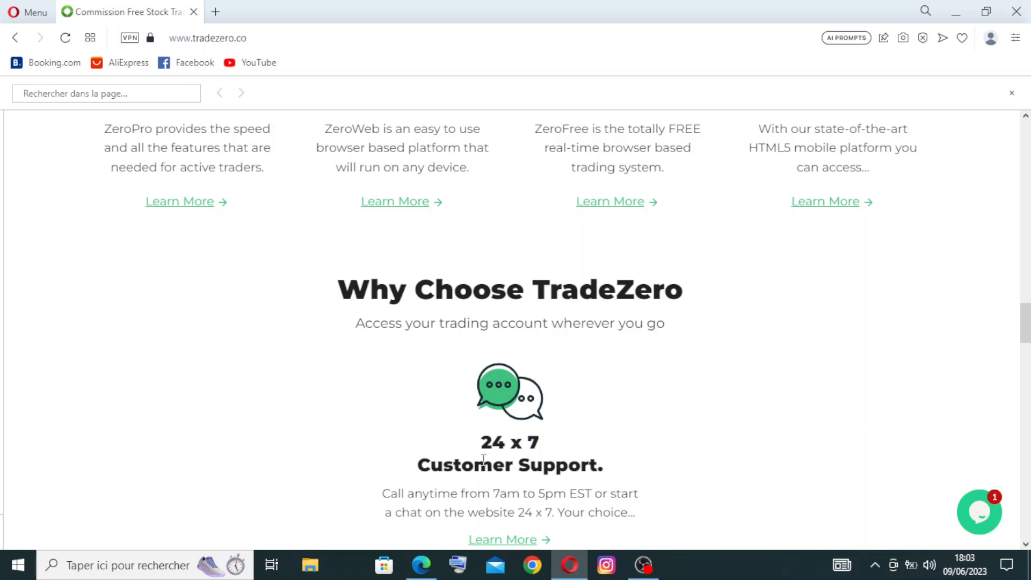
{"action": "scroll", "scroll_direction": "down", "scroll_amount": 3}
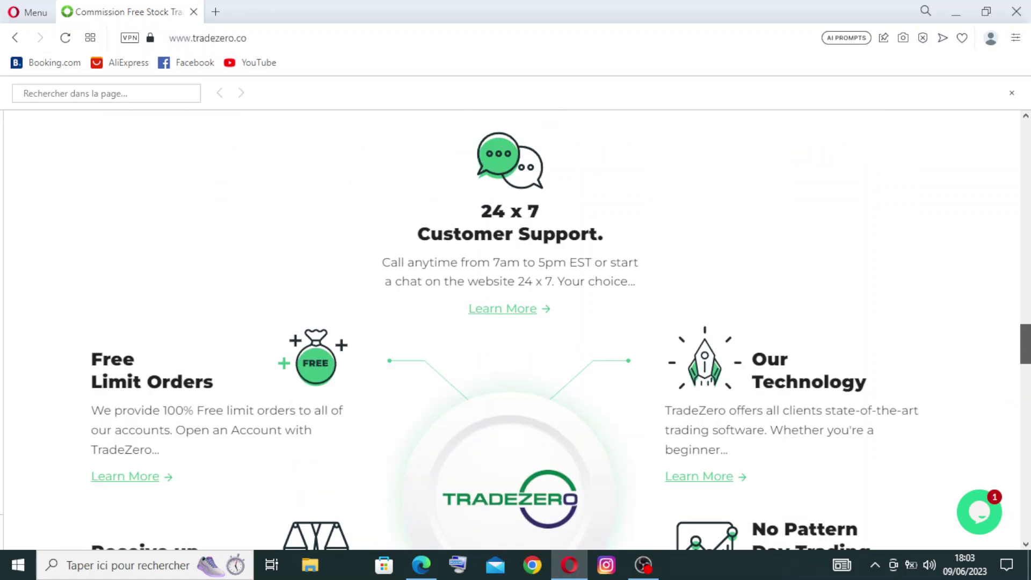
{"action": "scroll", "scroll_direction": "down", "scroll_amount": 3}
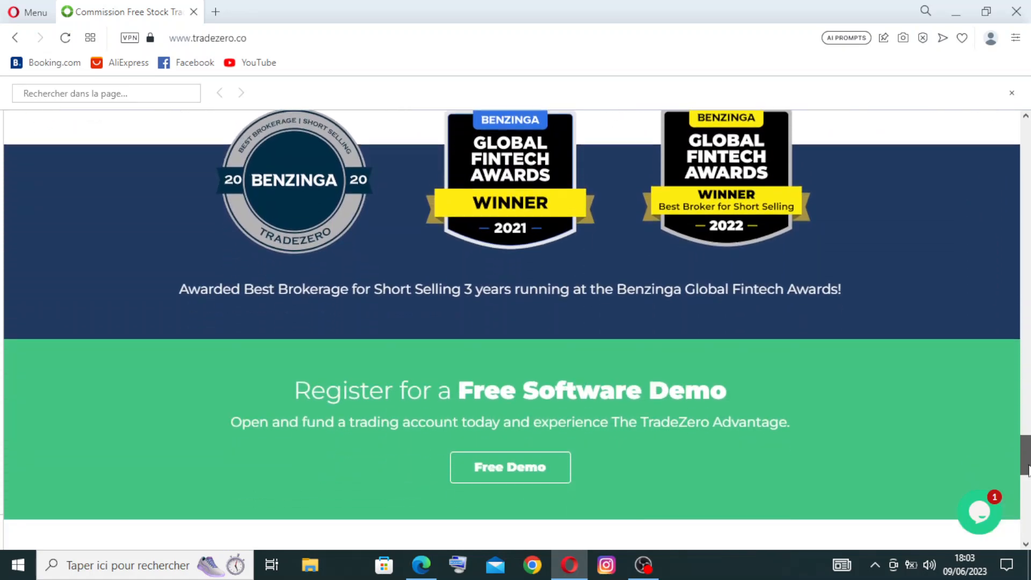
{"action": "scroll", "scroll_direction": "down", "scroll_amount": 3}
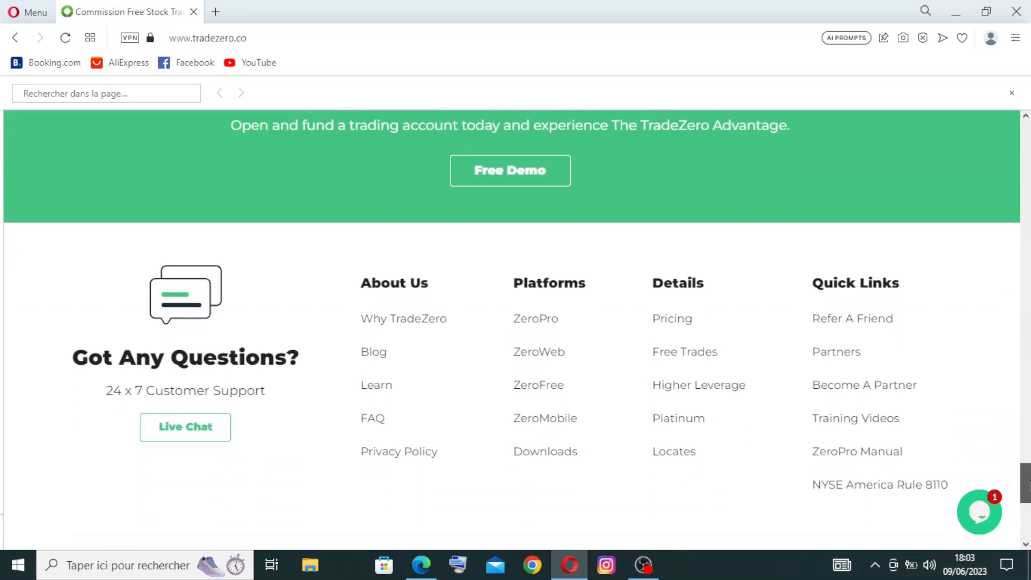
{"action": "scroll", "scroll_direction": "up", "scroll_amount": 3}
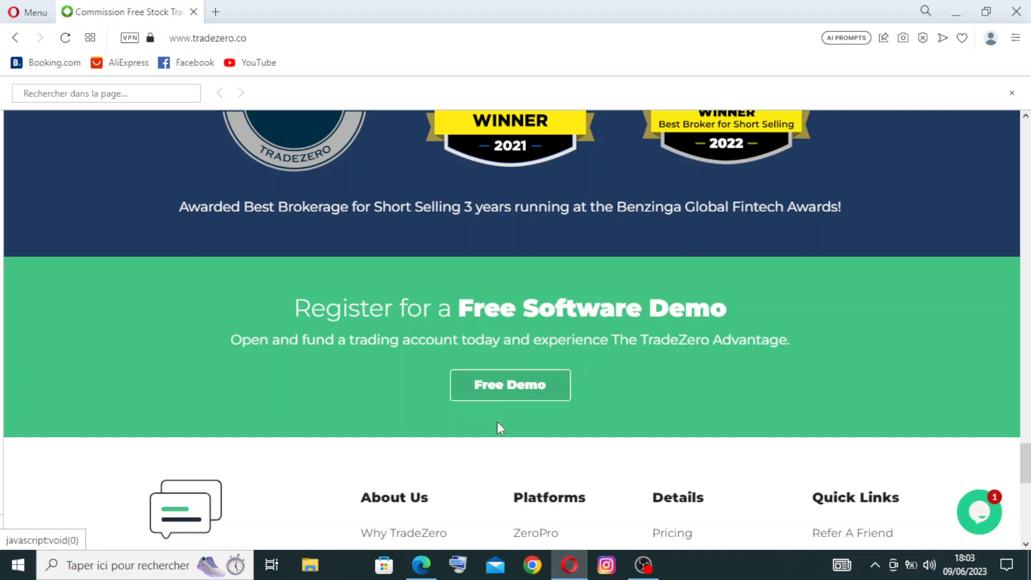
{"action": "mouse_move", "coordinate": [523, 391]}
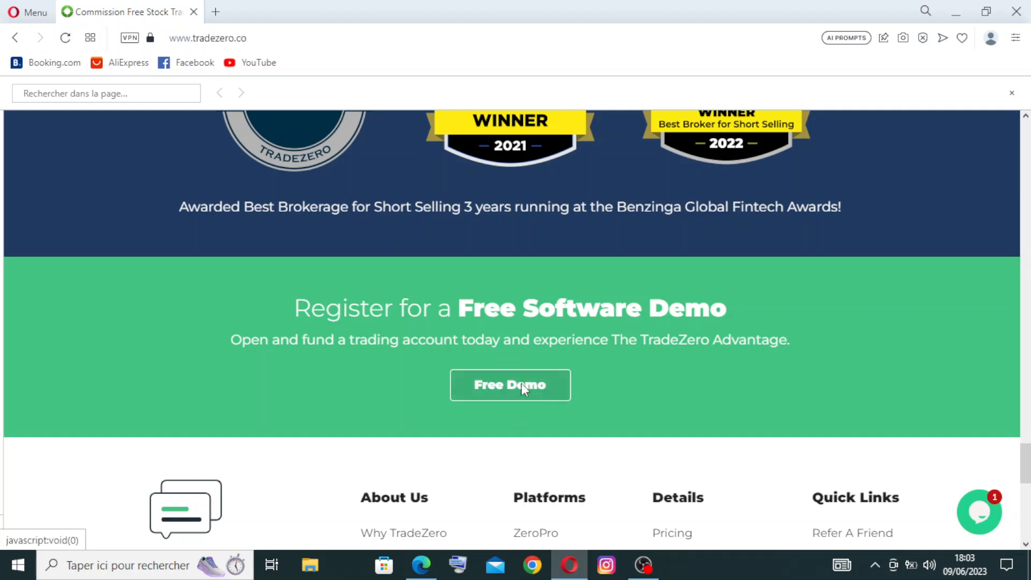
{"action": "left_click", "coordinate": [511, 385]}
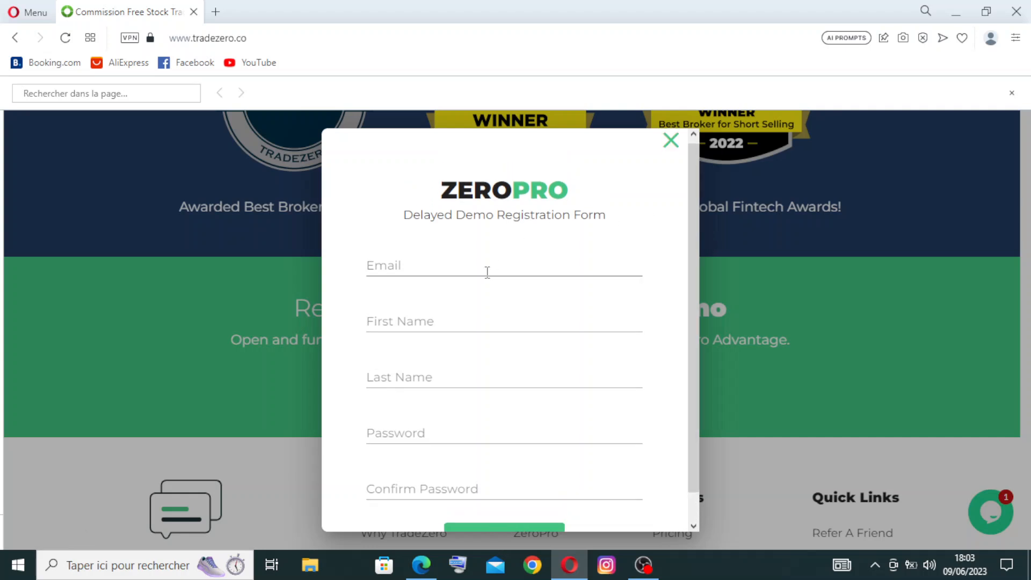
{"action": "left_click", "coordinate": [486, 273]}
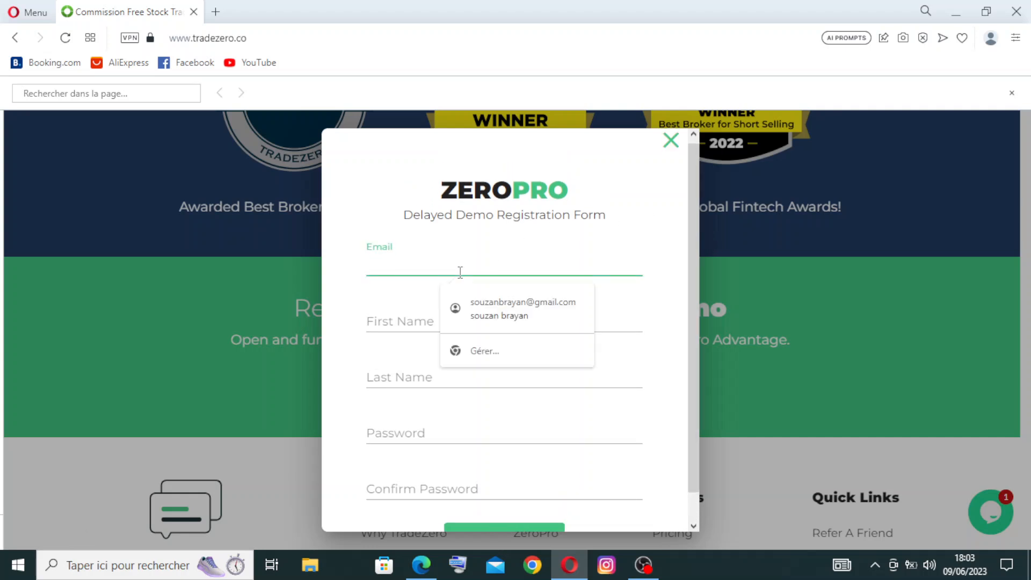
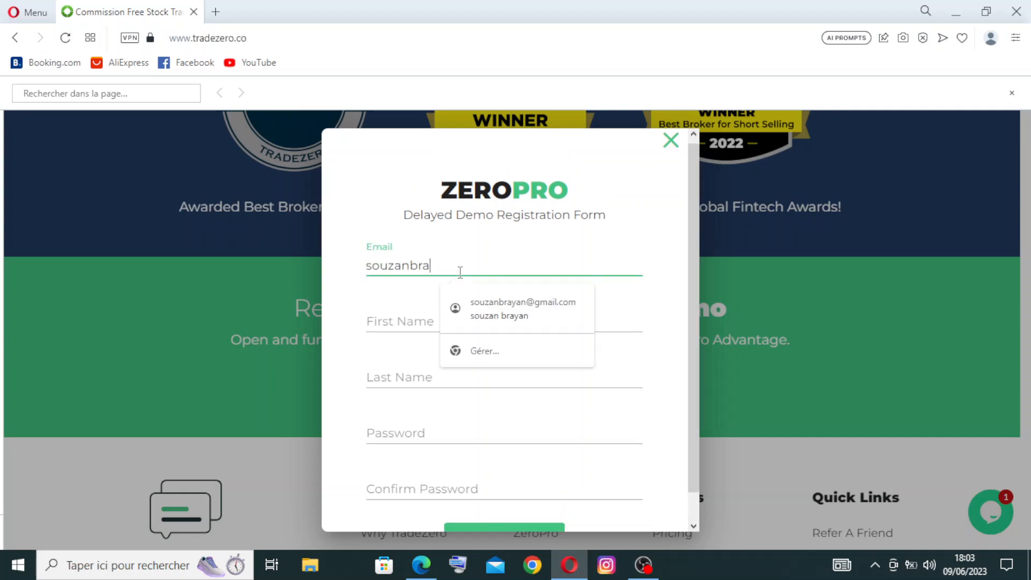
{"action": "left_click", "coordinate": [523, 309]}
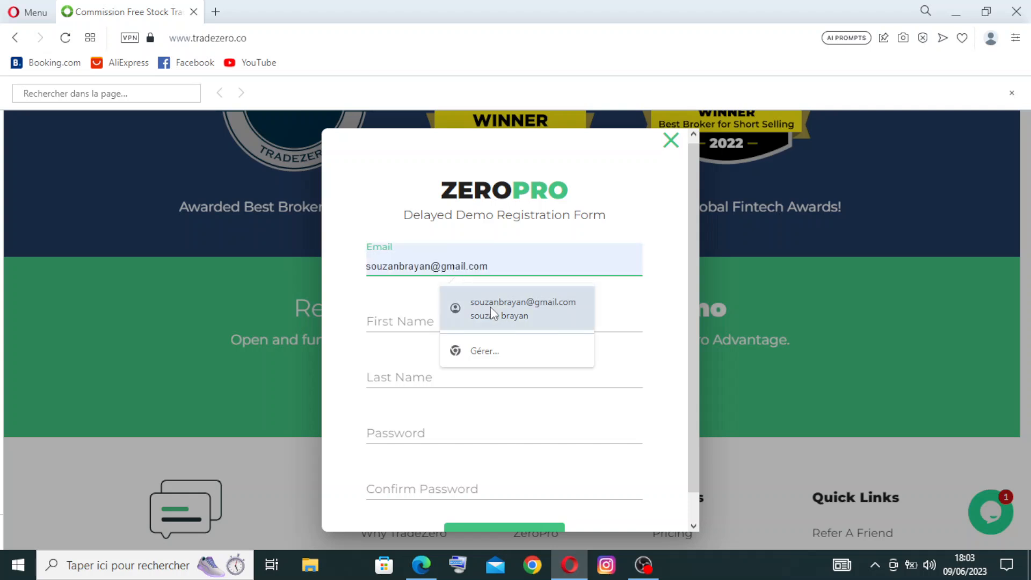
{"action": "left_click", "coordinate": [517, 308]}
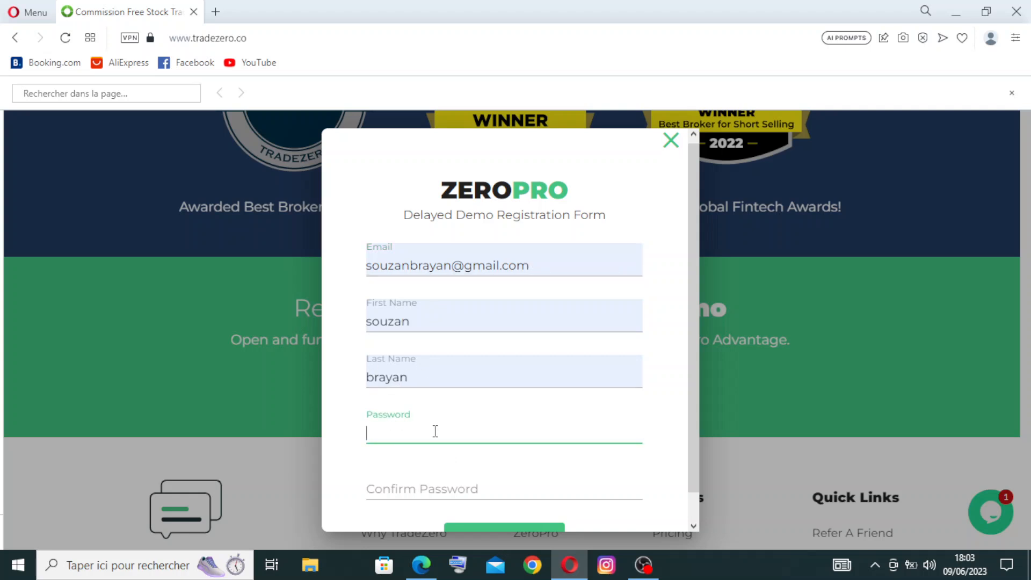
{"action": "type", "text": "souzanb"}
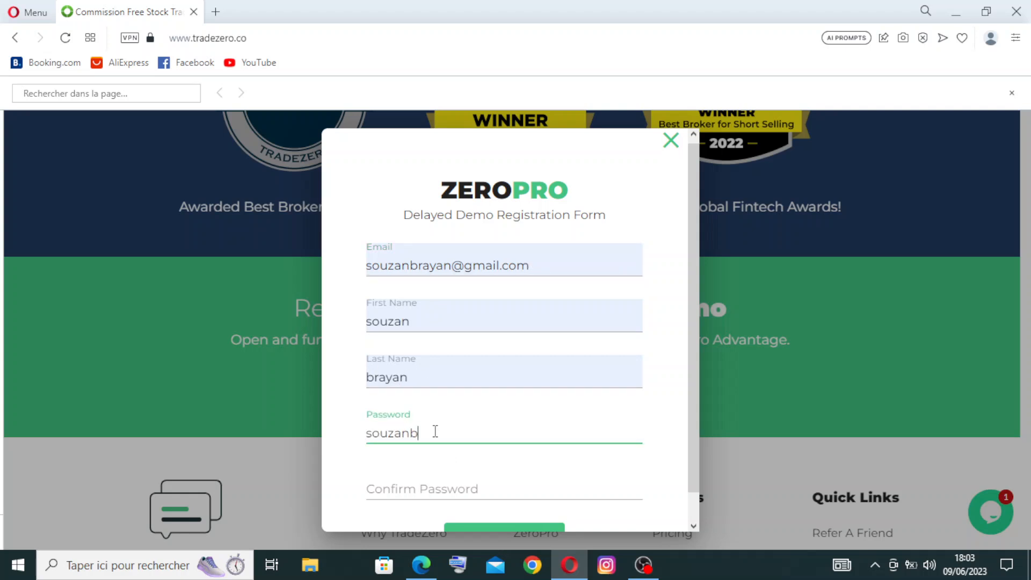
{"action": "key", "text": "Backspace"}
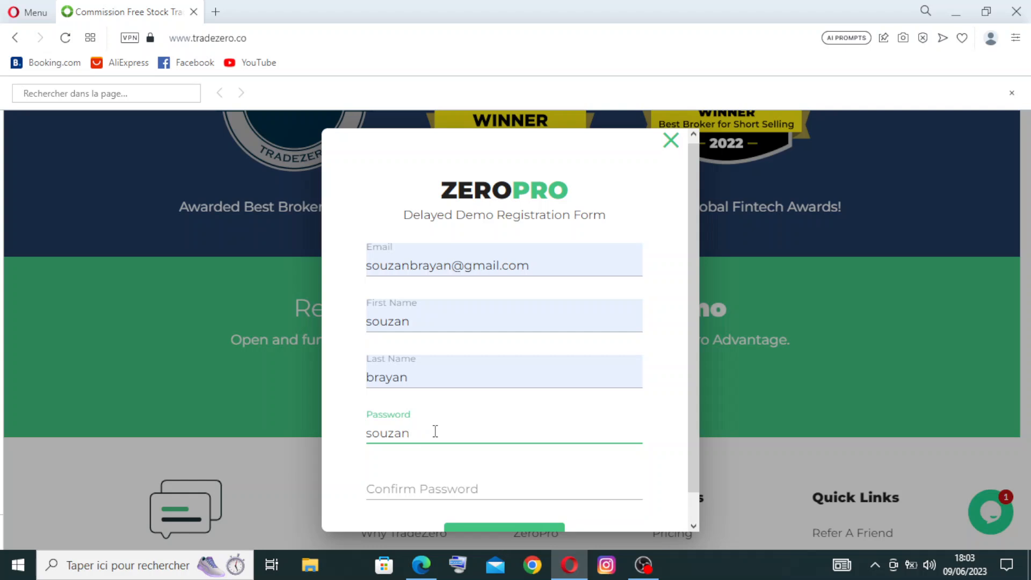
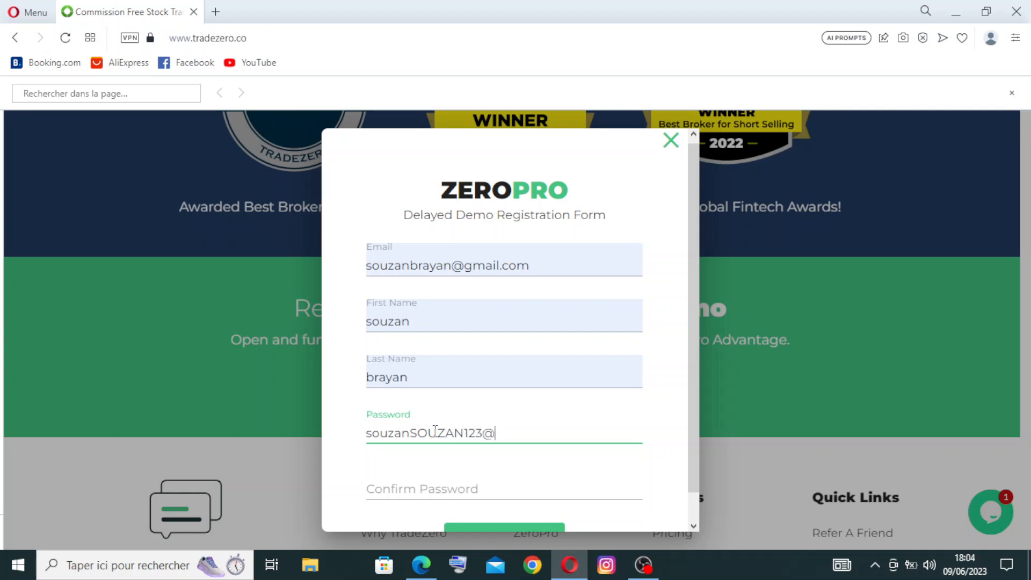
{"action": "left_click", "coordinate": [448, 492]}
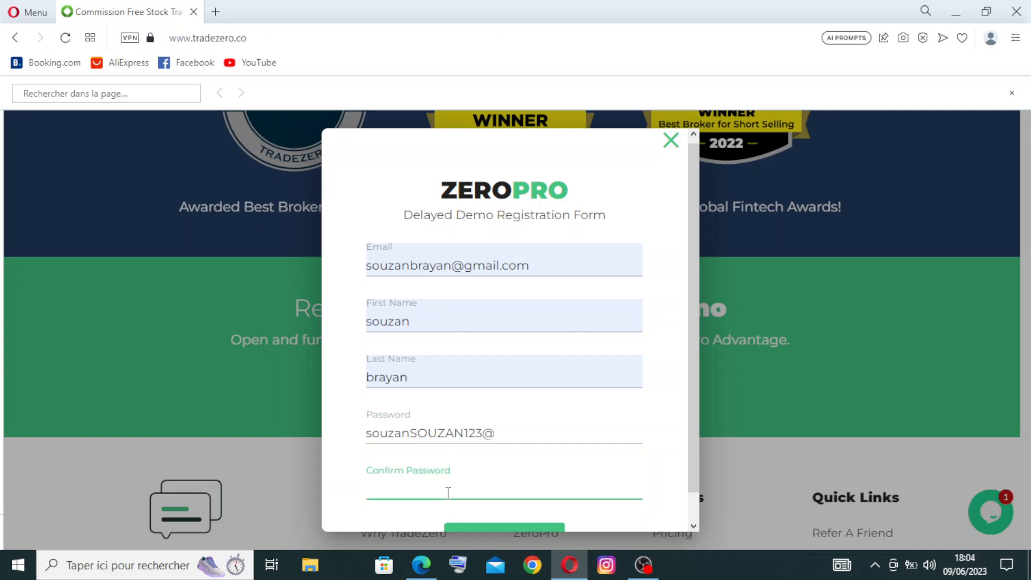
{"action": "type", "text": "SOU"}
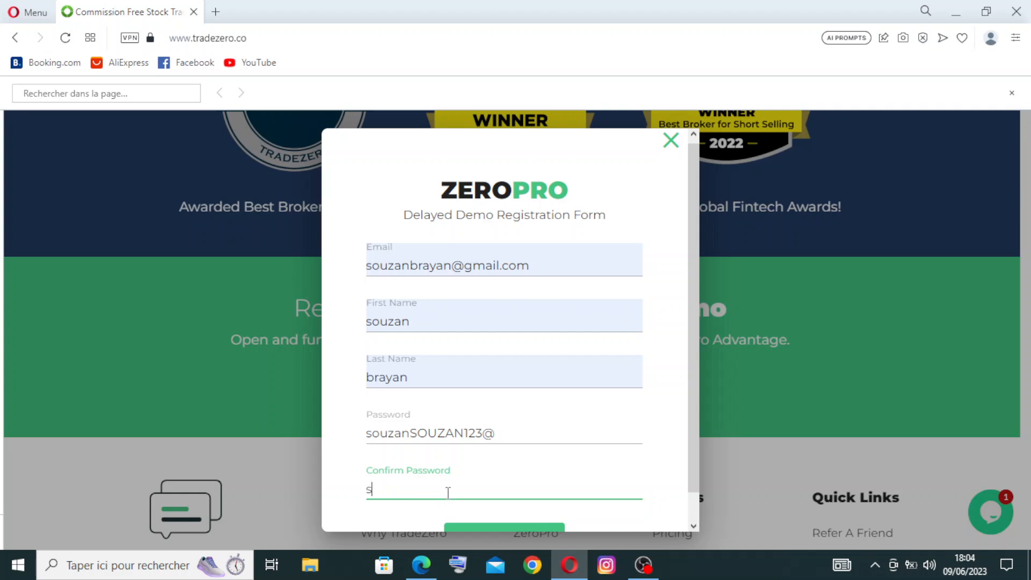
{"action": "type", "text": "ouzan"}
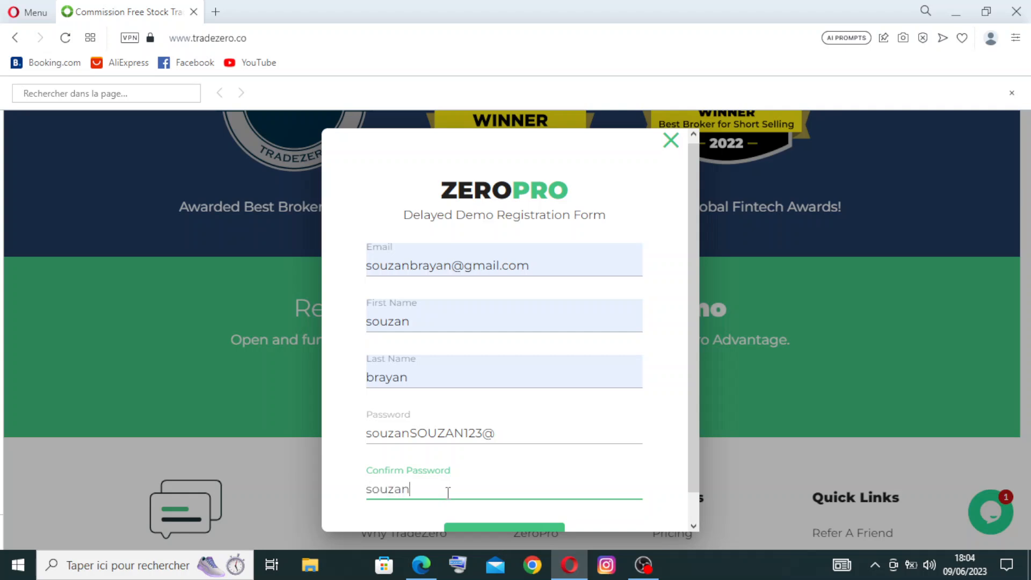
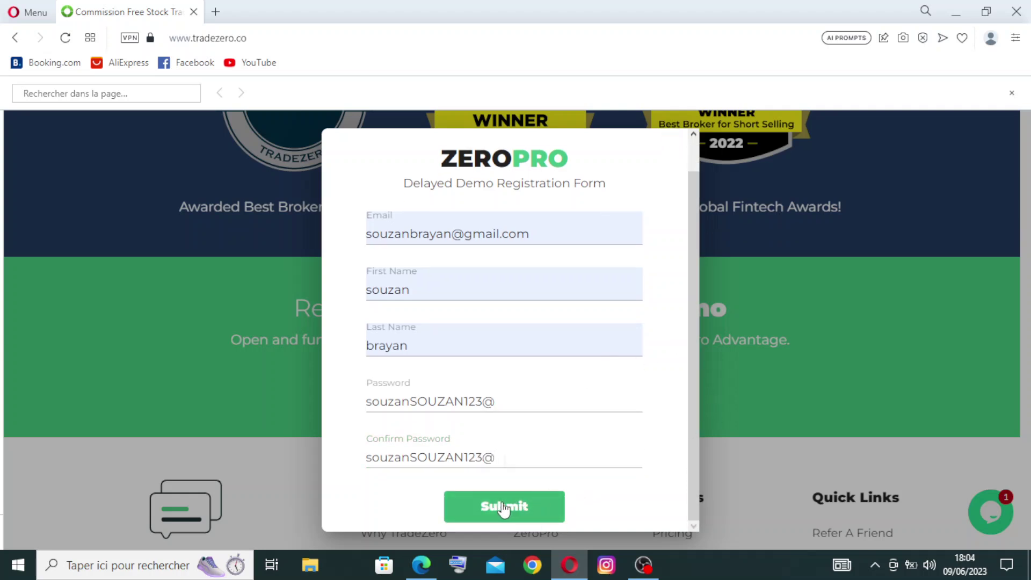
{"action": "left_click", "coordinate": [504, 507]}
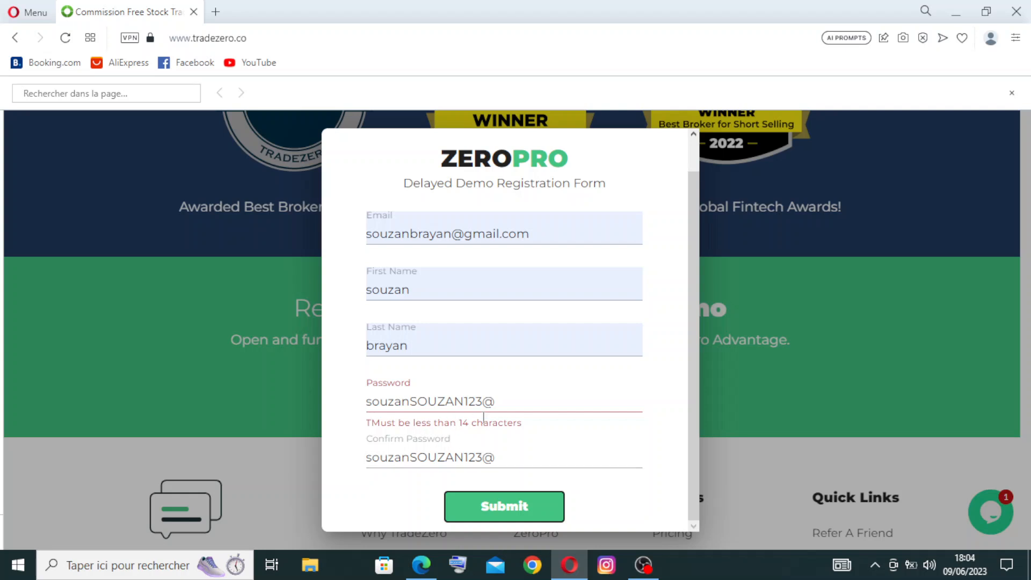
Trim the password and its confirmation below 14 characters after the length error
{"action": "key", "text": "Backspace"}
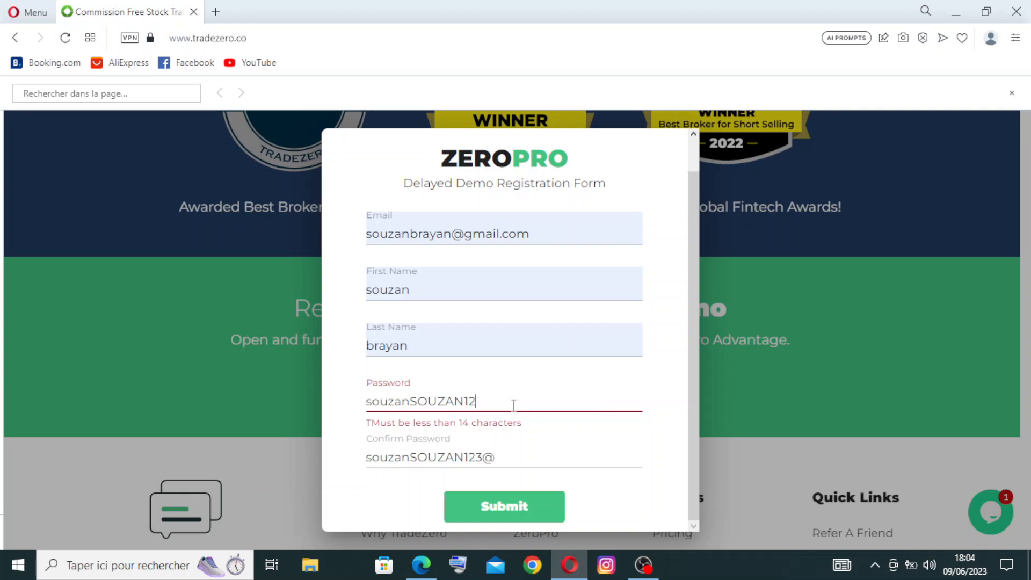
{"action": "left_click", "coordinate": [507, 458]}
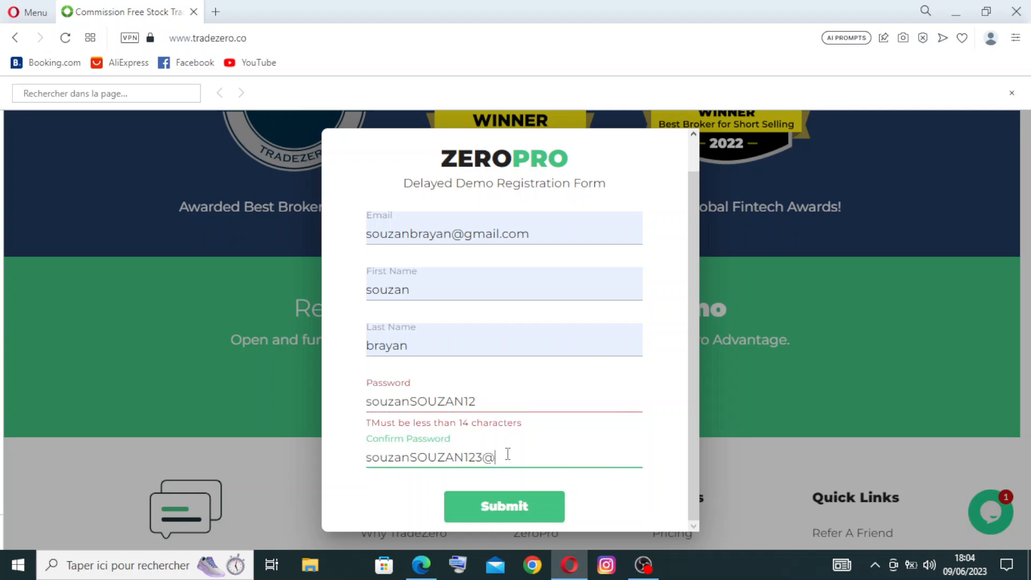
{"action": "key", "text": "Backspace"}
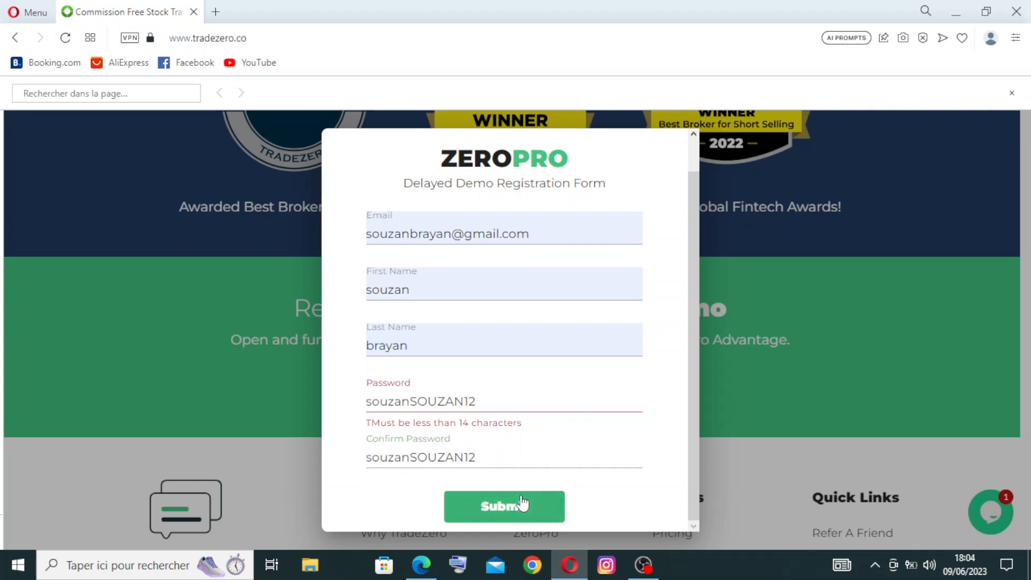
{"action": "mouse_move", "coordinate": [529, 510]}
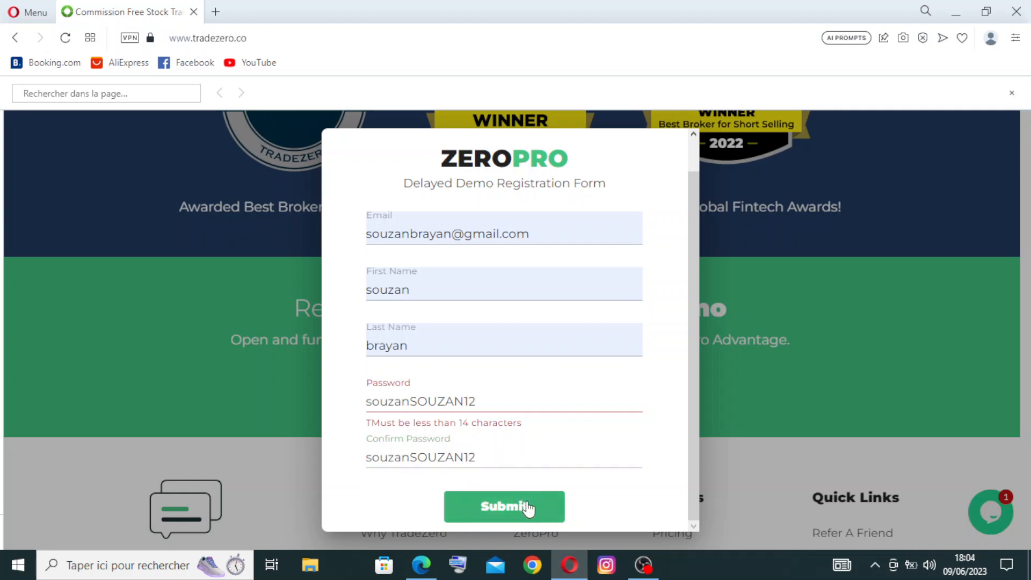
Submit the corrected demo registration and reach the thank-you page
{"action": "left_click", "coordinate": [505, 507]}
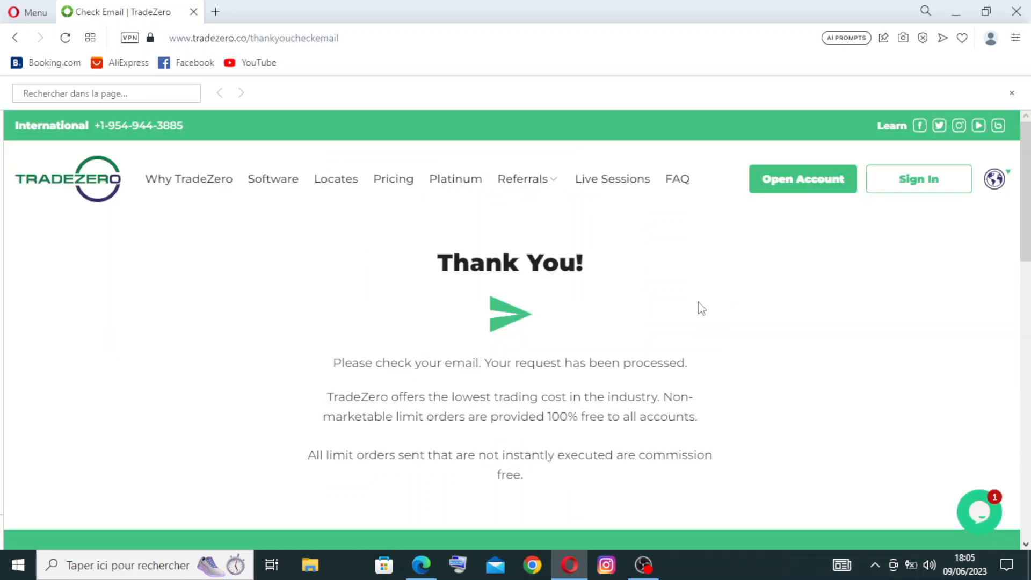
{"action": "mouse_move", "coordinate": [409, 380]}
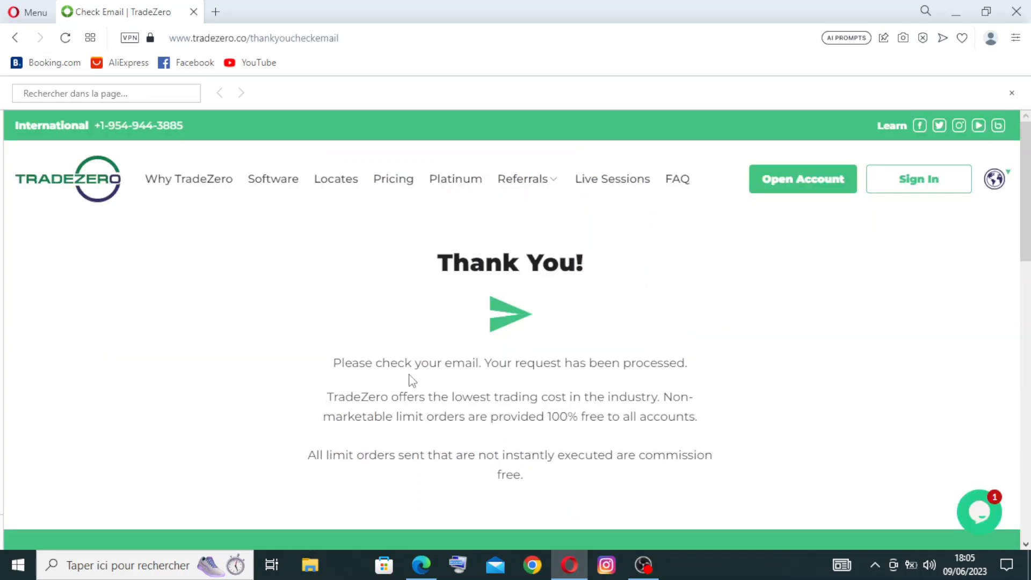
{"action": "mouse_move", "coordinate": [407, 388]}
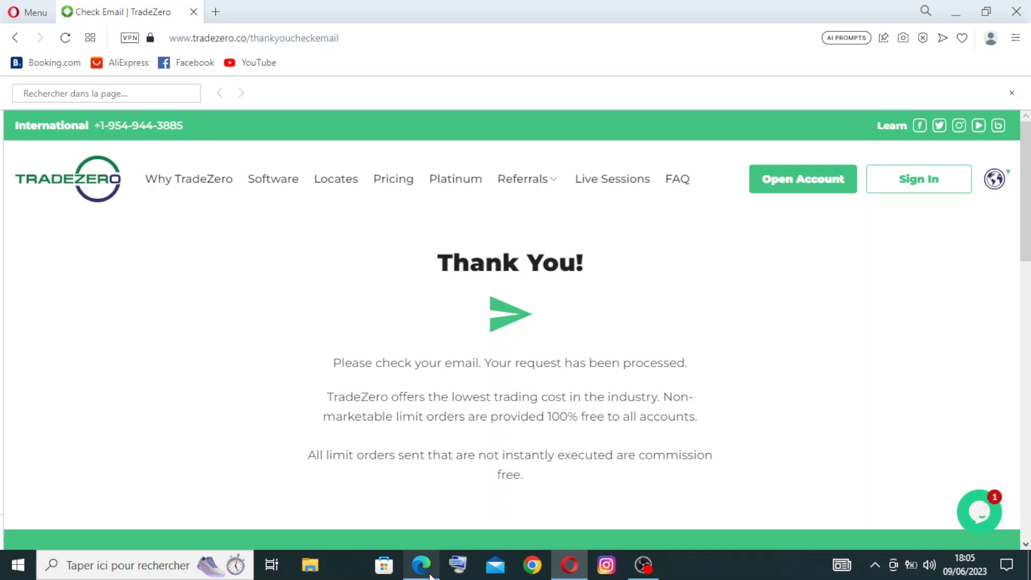
Read the ZeroPro Demo Registration email in Gmail showing the approved demo username
{"action": "left_click", "coordinate": [420, 565]}
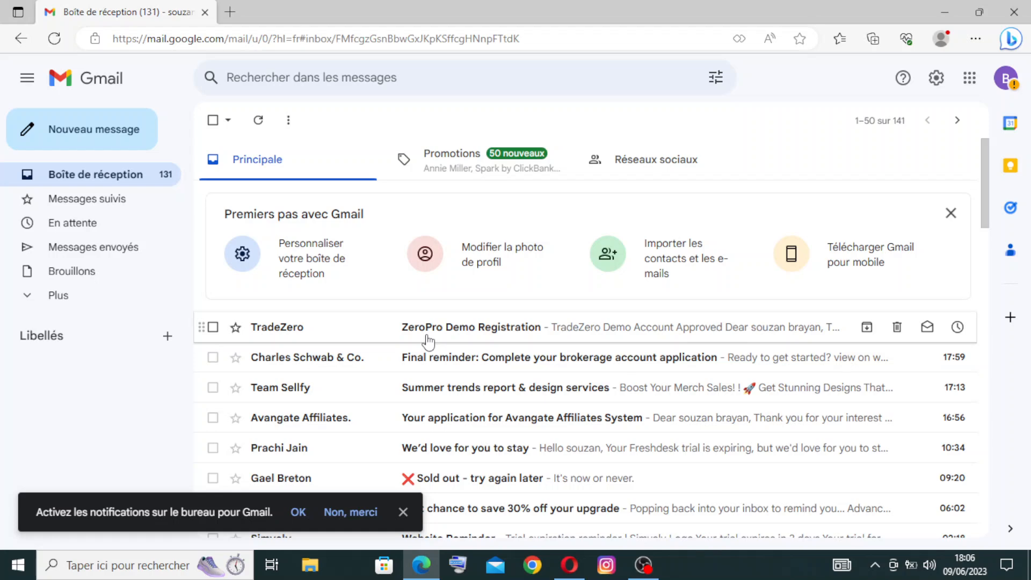
{"action": "mouse_move", "coordinate": [423, 334]}
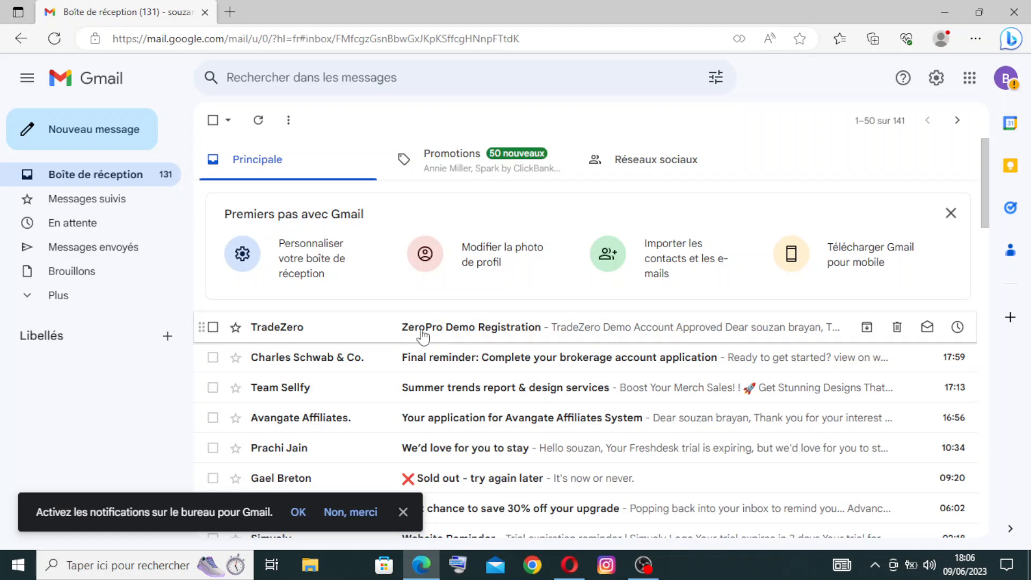
{"action": "left_click", "coordinate": [470, 327]}
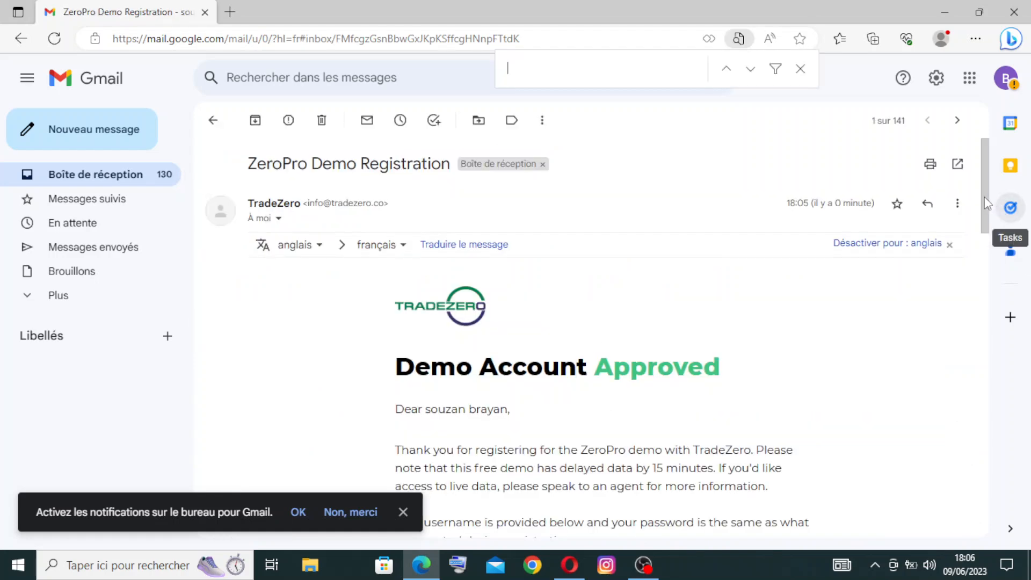
{"action": "scroll", "scroll_direction": "down", "scroll_amount": 3}
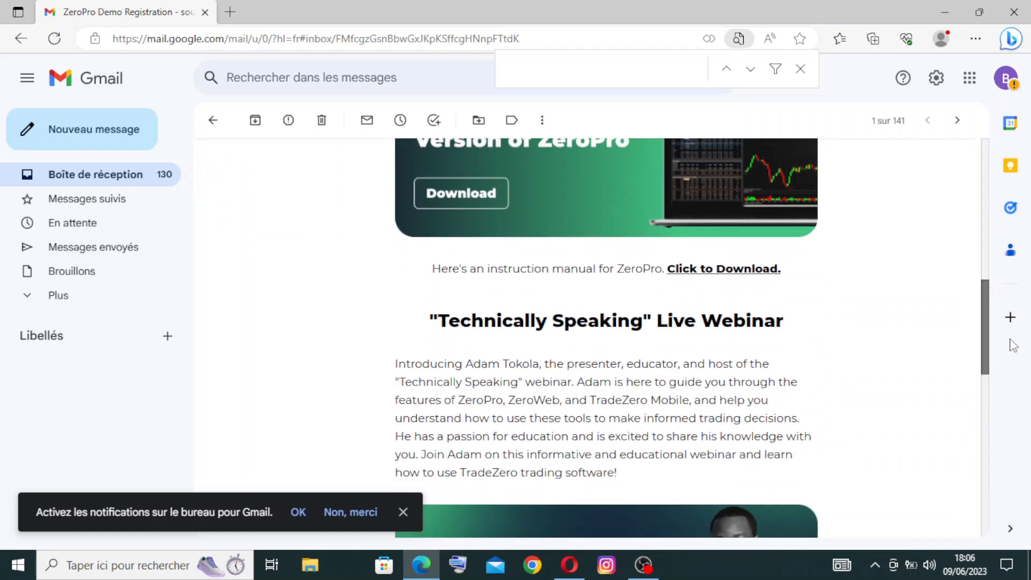
{"action": "scroll", "scroll_direction": "down", "scroll_amount": 3}
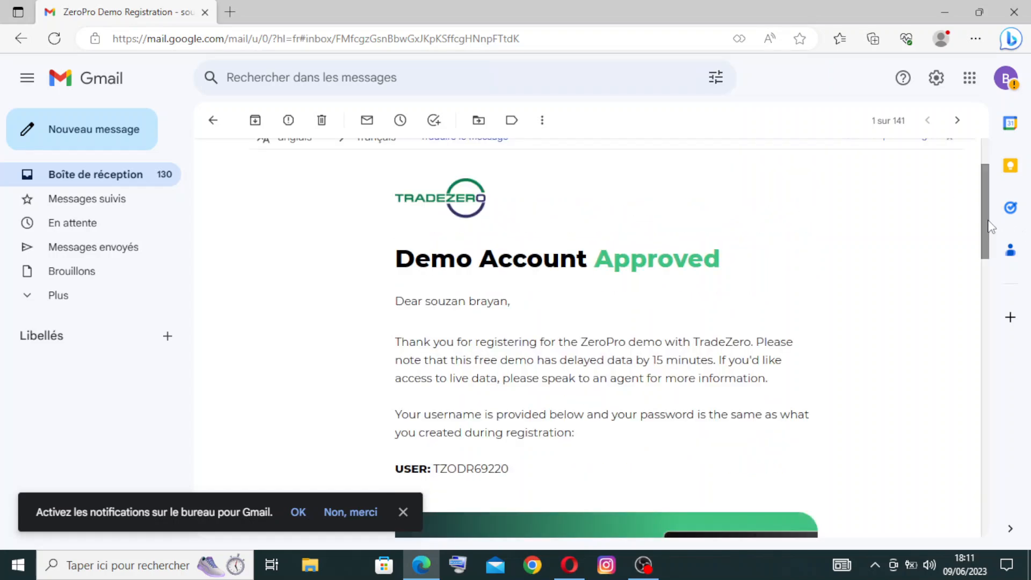
{"action": "scroll", "scroll_direction": "down", "scroll_amount": 3}
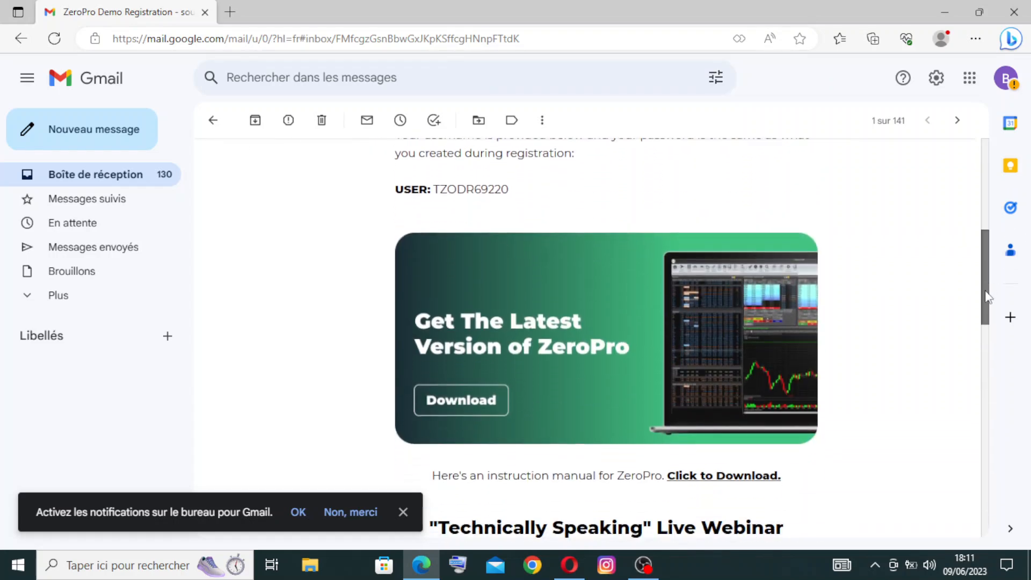
{"action": "scroll", "scroll_direction": "down", "scroll_amount": 3}
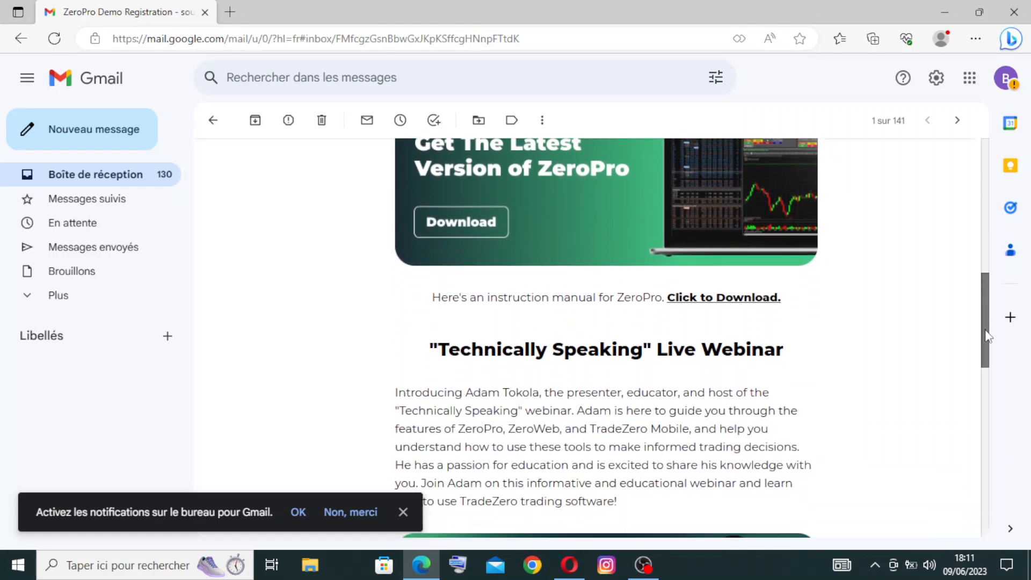
{"action": "scroll", "scroll_direction": "down", "scroll_amount": 3}
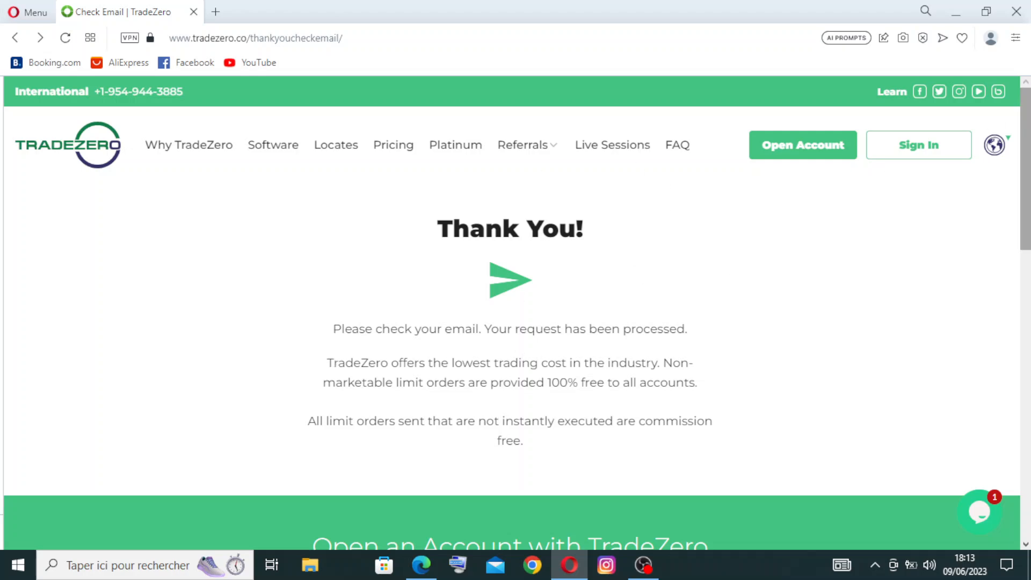
{"action": "mouse_move", "coordinate": [806, 167]}
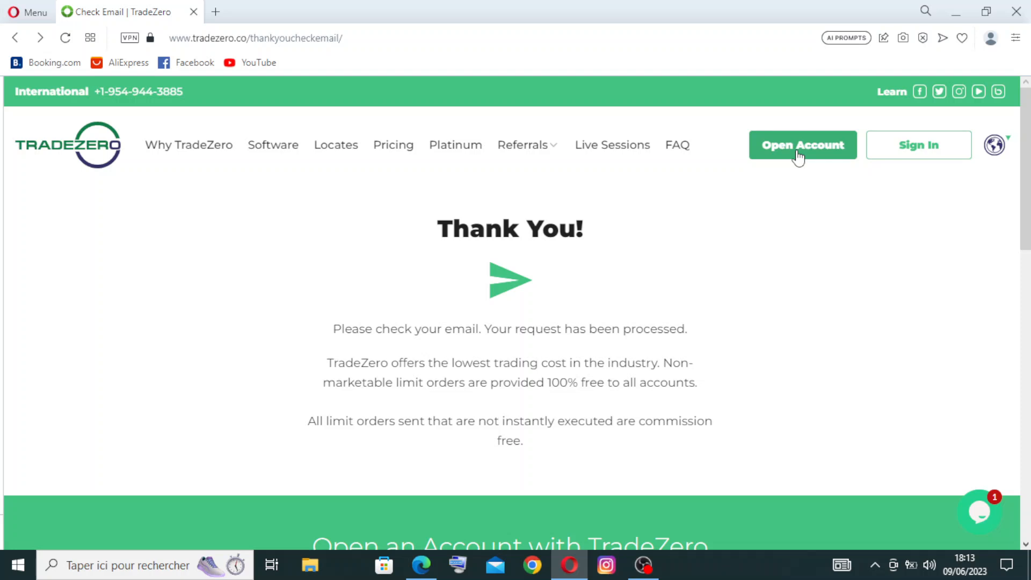
{"action": "mouse_move", "coordinate": [930, 157]}
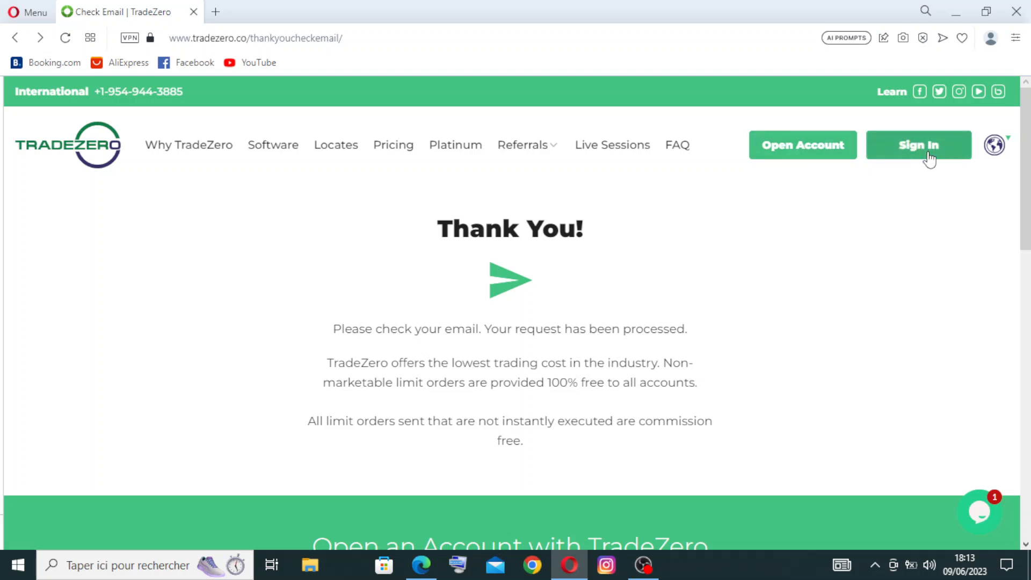
{"action": "mouse_move", "coordinate": [794, 161]}
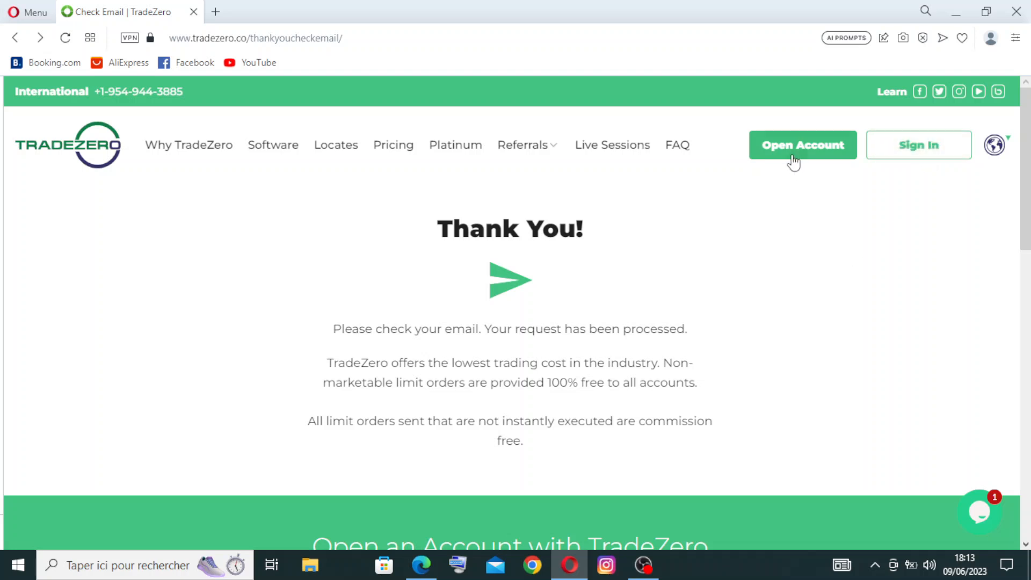
Choose the International option from the Open Account region choices
{"action": "left_click", "coordinate": [803, 145]}
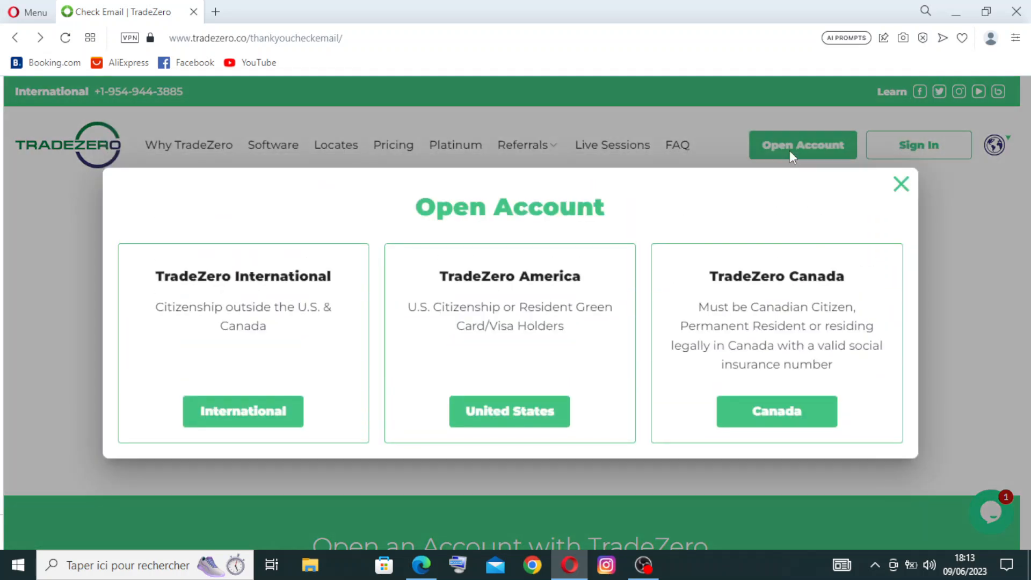
{"action": "mouse_move", "coordinate": [868, 300]}
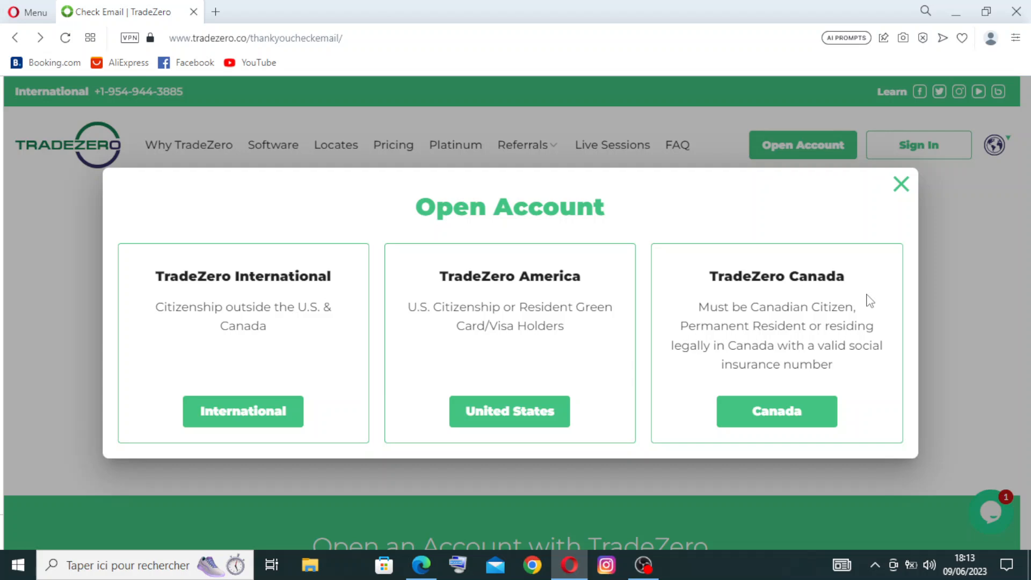
{"action": "mouse_move", "coordinate": [566, 443]}
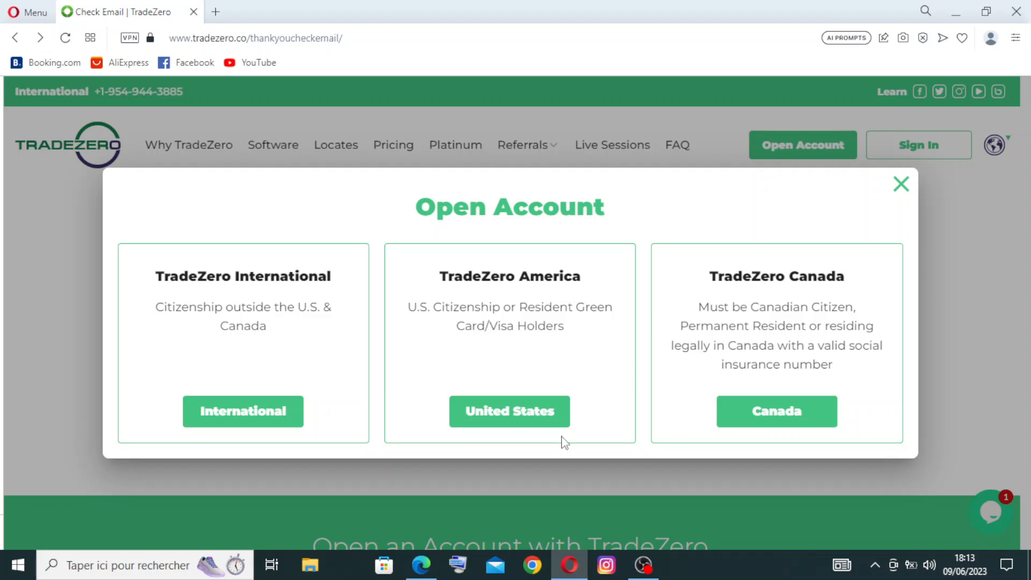
{"action": "mouse_move", "coordinate": [515, 424]}
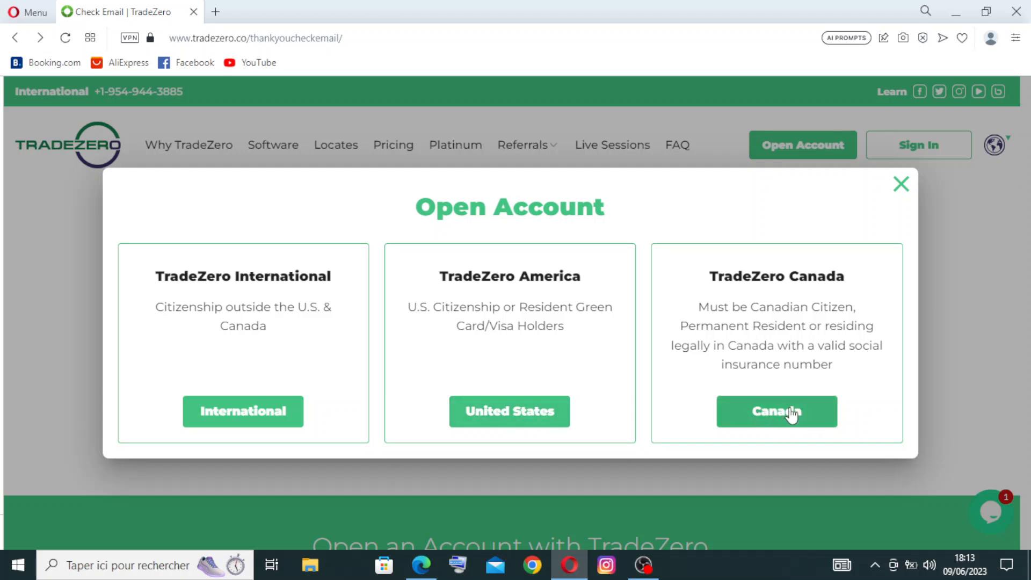
{"action": "mouse_move", "coordinate": [778, 421]}
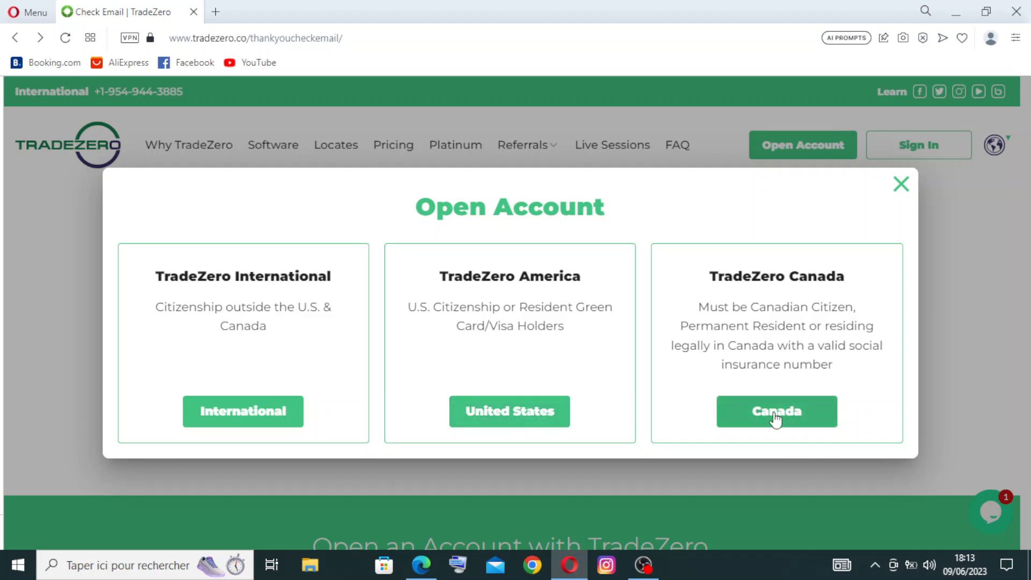
{"action": "mouse_move", "coordinate": [370, 359]}
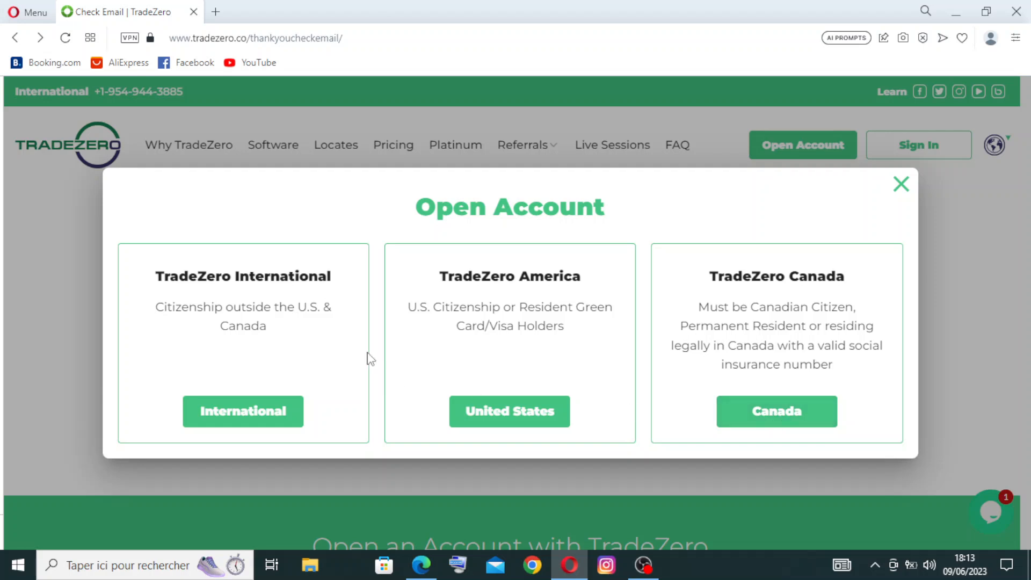
{"action": "left_click", "coordinate": [243, 411]}
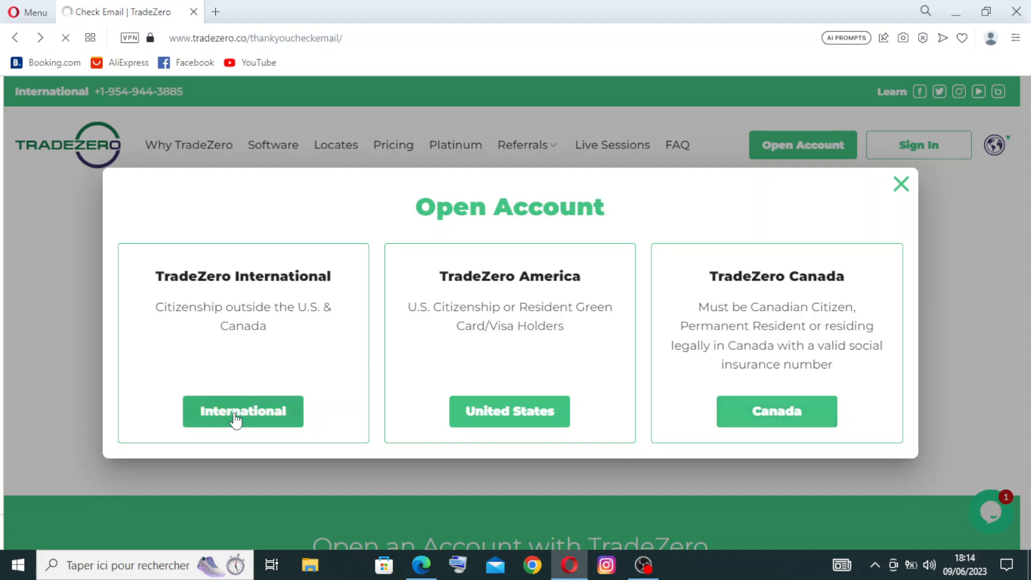
Fill name and email on the basics form from the browser's saved details
{"action": "left_click", "coordinate": [243, 412]}
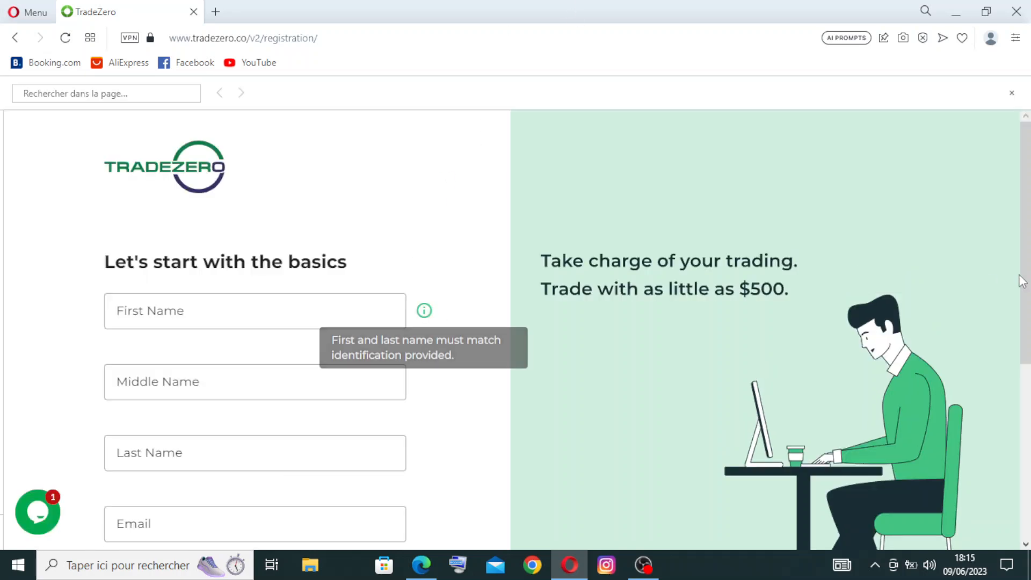
{"action": "mouse_move", "coordinate": [625, 178]}
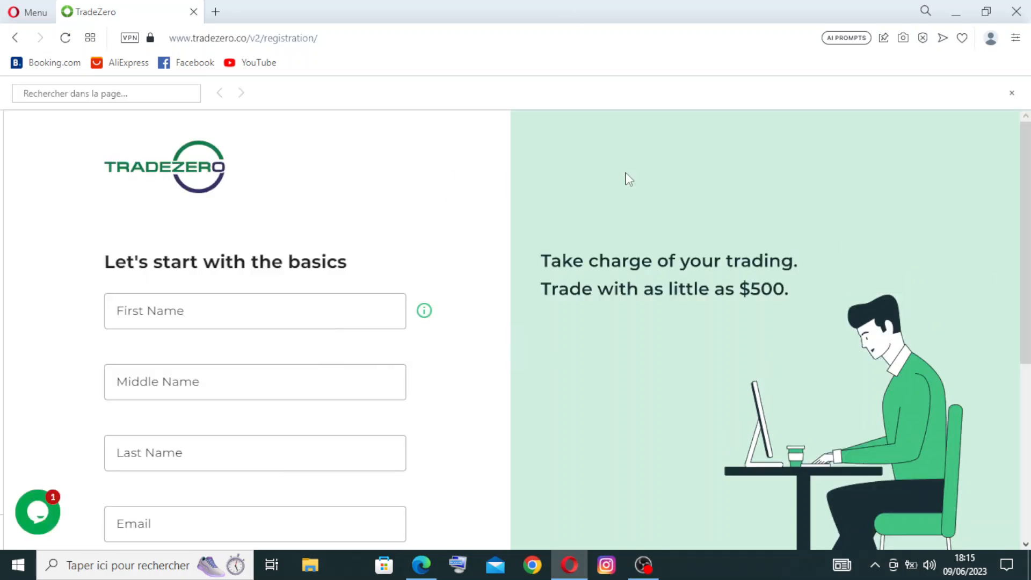
{"action": "left_click", "coordinate": [255, 310]}
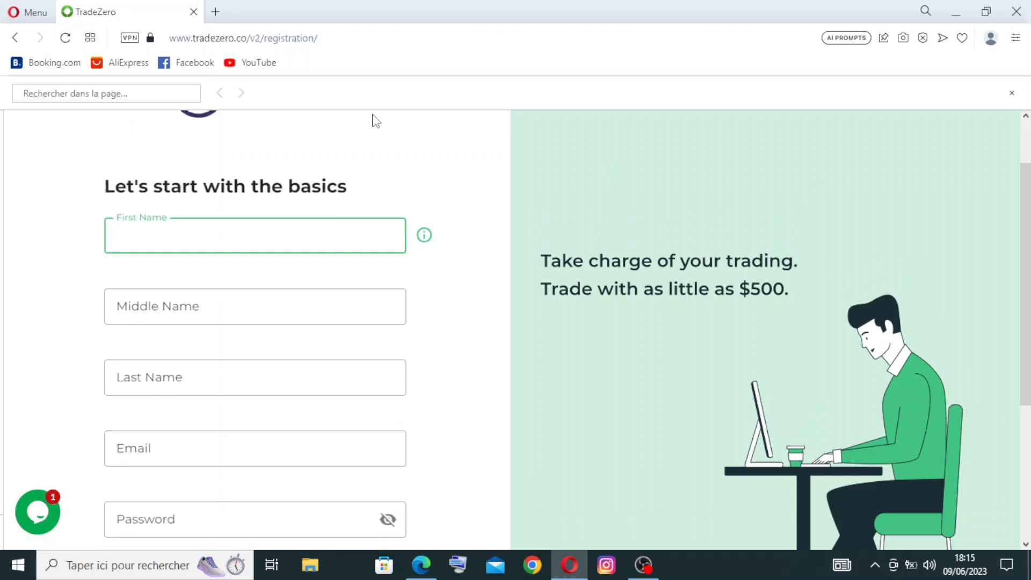
{"action": "left_click", "coordinate": [247, 250]}
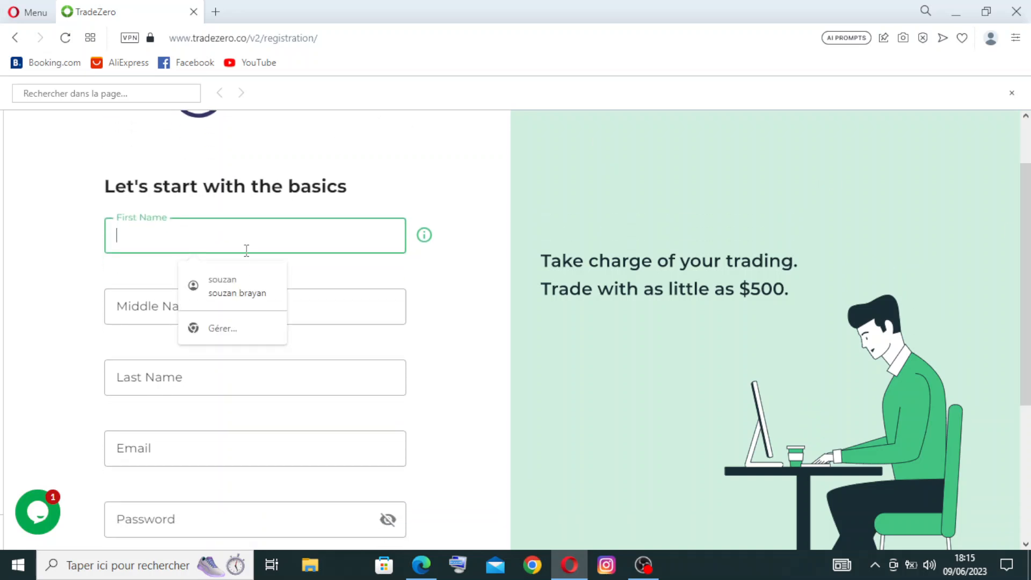
{"action": "left_click", "coordinate": [227, 288]}
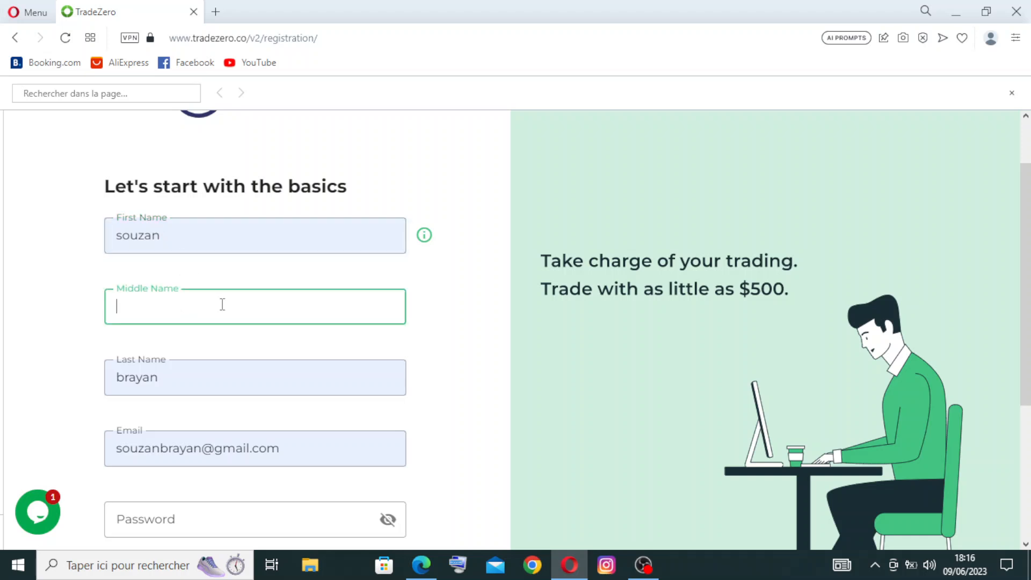
Enter the password and continue to the email verification step
{"action": "scroll", "scroll_direction": "down", "scroll_amount": 3}
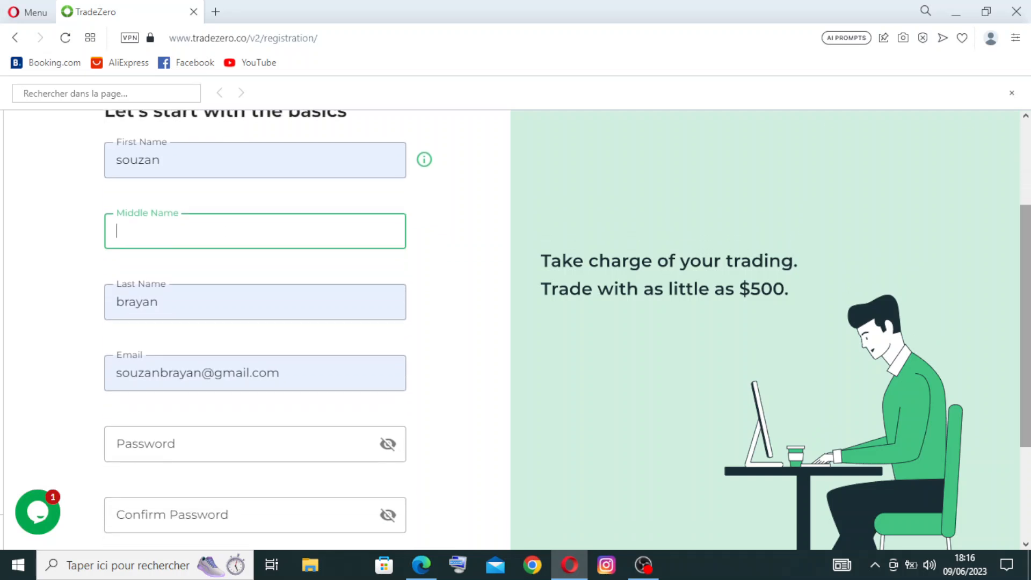
{"action": "scroll", "scroll_direction": "down", "scroll_amount": 3}
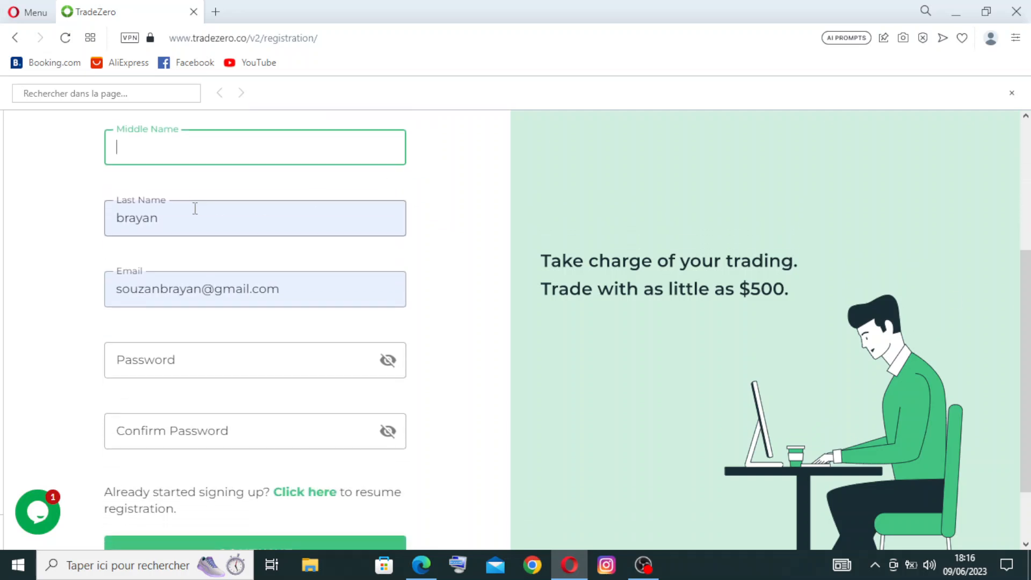
{"action": "mouse_move", "coordinate": [185, 343]}
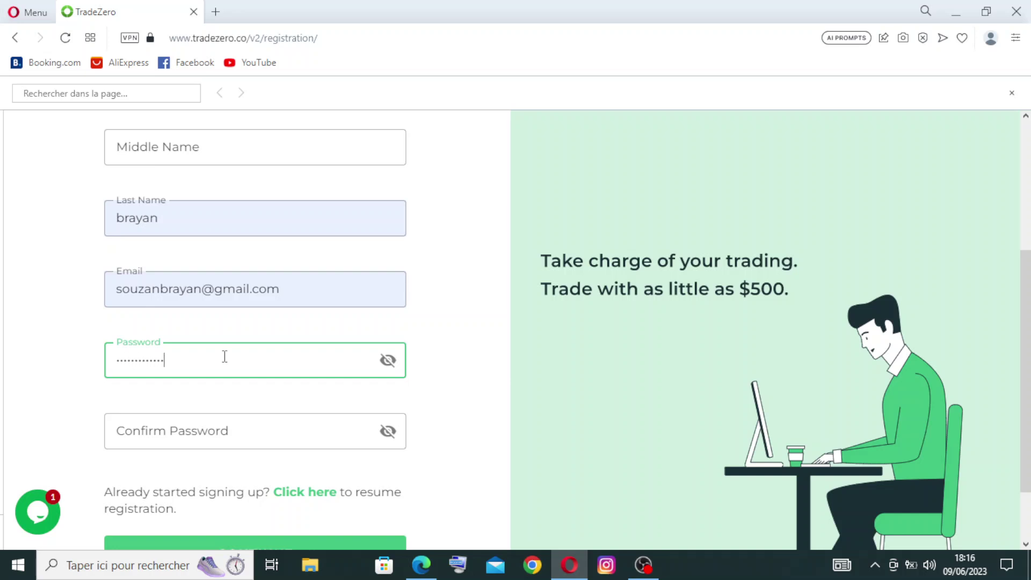
{"action": "type", "text": "••"}
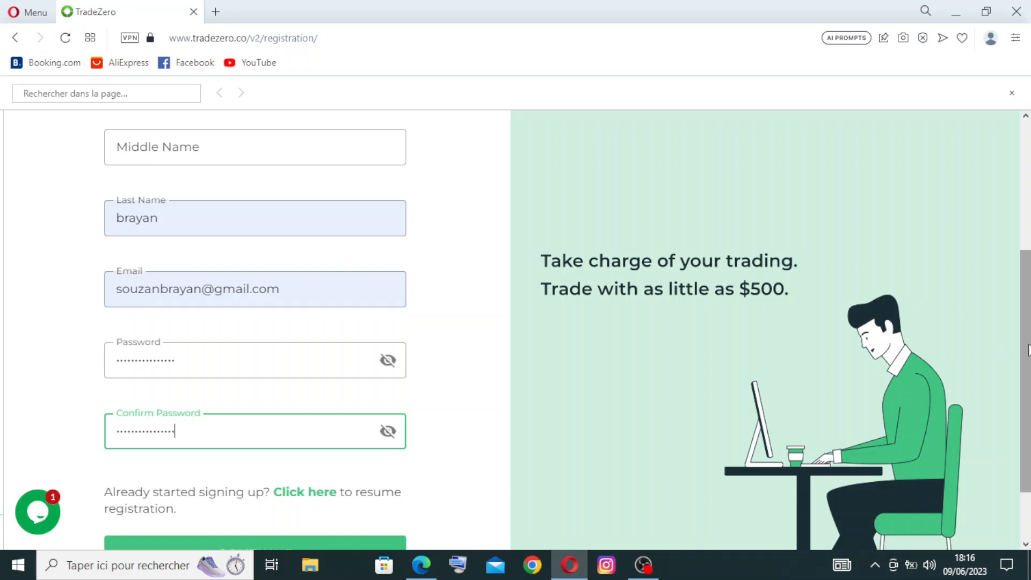
{"action": "scroll", "scroll_direction": "down", "scroll_amount": 3}
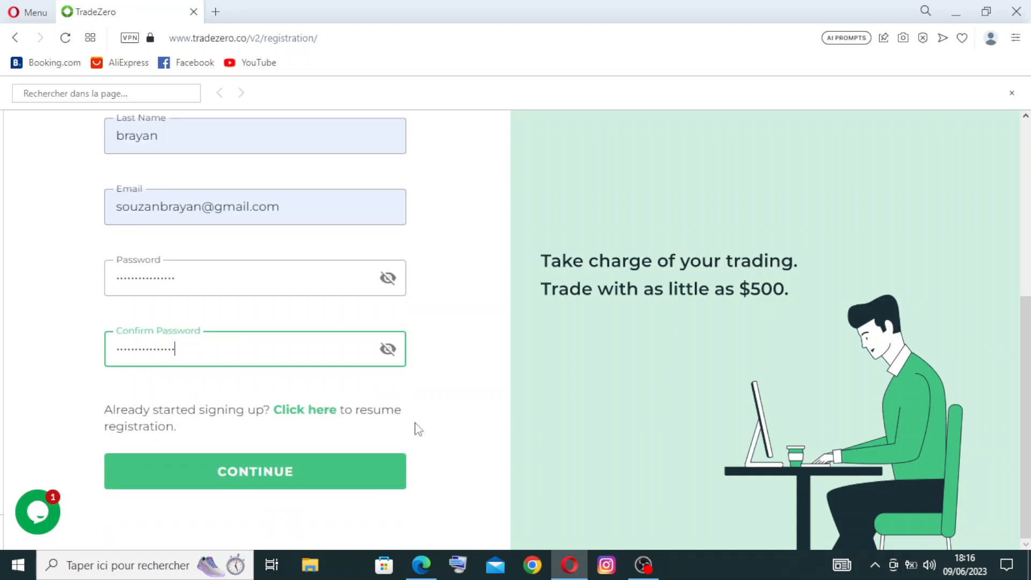
{"action": "left_click", "coordinate": [255, 472]}
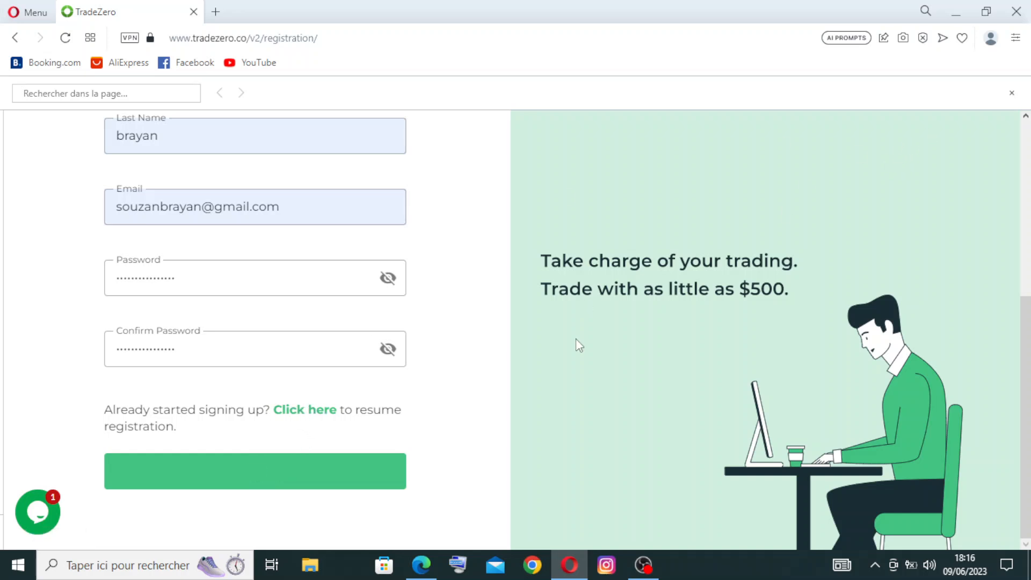
{"action": "left_click", "coordinate": [256, 472]}
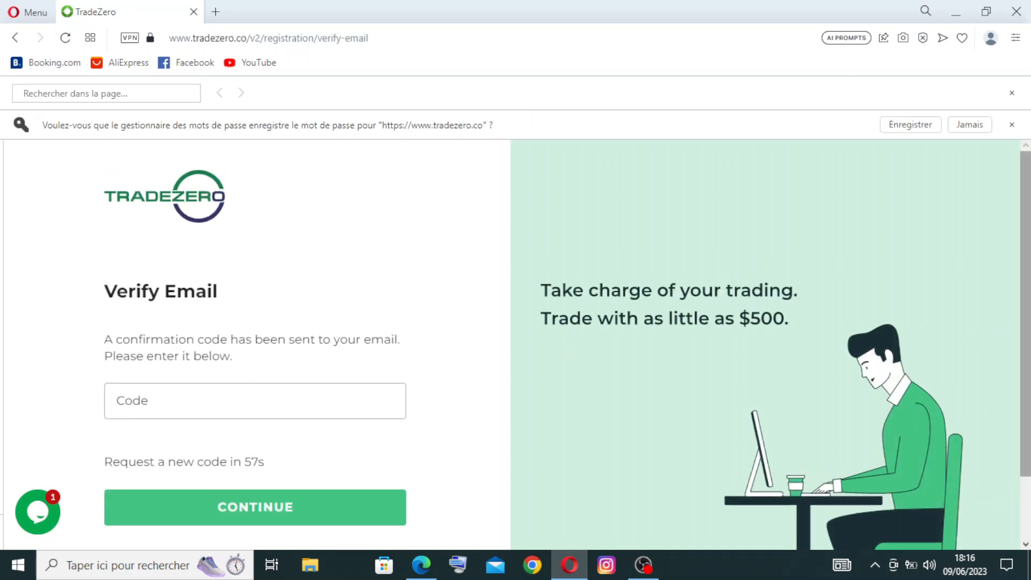
Read the 'TradeZero - Verify Your Email' message in Gmail for the six-digit code
{"action": "scroll", "scroll_direction": "down", "scroll_amount": 3}
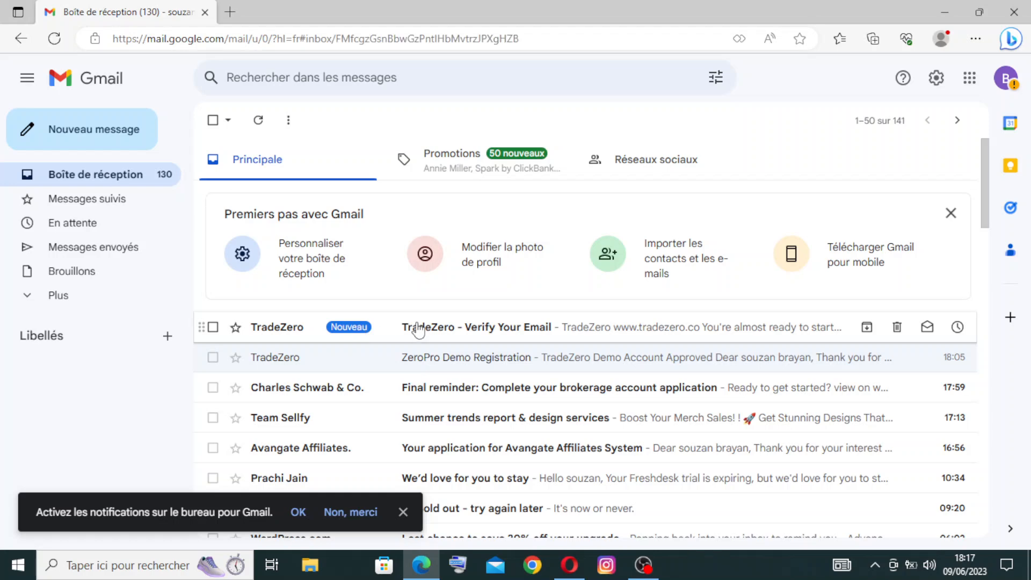
{"action": "left_click", "coordinate": [462, 327]}
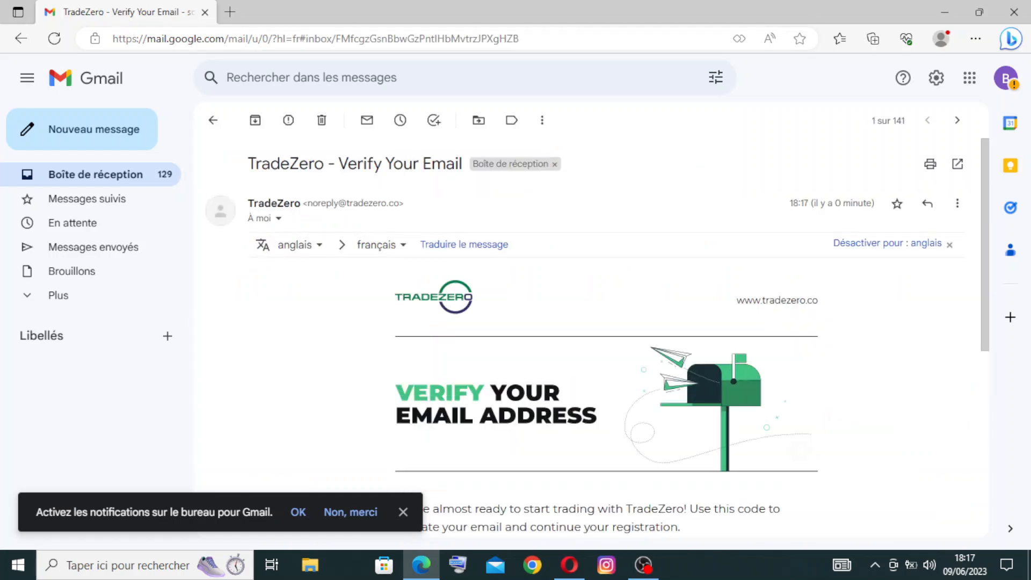
{"action": "scroll", "scroll_direction": "down", "scroll_amount": 3}
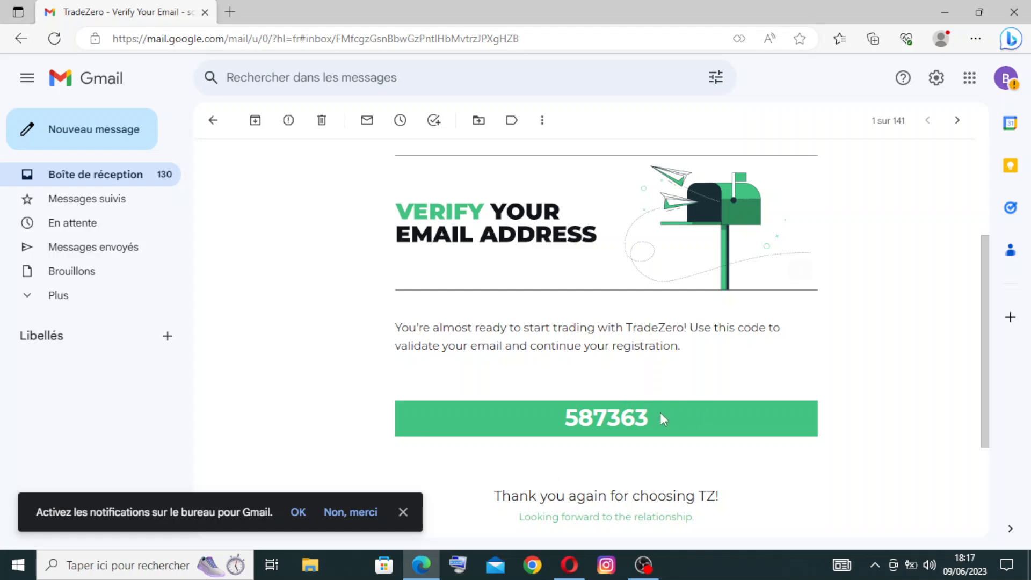
{"action": "left_click", "coordinate": [570, 565]}
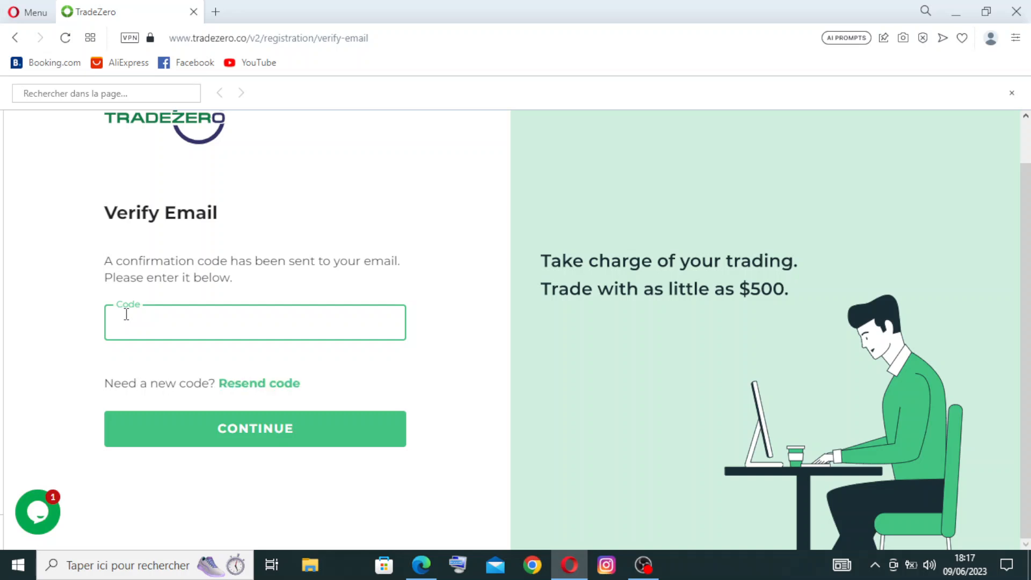
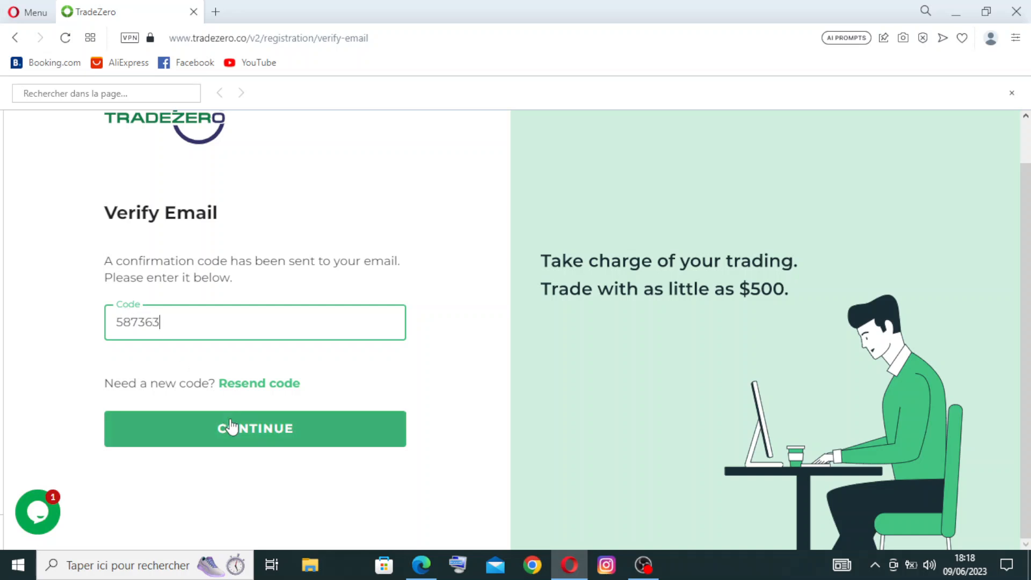
{"action": "left_click", "coordinate": [254, 429]}
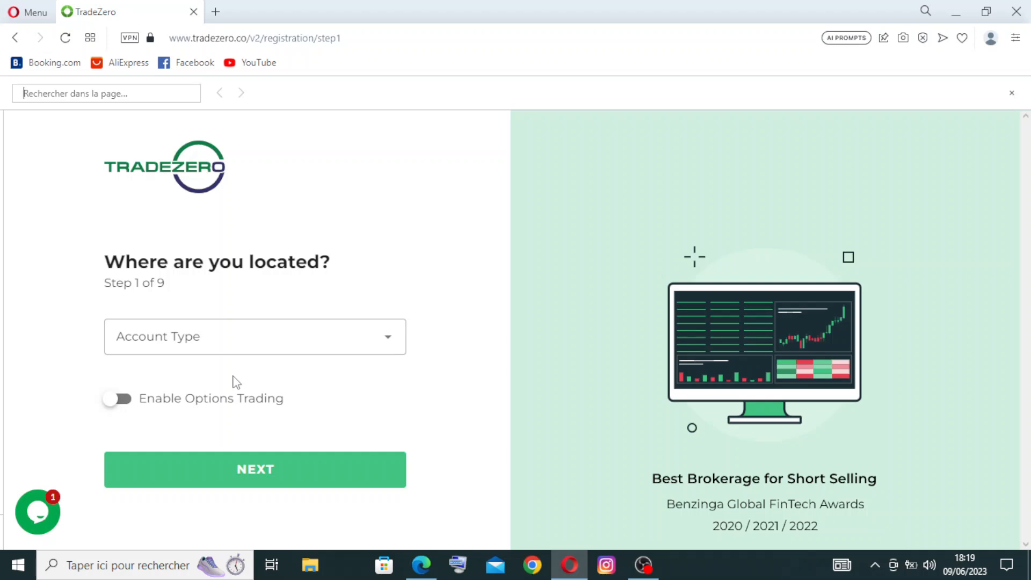
{"action": "mouse_move", "coordinate": [390, 339]}
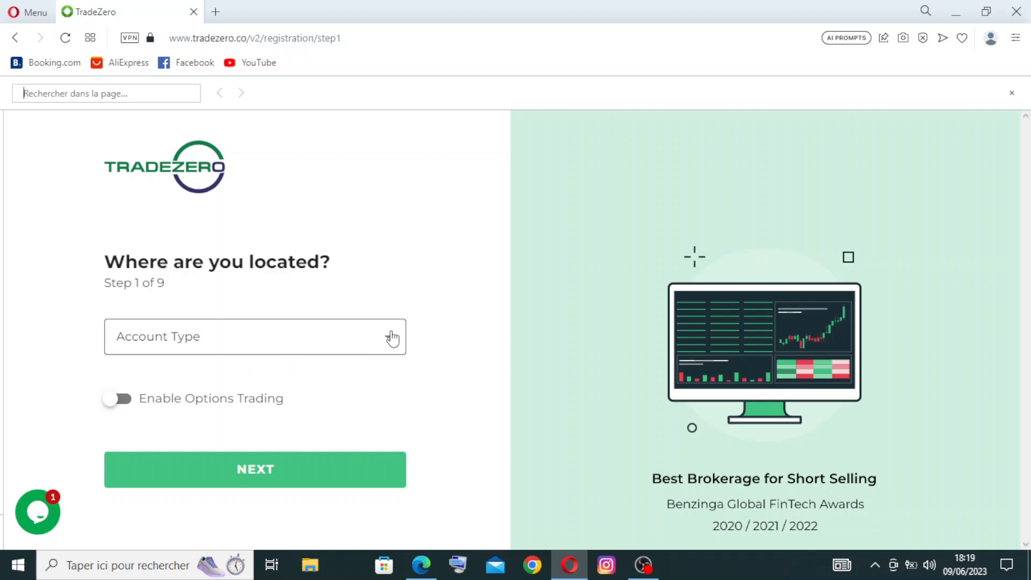
Set account type Individual, country United Kingdom, and autofill the saved Daytona Beach address
{"action": "left_click", "coordinate": [256, 337]}
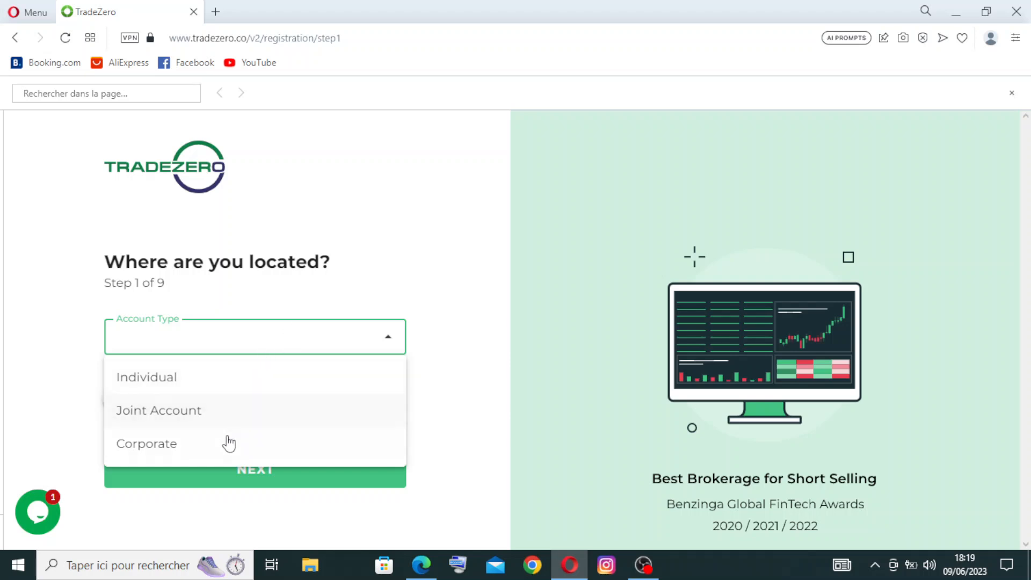
{"action": "left_click", "coordinate": [147, 377]}
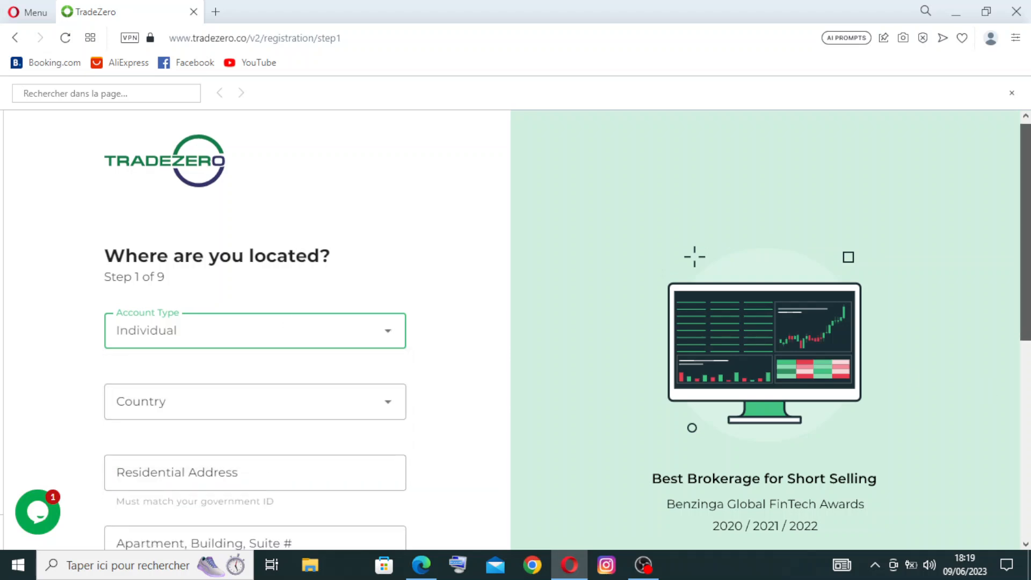
{"action": "scroll", "scroll_direction": "down", "scroll_amount": 3}
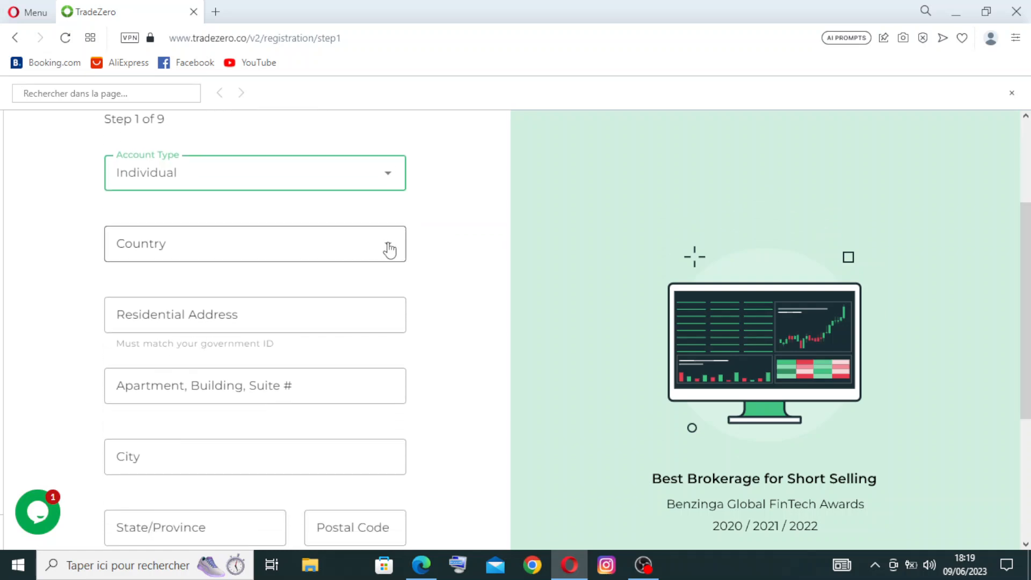
{"action": "left_click", "coordinate": [256, 244]}
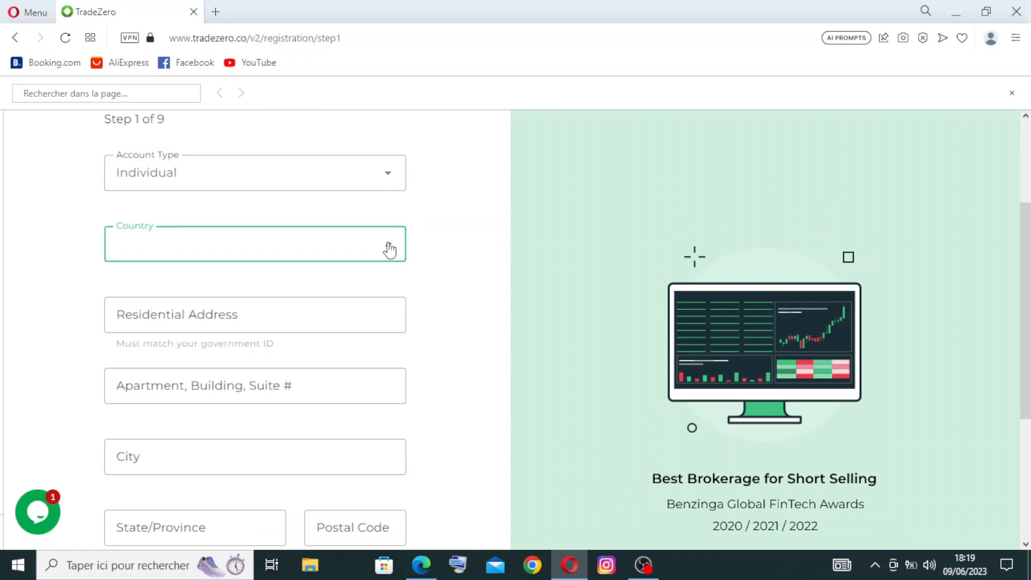
{"action": "left_click", "coordinate": [256, 244]}
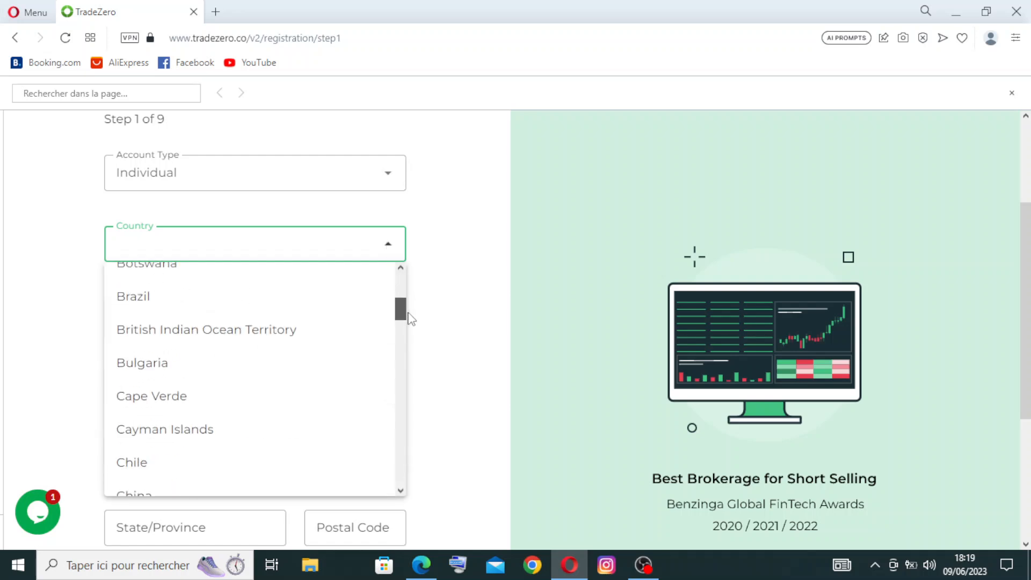
{"action": "scroll", "scroll_direction": "down", "scroll_amount": 3}
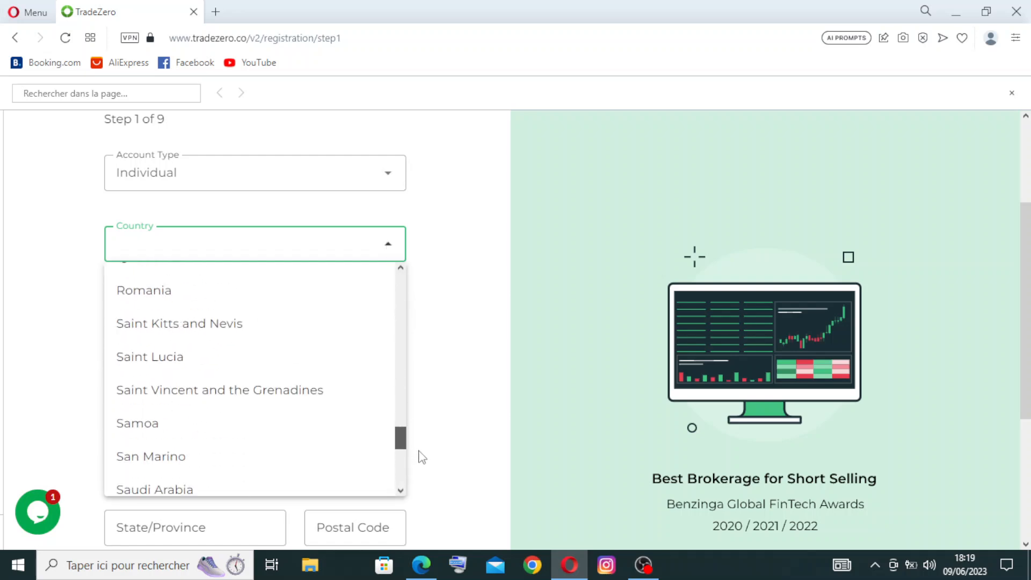
{"action": "scroll", "scroll_direction": "down", "scroll_amount": 3}
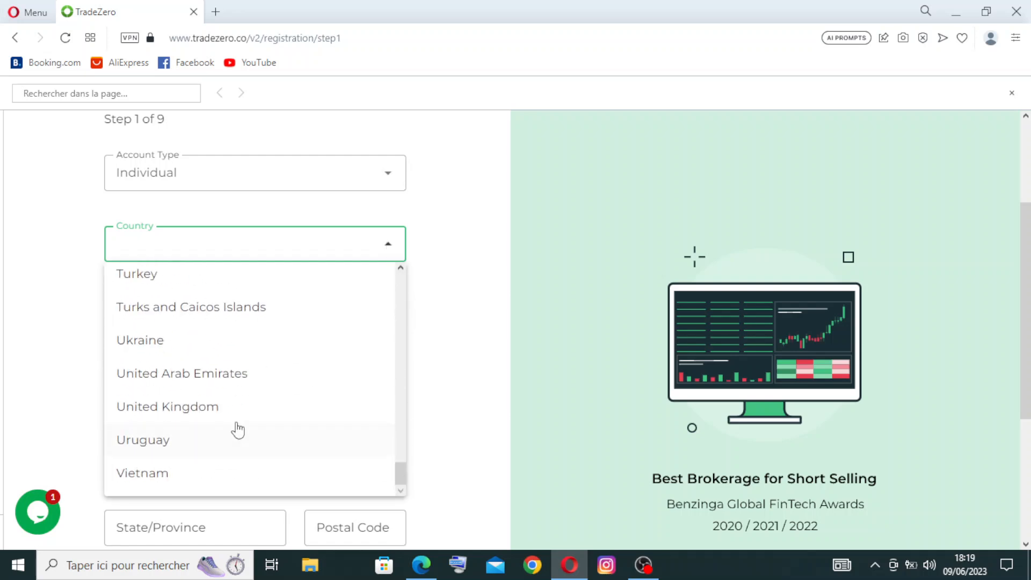
{"action": "mouse_move", "coordinate": [232, 415]}
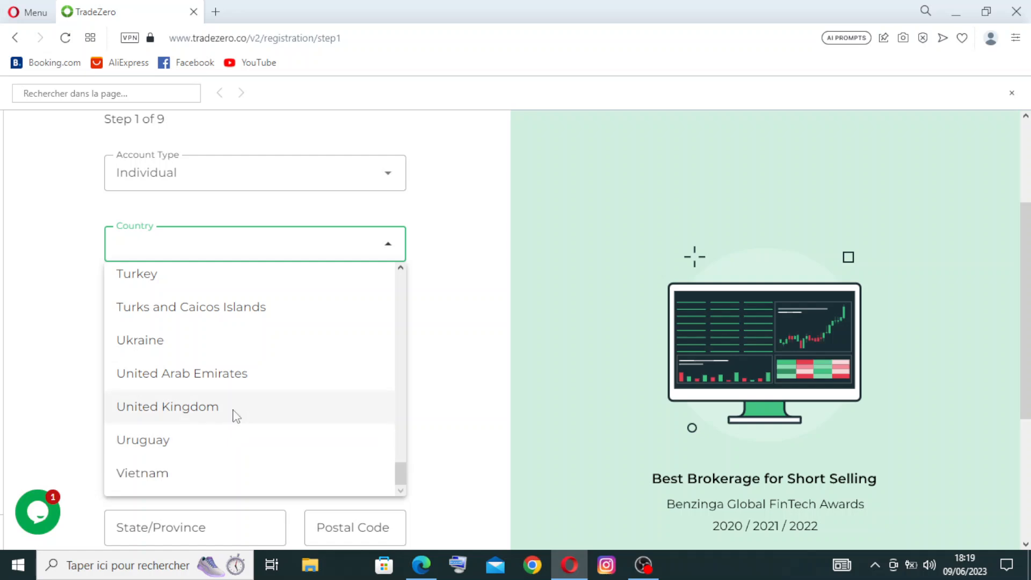
{"action": "left_click", "coordinate": [167, 406]}
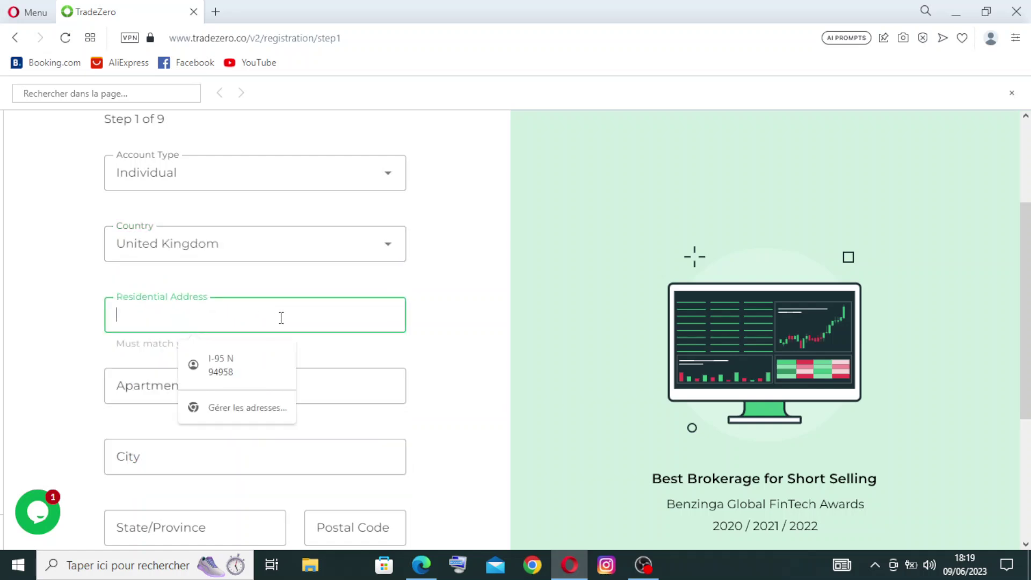
{"action": "left_click", "coordinate": [220, 365]}
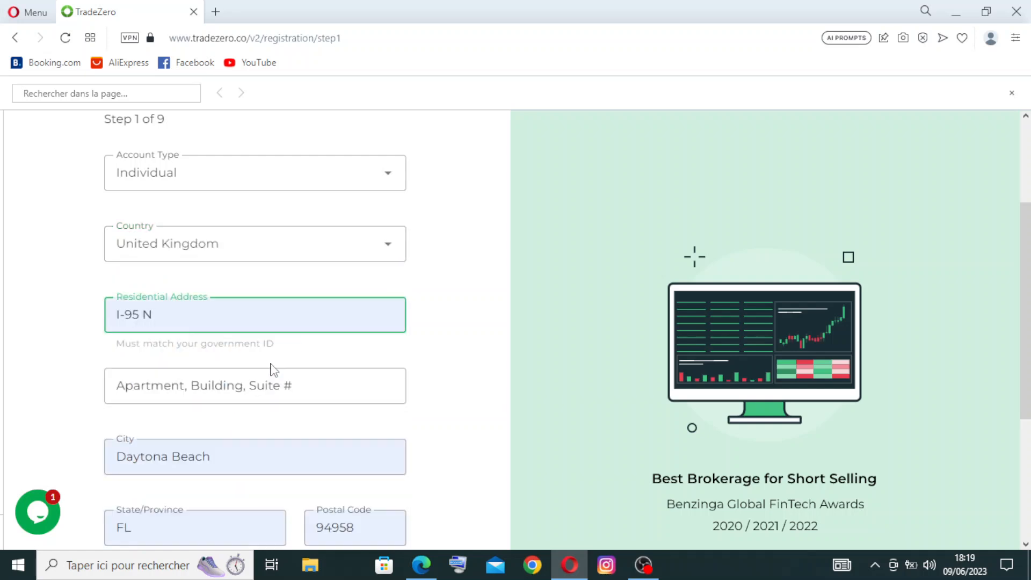
Change the country to France
{"action": "left_click", "coordinate": [270, 246]}
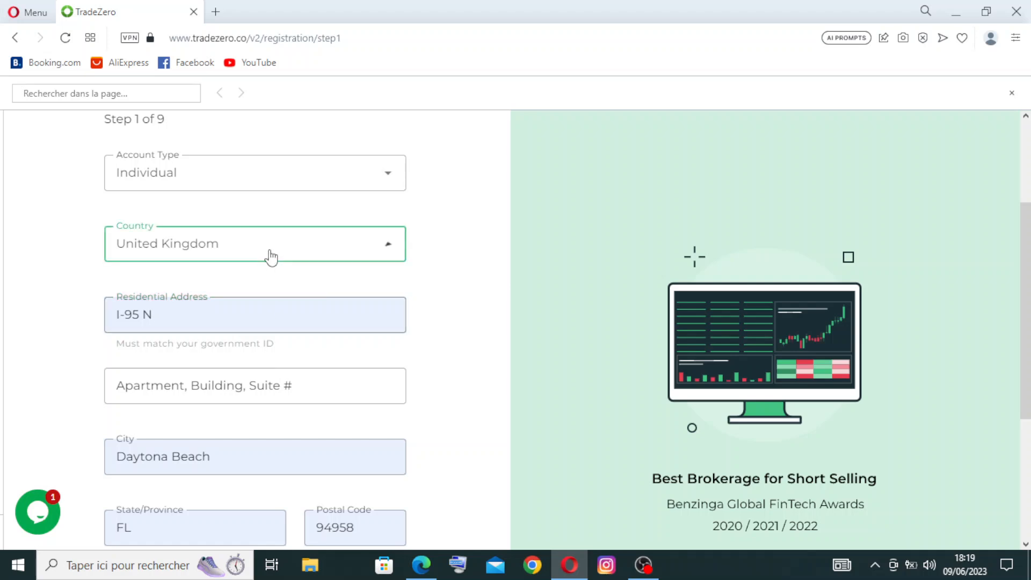
{"action": "left_click", "coordinate": [255, 244]}
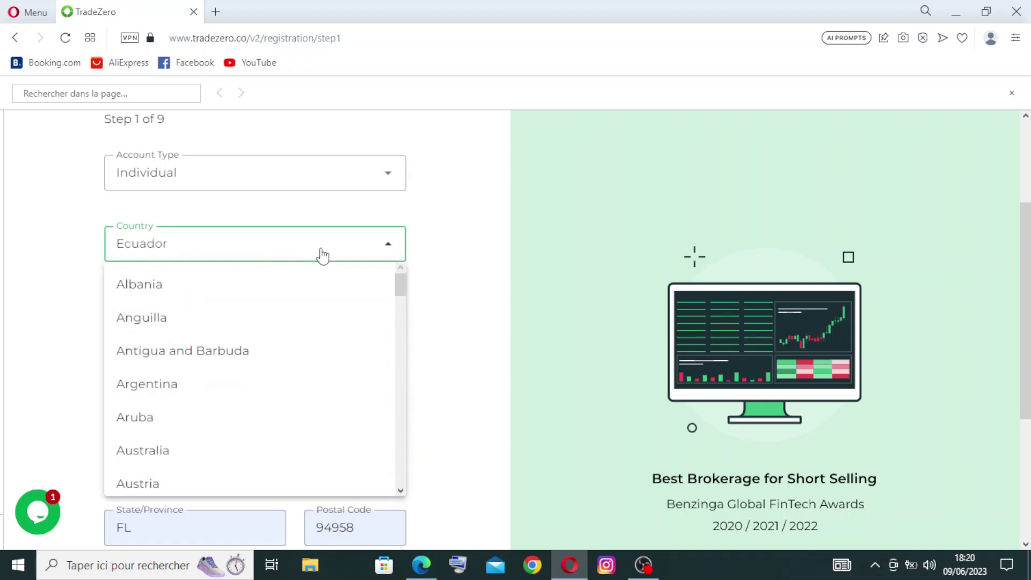
{"action": "type", "text": "France"}
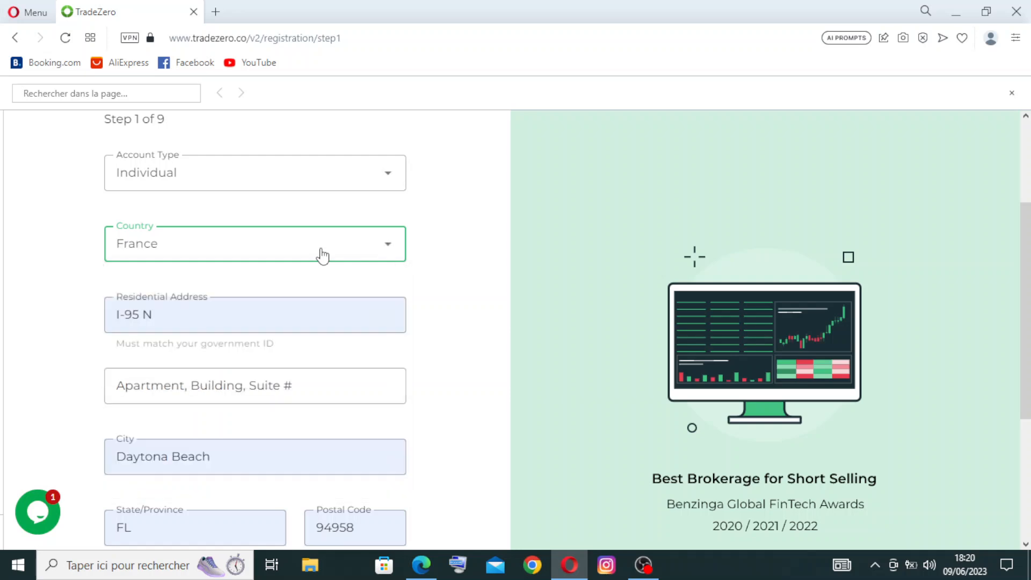
Enter the French phone number +33 576893
{"action": "scroll", "scroll_direction": "down", "scroll_amount": 3}
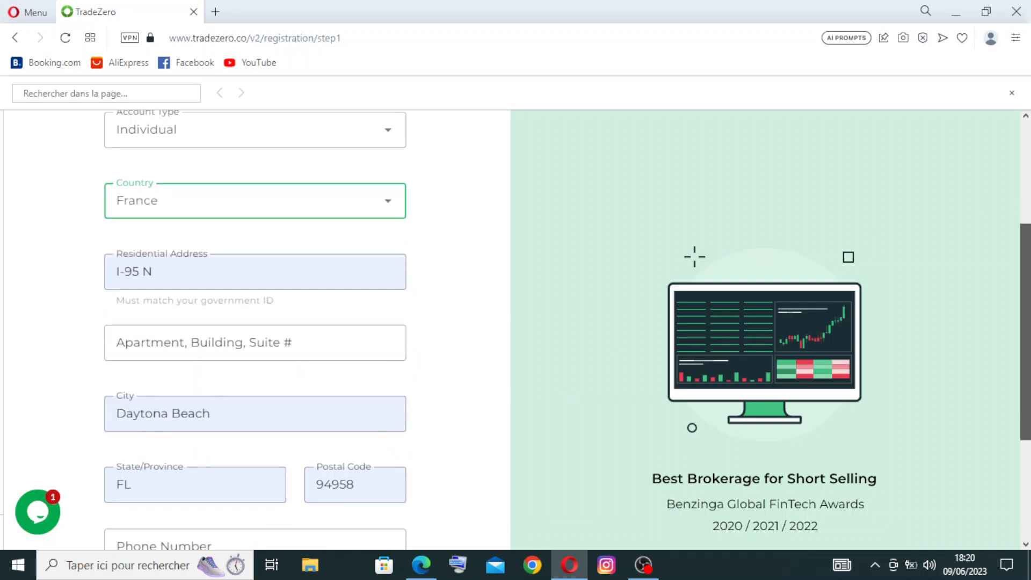
{"action": "scroll", "scroll_direction": "down", "scroll_amount": 3}
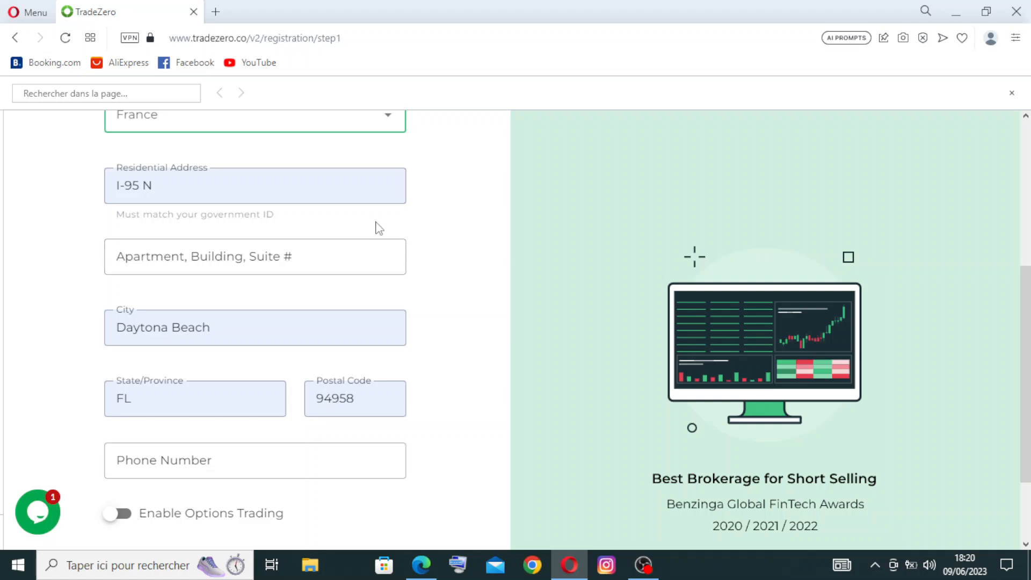
{"action": "mouse_move", "coordinate": [1000, 316]}
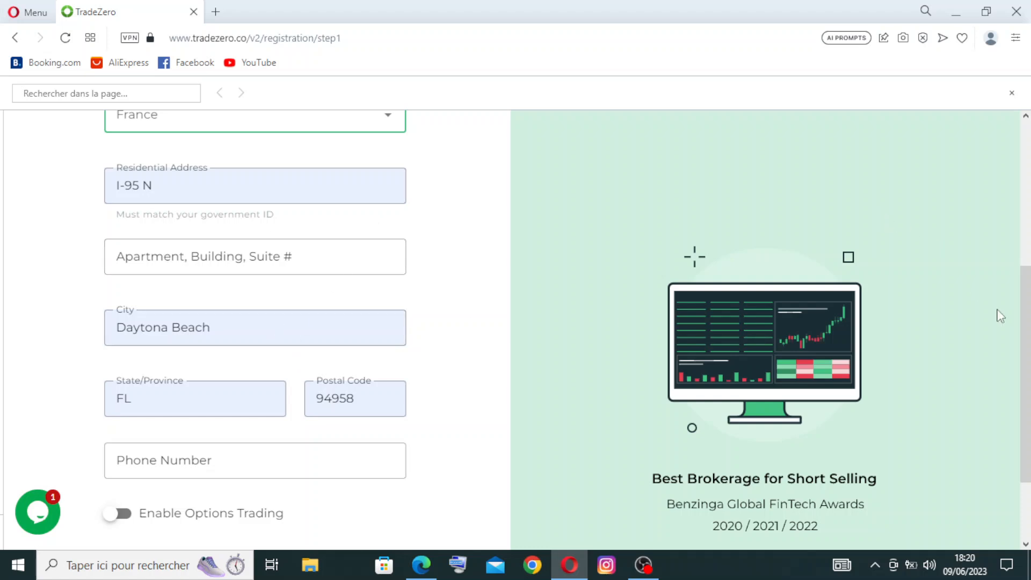
{"action": "scroll", "scroll_direction": "down", "scroll_amount": 3}
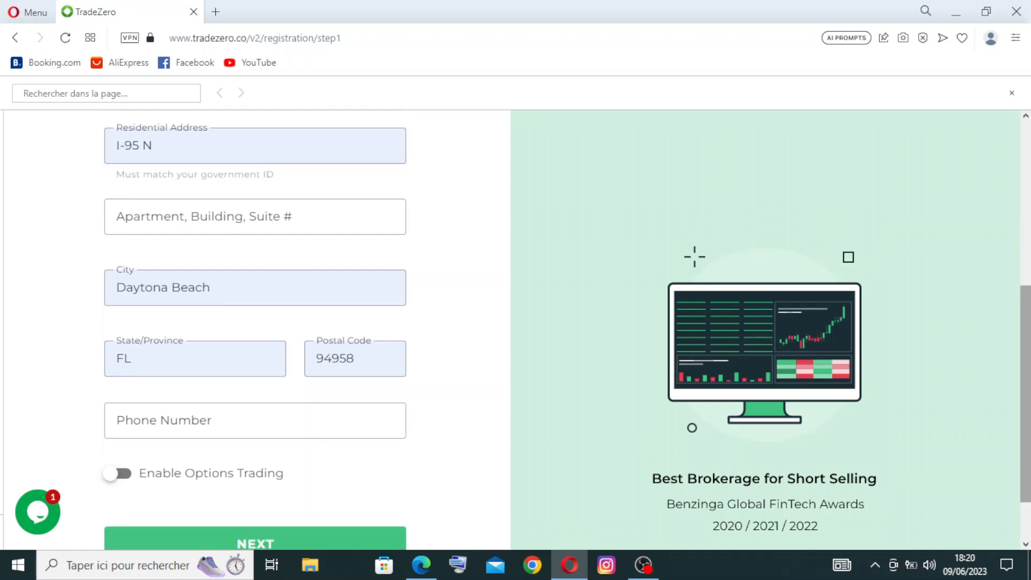
{"action": "scroll", "scroll_direction": "down", "scroll_amount": 3}
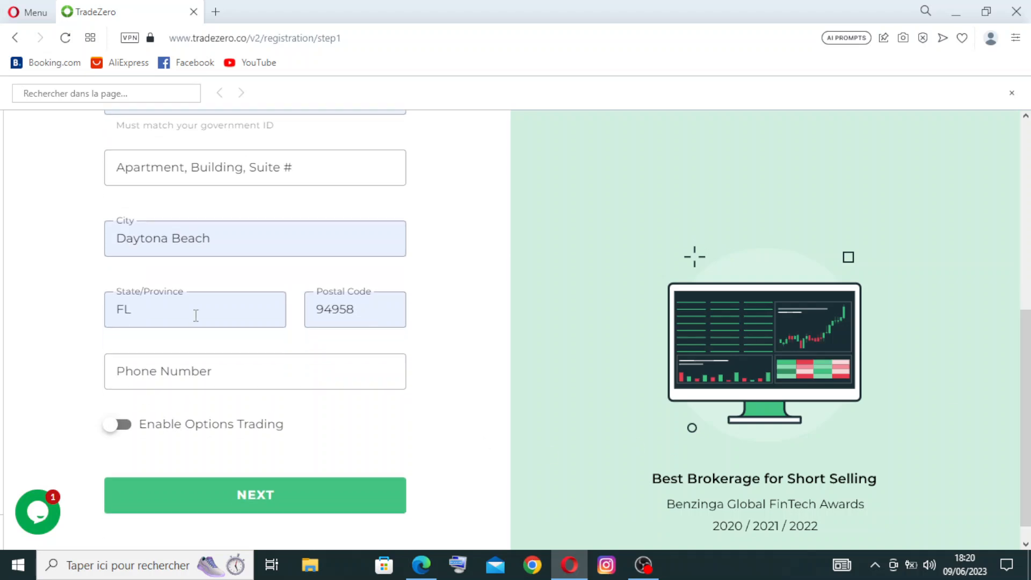
{"action": "left_click", "coordinate": [369, 310]}
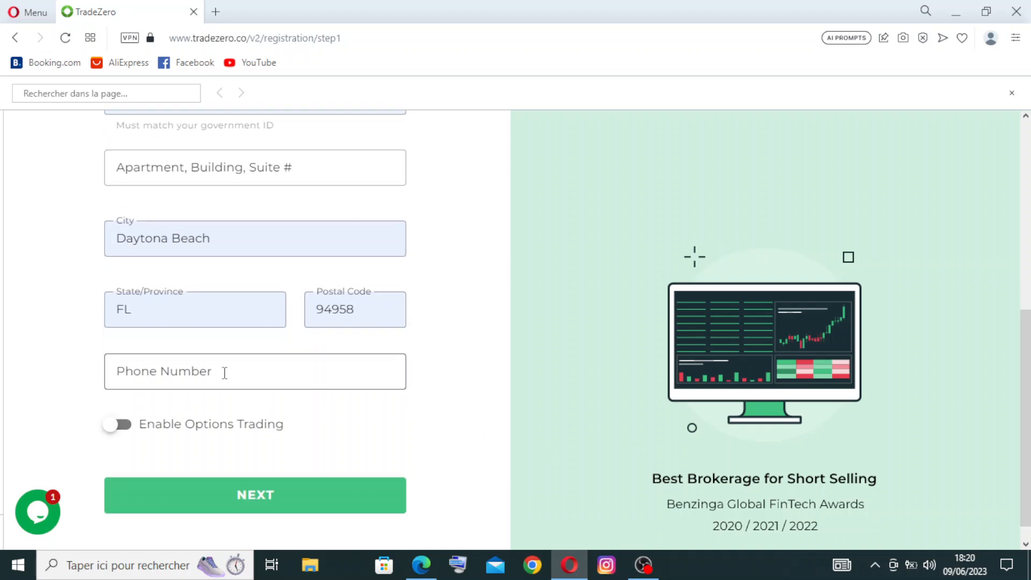
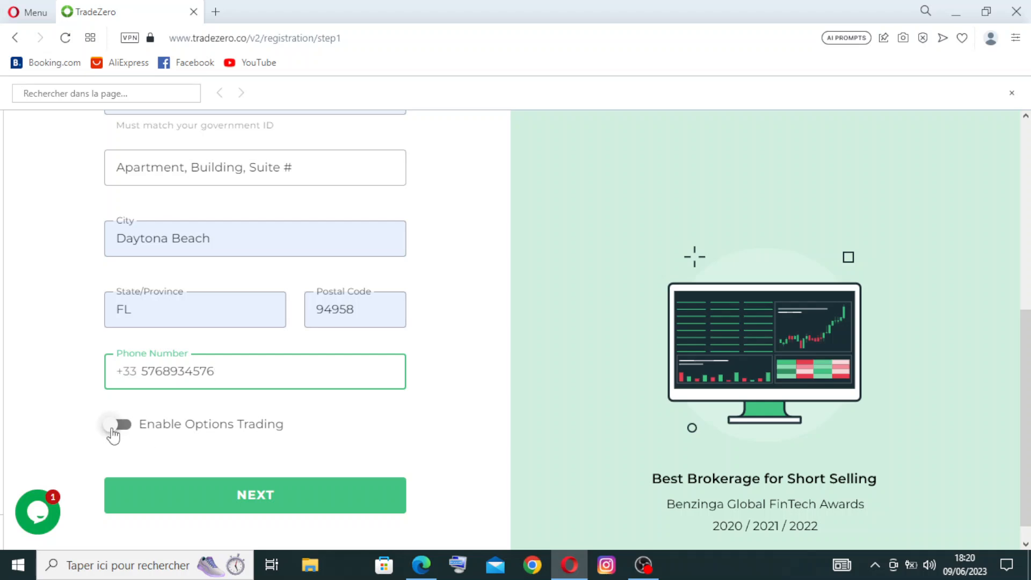
Enable options trading and move on to the identity verification step
{"action": "left_click", "coordinate": [118, 424]}
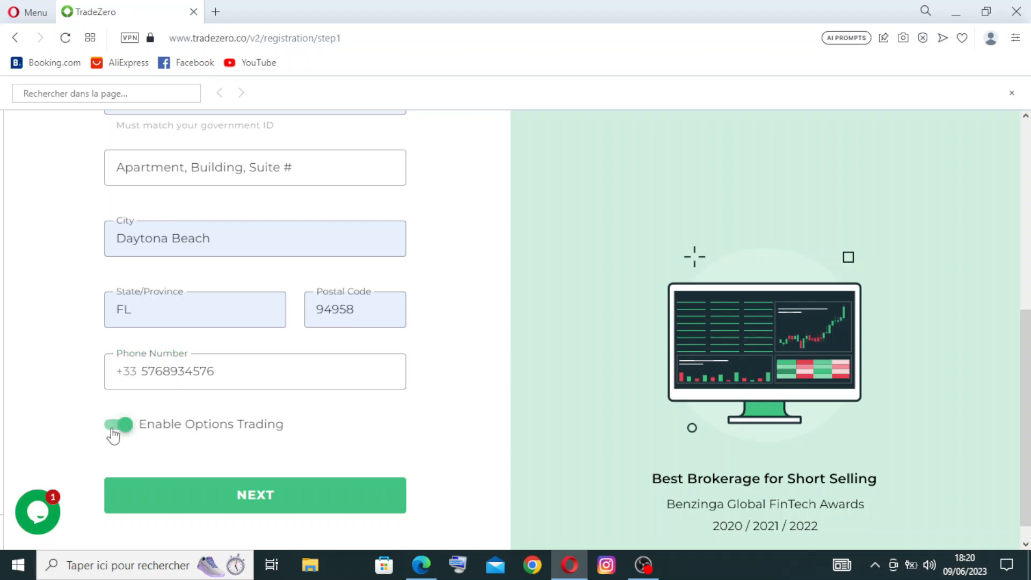
{"action": "left_click", "coordinate": [119, 424]}
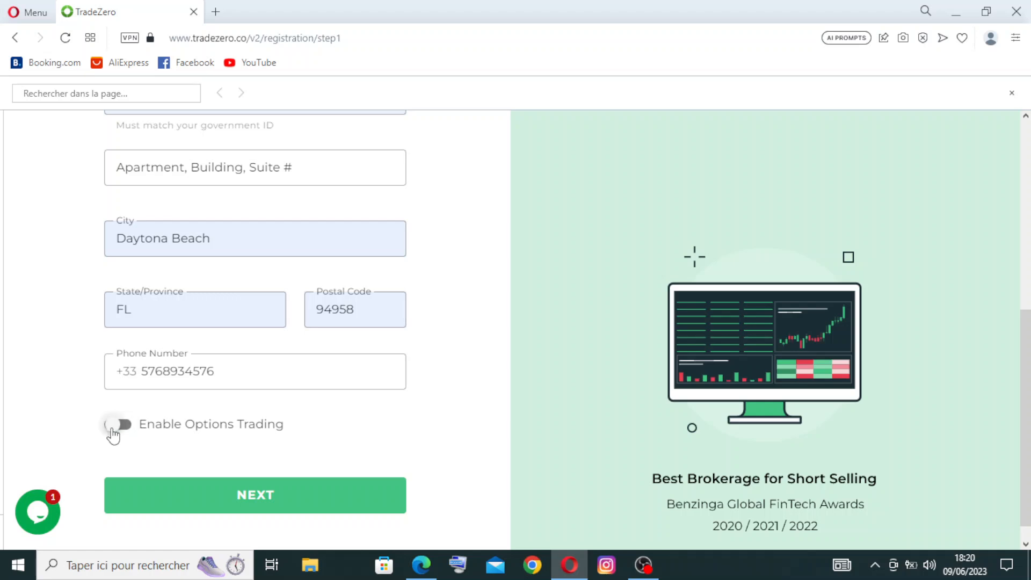
{"action": "left_click", "coordinate": [118, 424]}
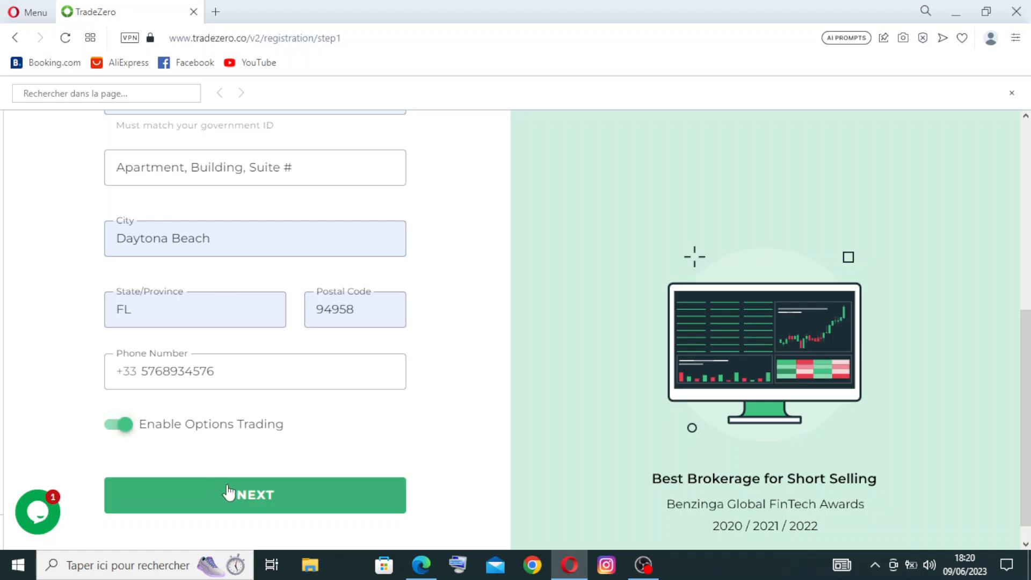
{"action": "left_click", "coordinate": [256, 495]}
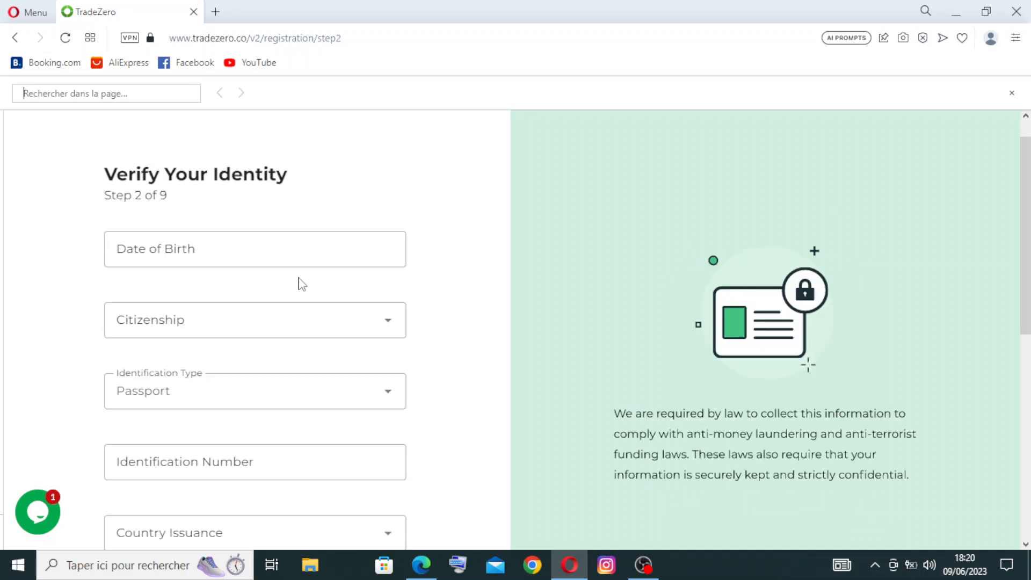
{"action": "left_click", "coordinate": [256, 249]}
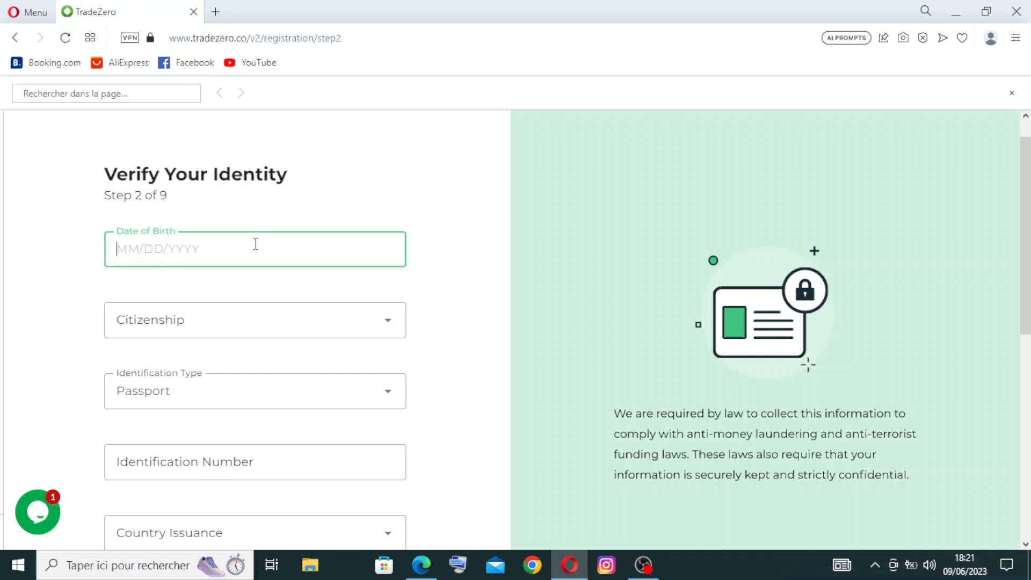
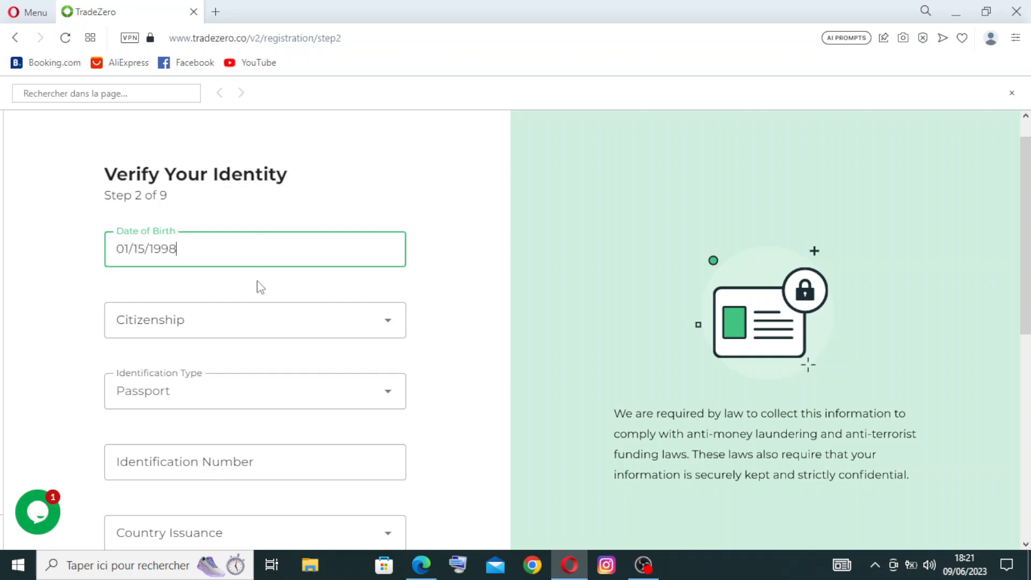
Set citizenship to France and keep Passport as the identification type
{"action": "left_click", "coordinate": [253, 320]}
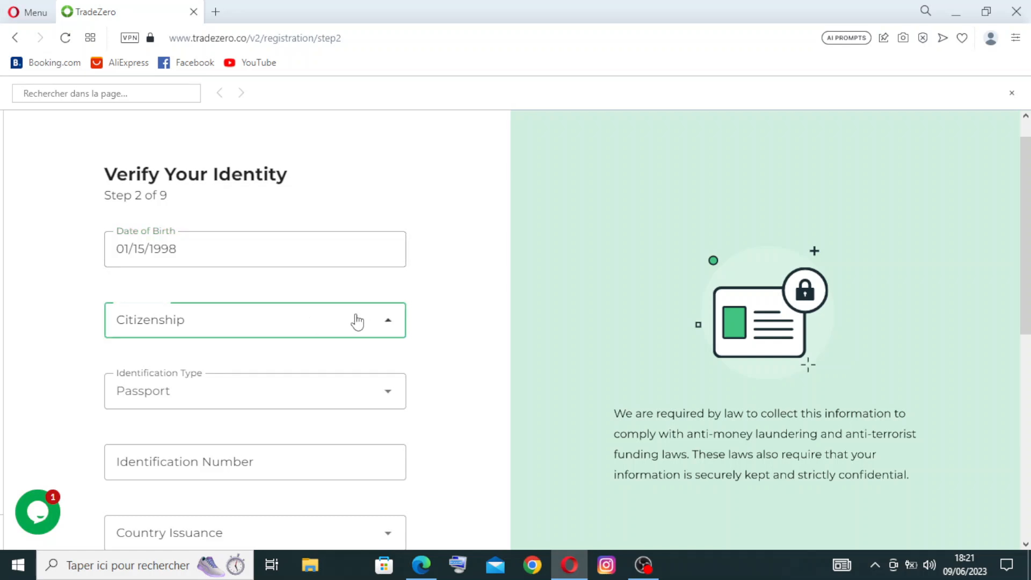
{"action": "left_click", "coordinate": [256, 321]}
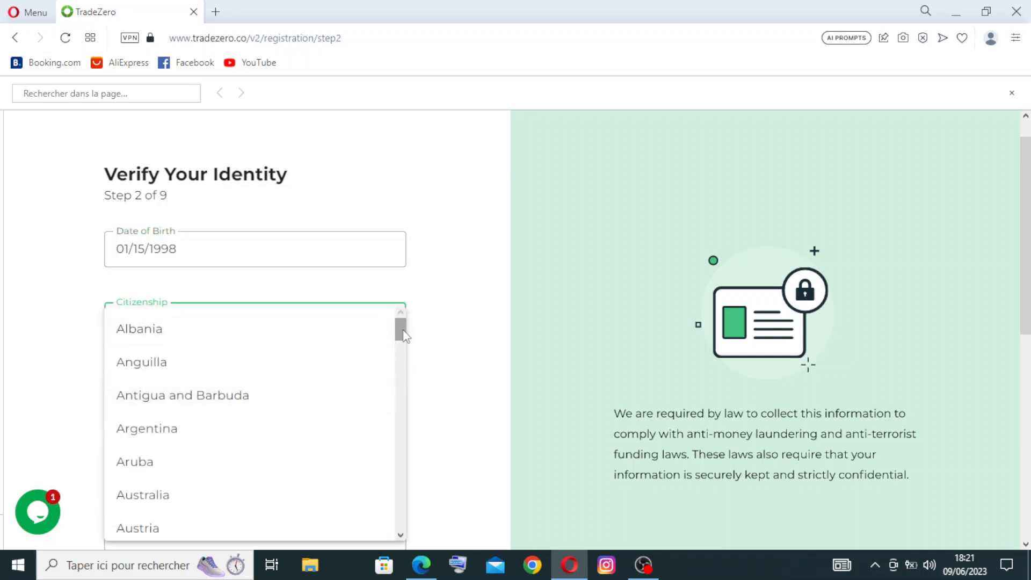
{"action": "scroll", "scroll_direction": "down", "scroll_amount": 3}
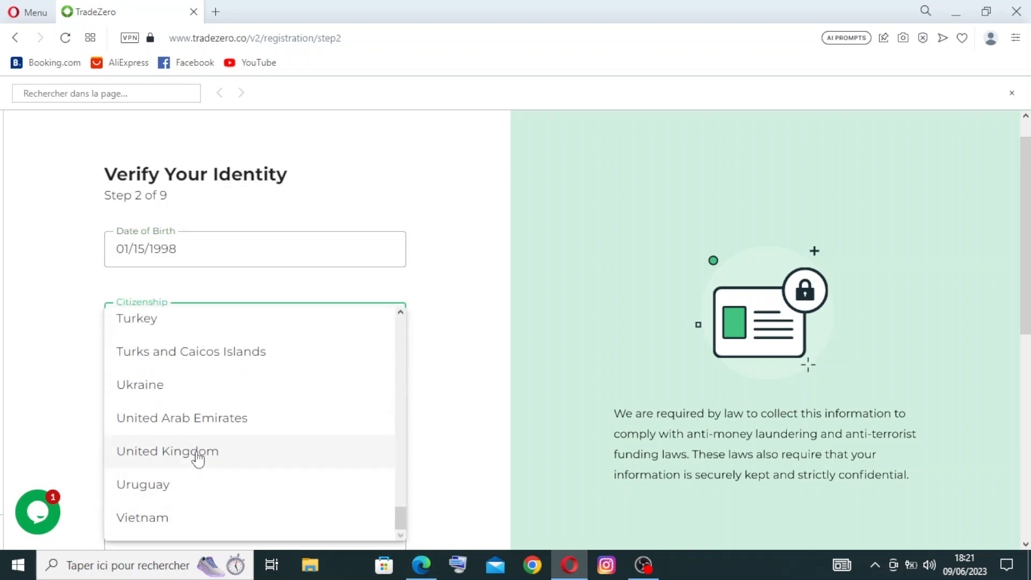
{"action": "left_click", "coordinate": [166, 451]}
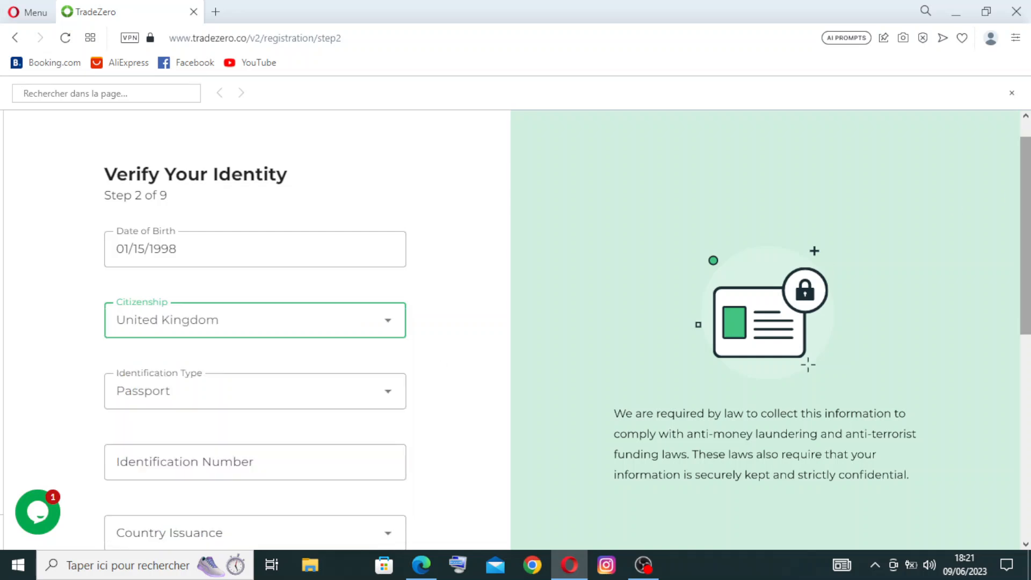
{"action": "scroll", "scroll_direction": "down", "scroll_amount": 3}
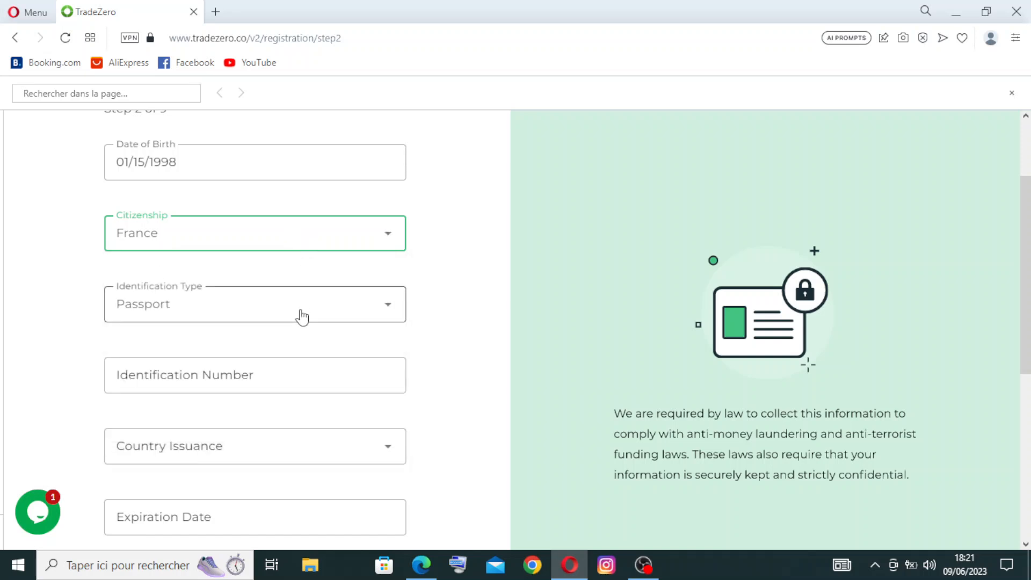
{"action": "left_click", "coordinate": [256, 304]}
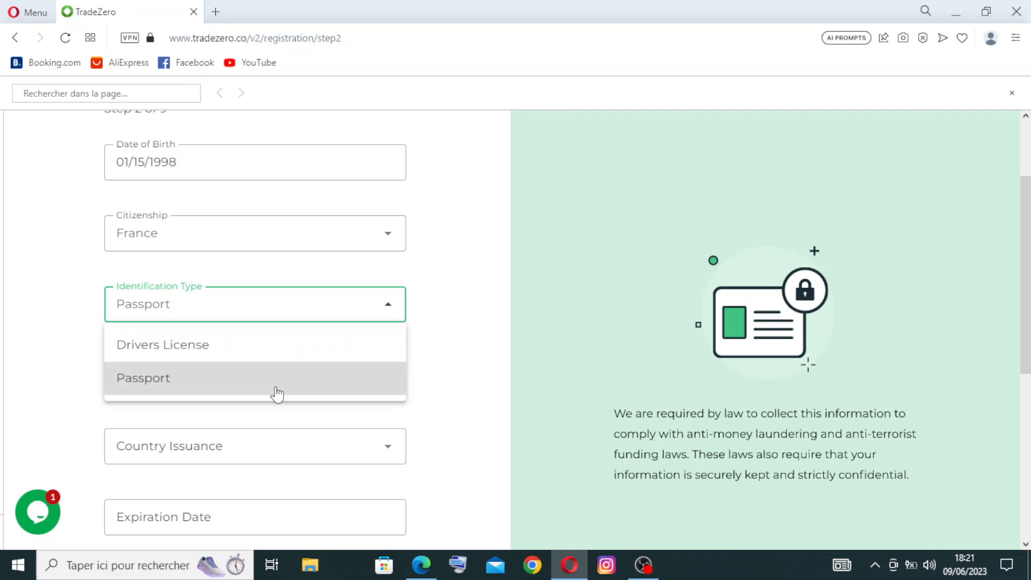
{"action": "mouse_move", "coordinate": [210, 308]}
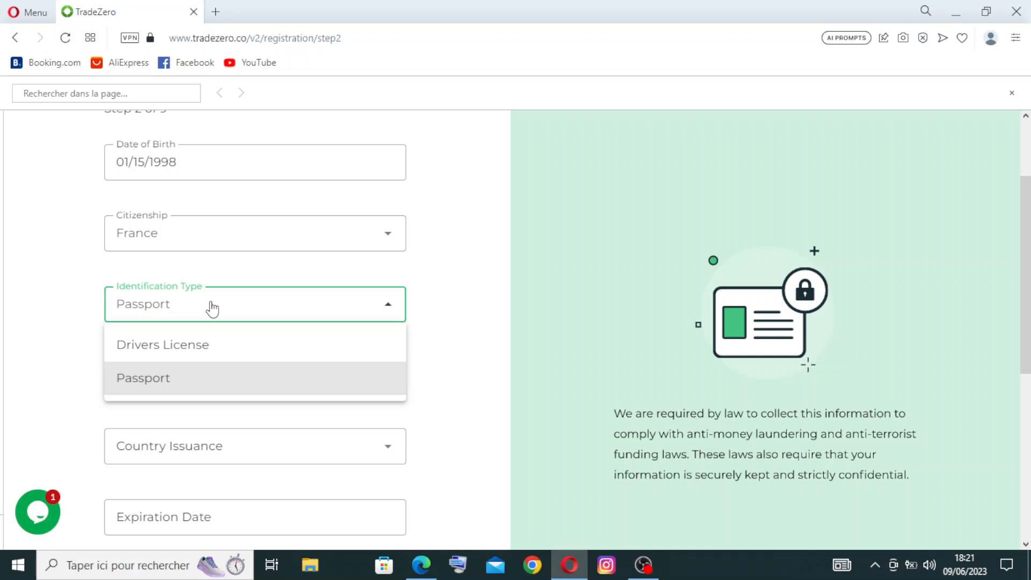
{"action": "mouse_move", "coordinate": [174, 347]}
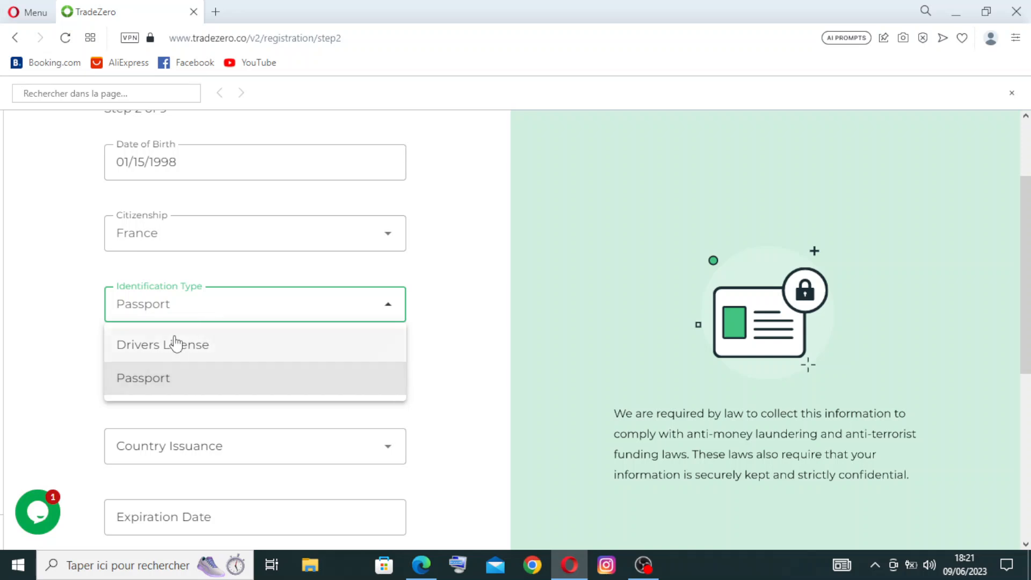
{"action": "left_click", "coordinate": [143, 378]}
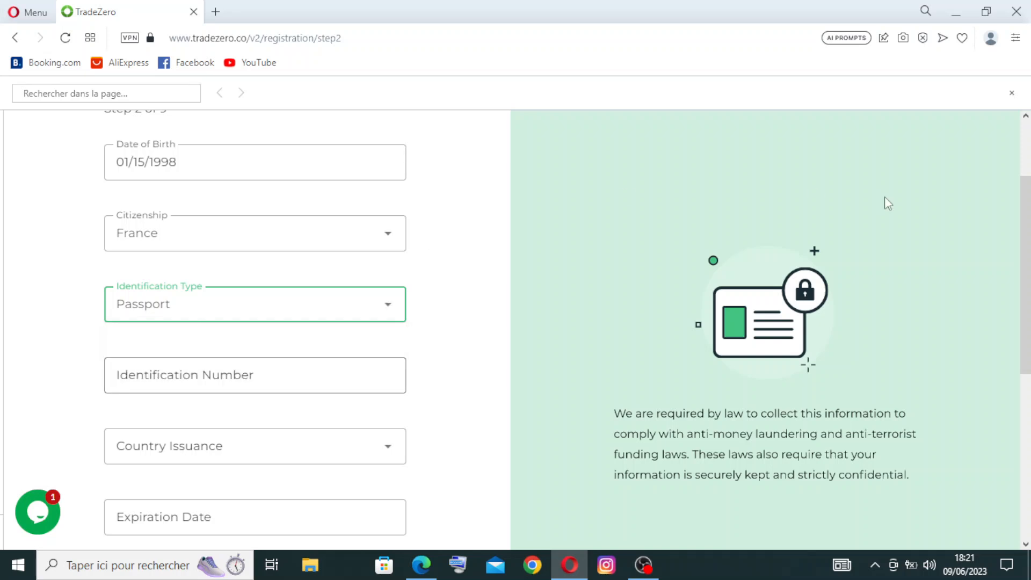
Enter identification number 45678 with France as the issuing country
{"action": "scroll", "scroll_direction": "down", "scroll_amount": 3}
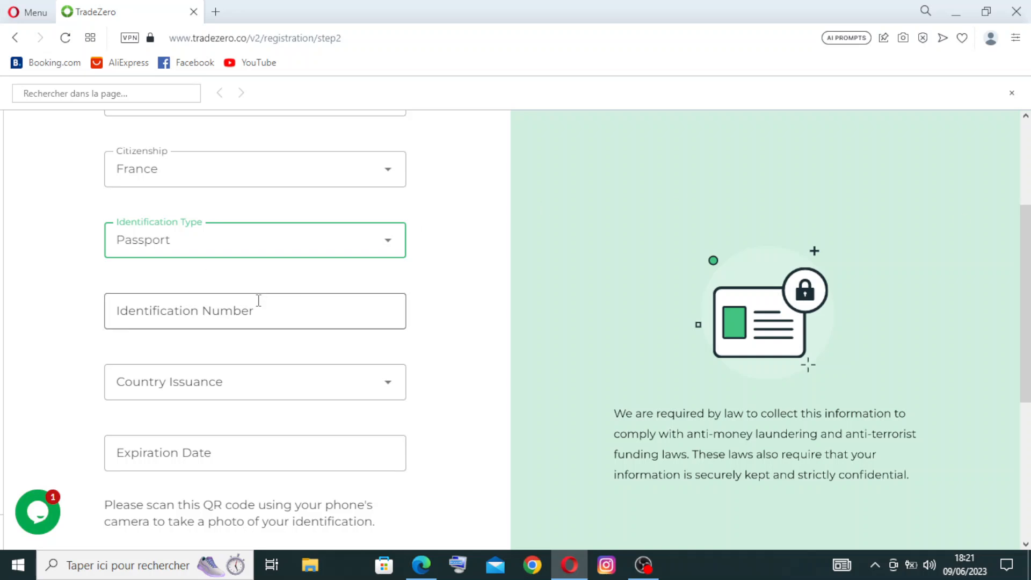
{"action": "type", "text": "4"}
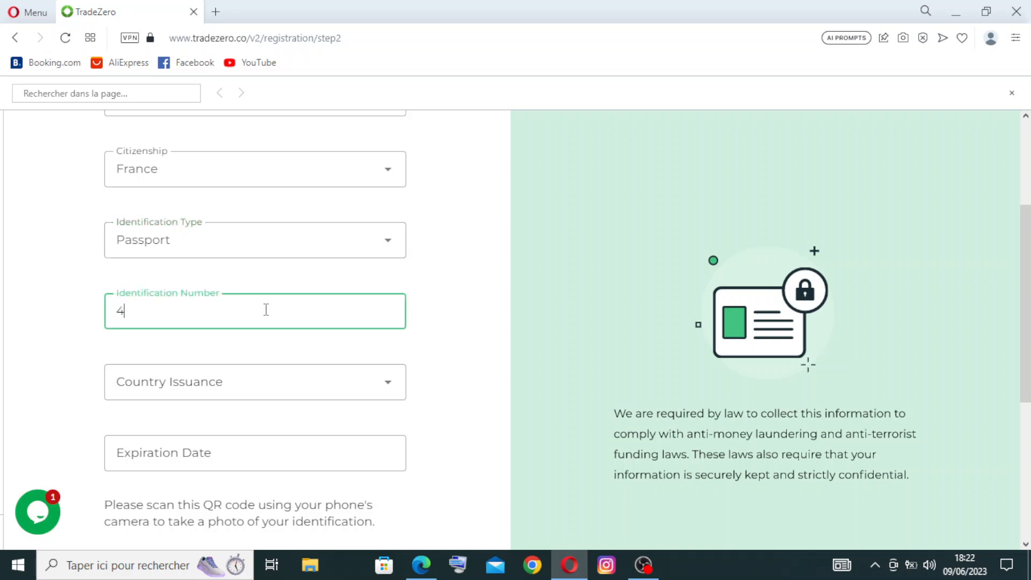
{"action": "type", "text": "5678"}
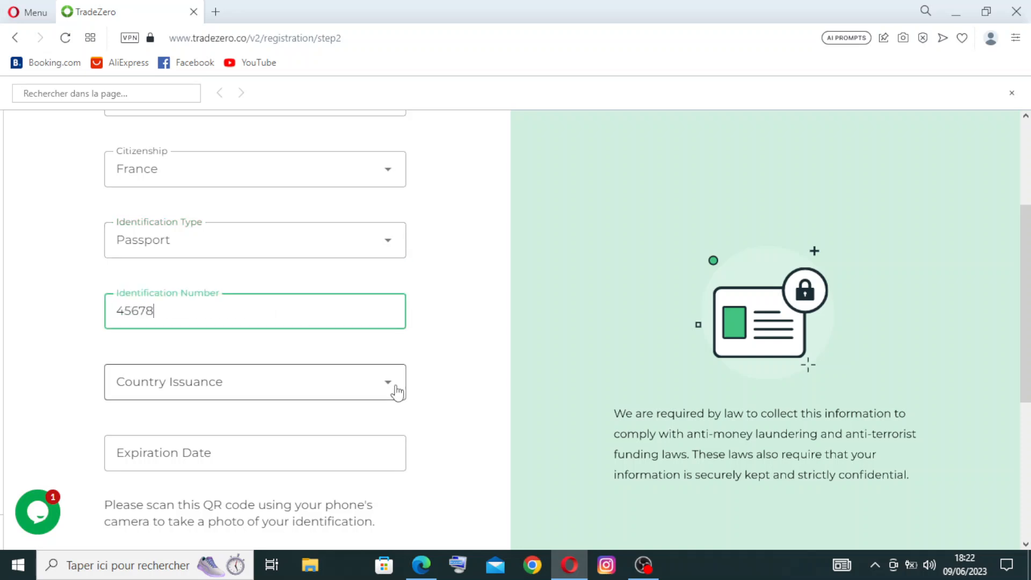
{"action": "left_click", "coordinate": [255, 382]}
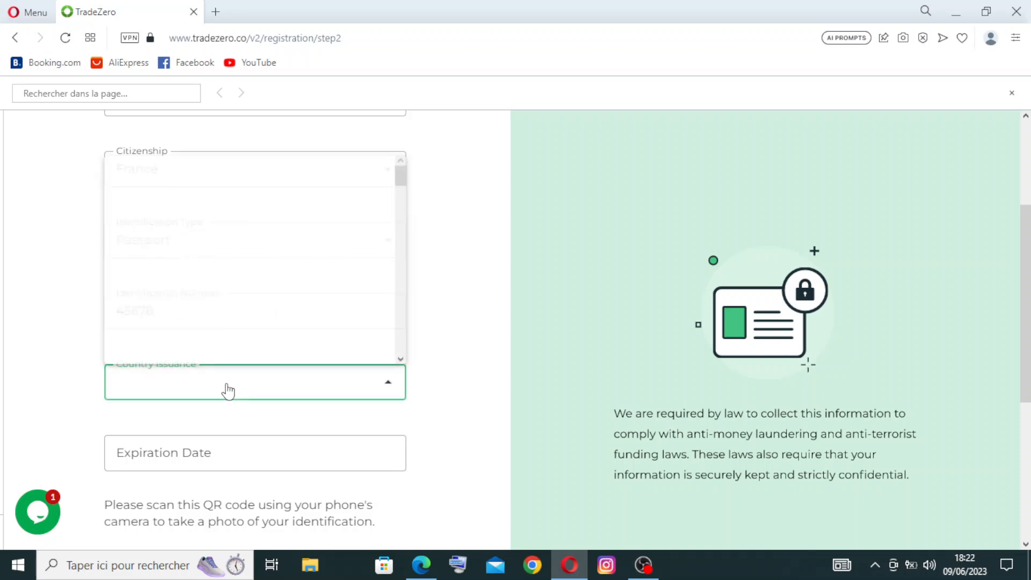
{"action": "left_click", "coordinate": [256, 383]}
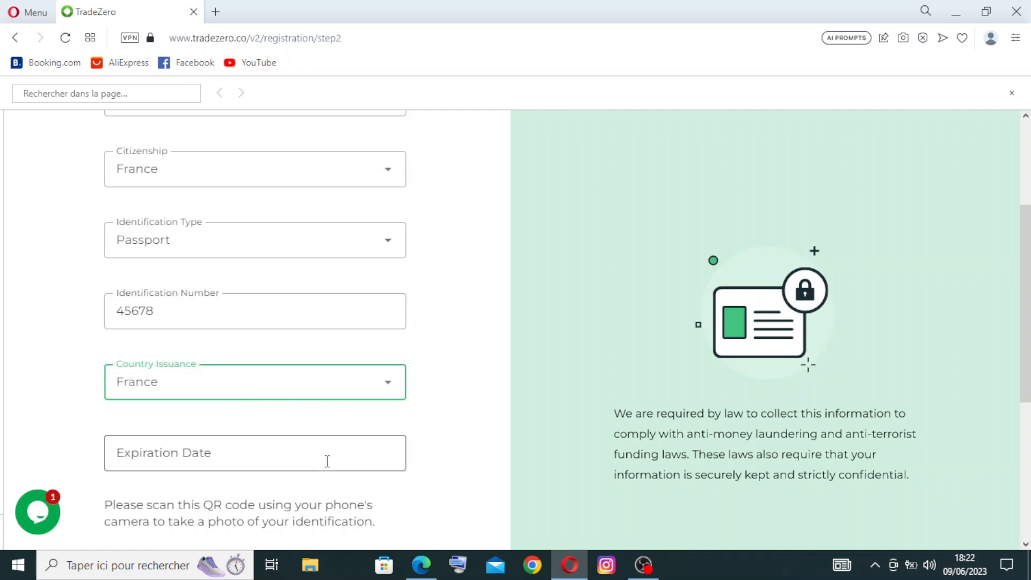
Enter the document expiration date 16/05/2024, correcting the mistyped year
{"action": "left_click", "coordinate": [254, 453]}
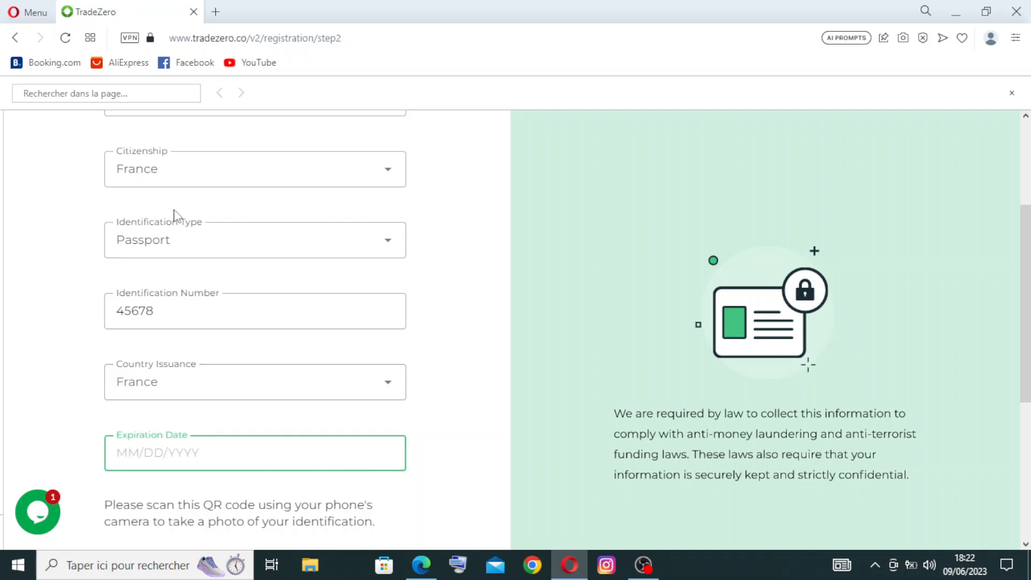
{"action": "mouse_move", "coordinate": [172, 233]}
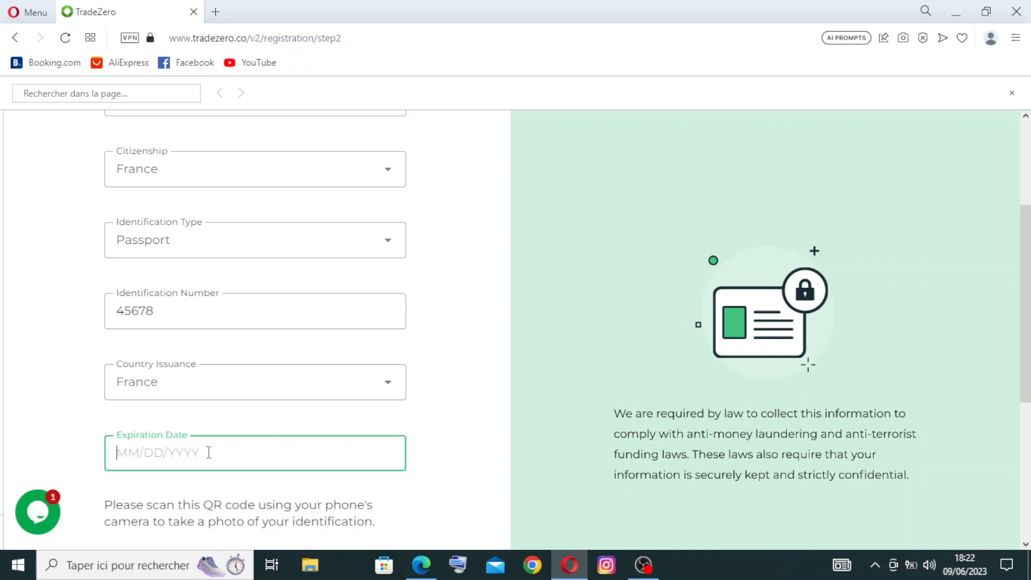
{"action": "type", "text": "16/05"}
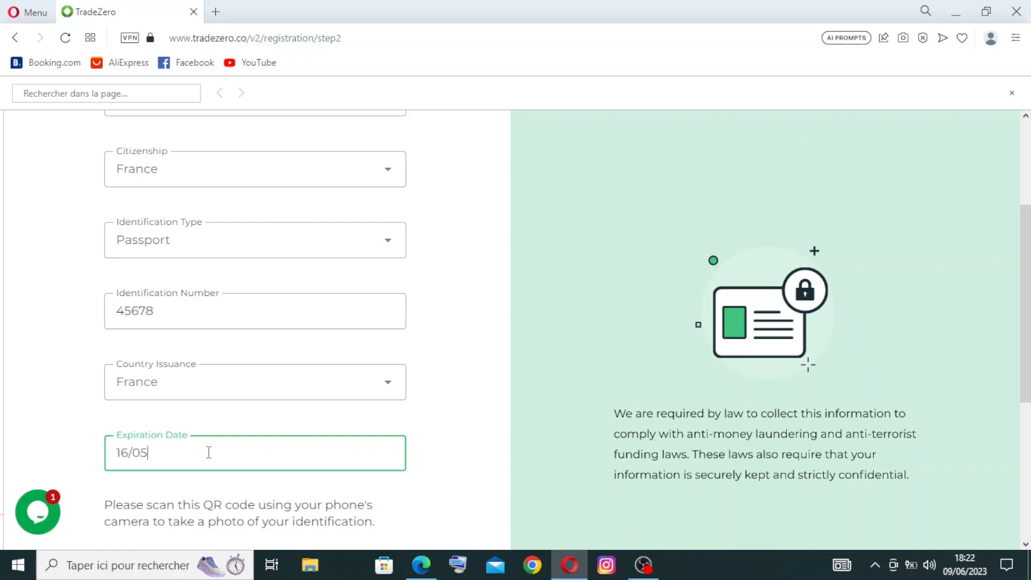
{"action": "type", "text": "/2924"}
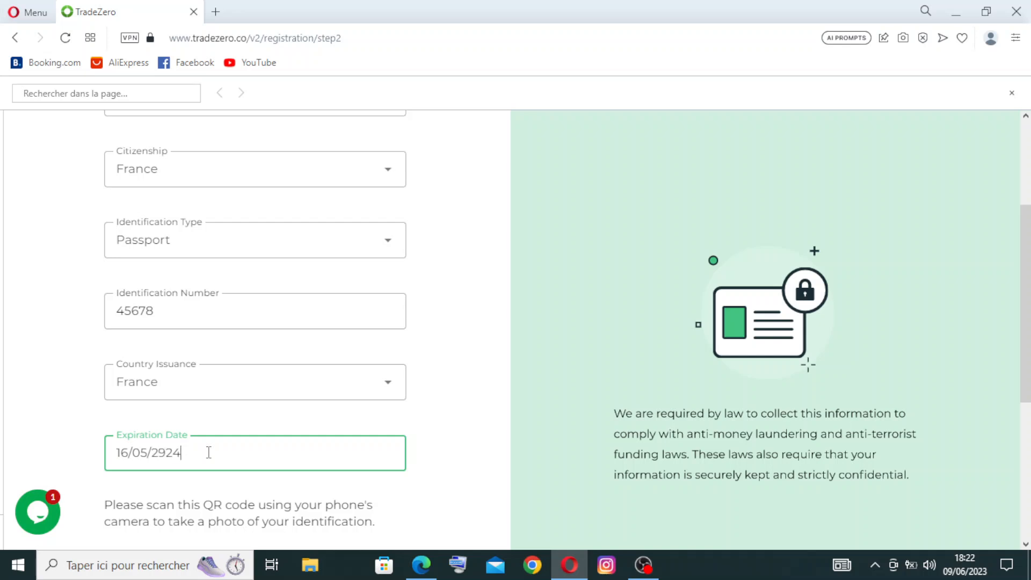
{"action": "key", "text": "BackSpace"}
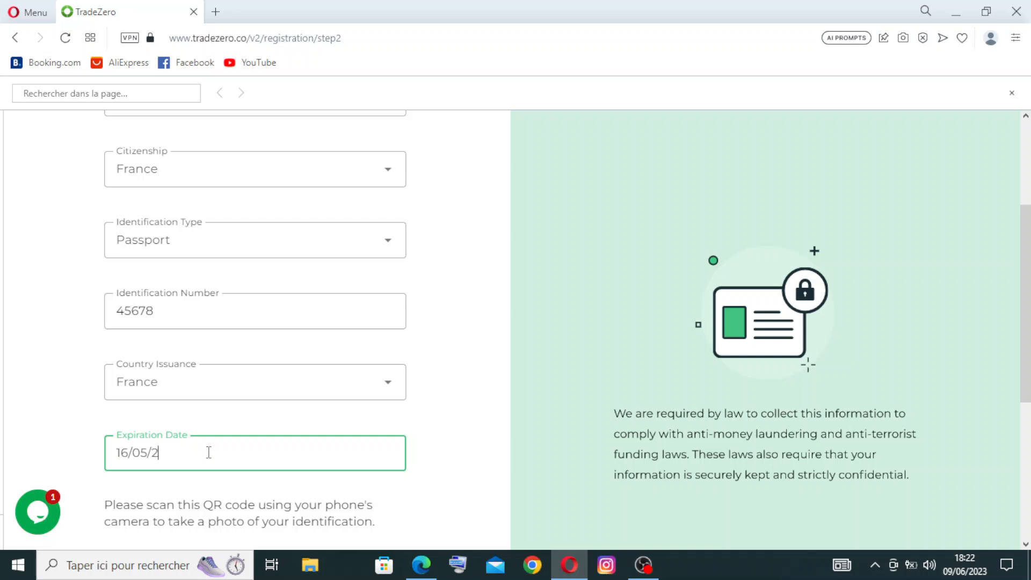
{"action": "type", "text": "024"}
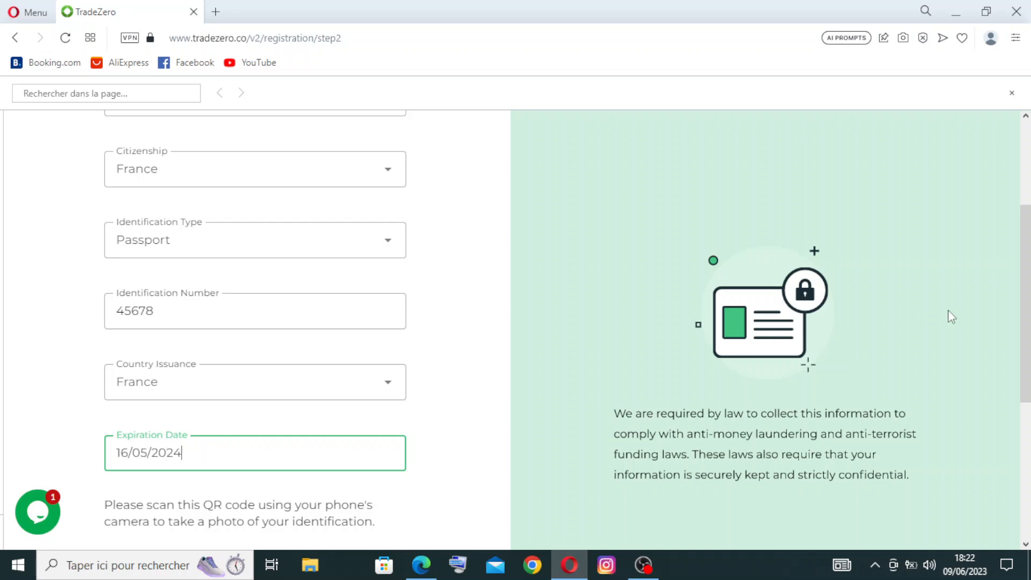
{"action": "scroll", "scroll_direction": "down", "scroll_amount": 3}
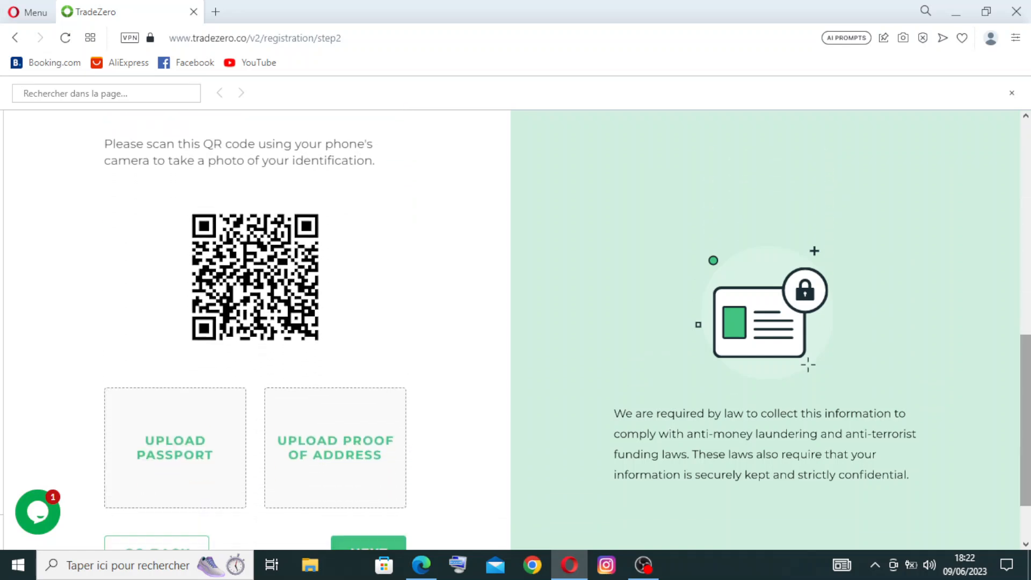
{"action": "scroll", "scroll_direction": "down", "scroll_amount": 3}
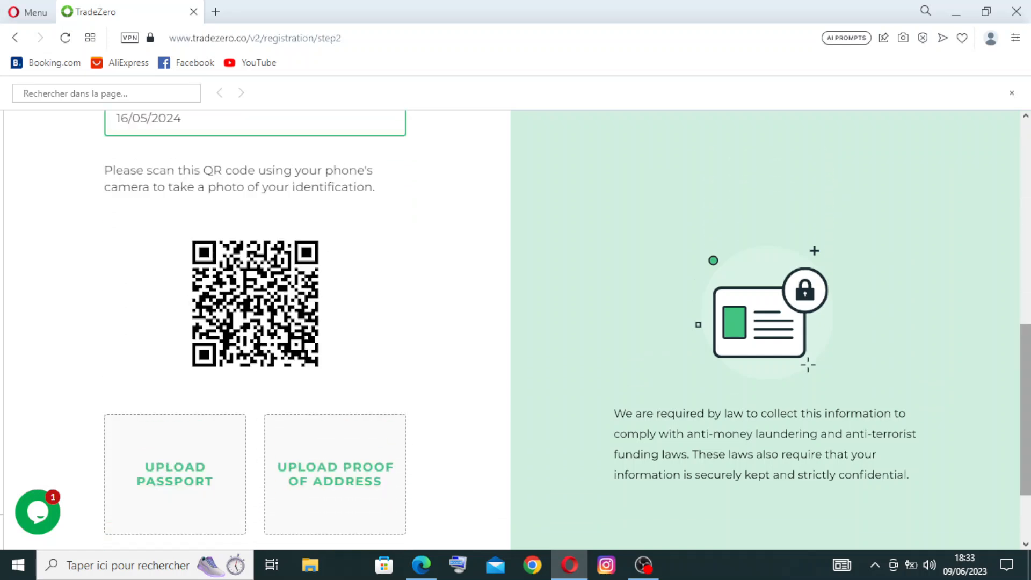
{"action": "mouse_move", "coordinate": [731, 301]}
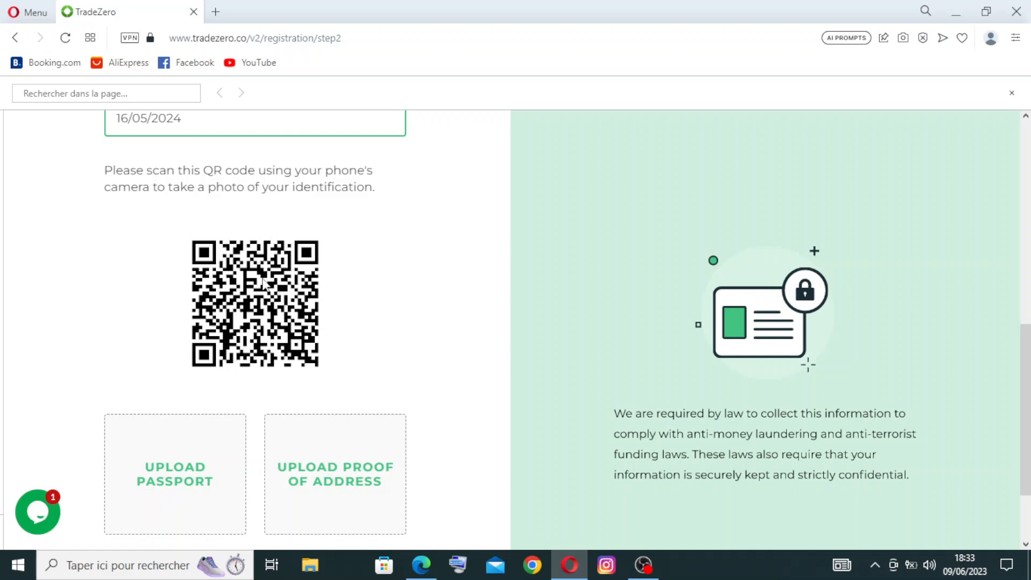
{"action": "mouse_move", "coordinate": [164, 307]}
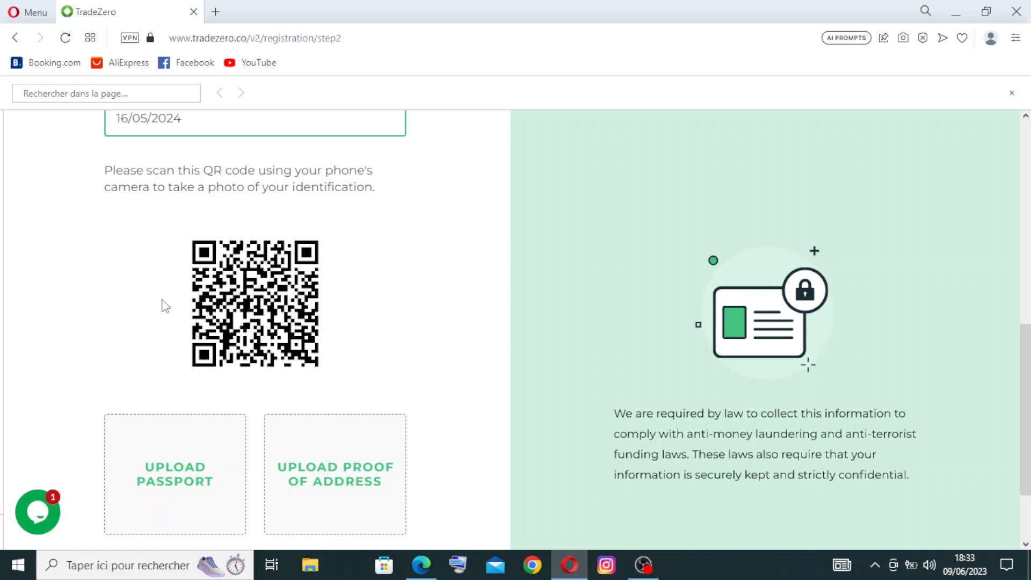
{"action": "left_click", "coordinate": [131, 118]}
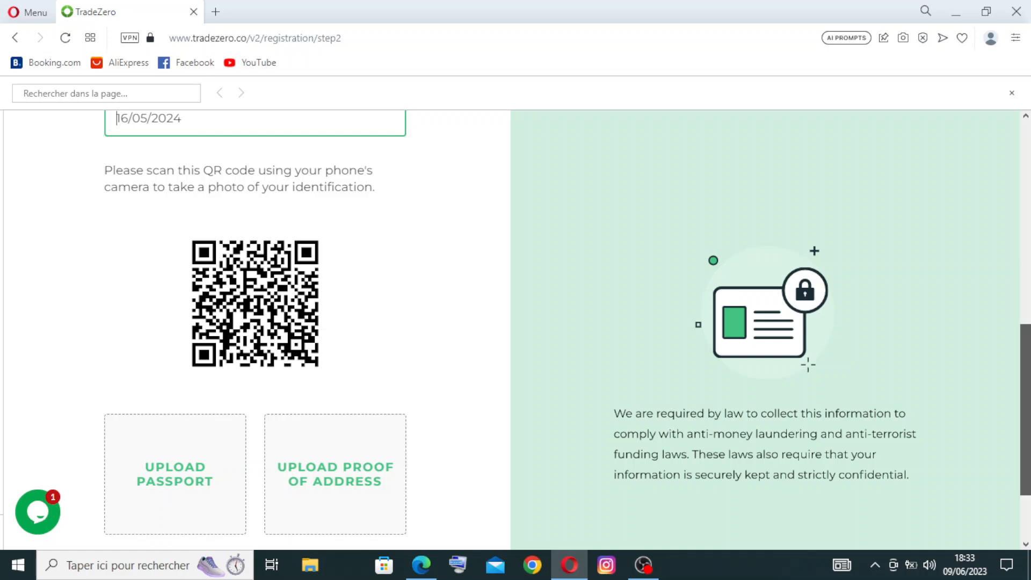
{"action": "scroll", "scroll_direction": "down", "scroll_amount": 3}
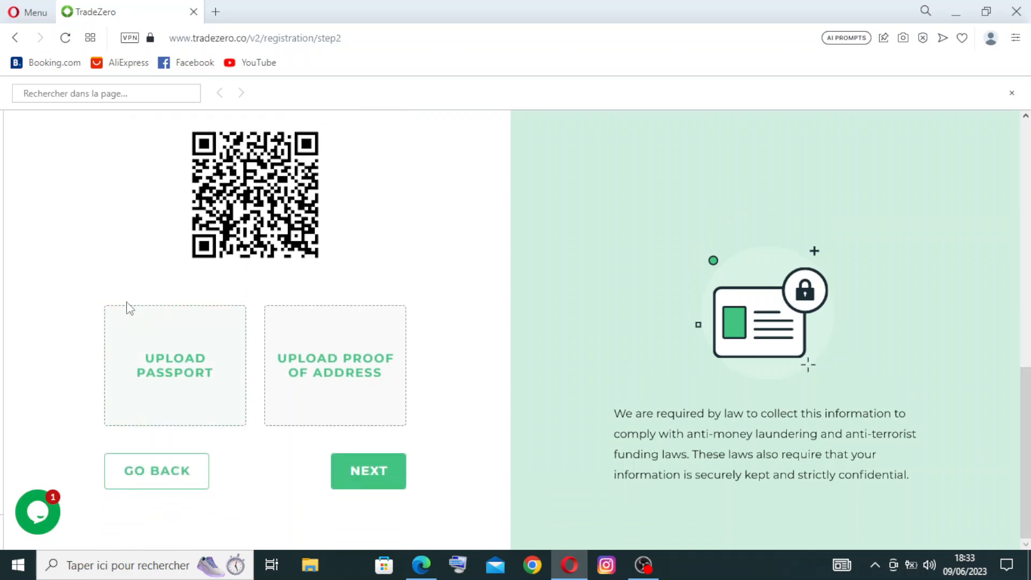
{"action": "mouse_move", "coordinate": [233, 49]}
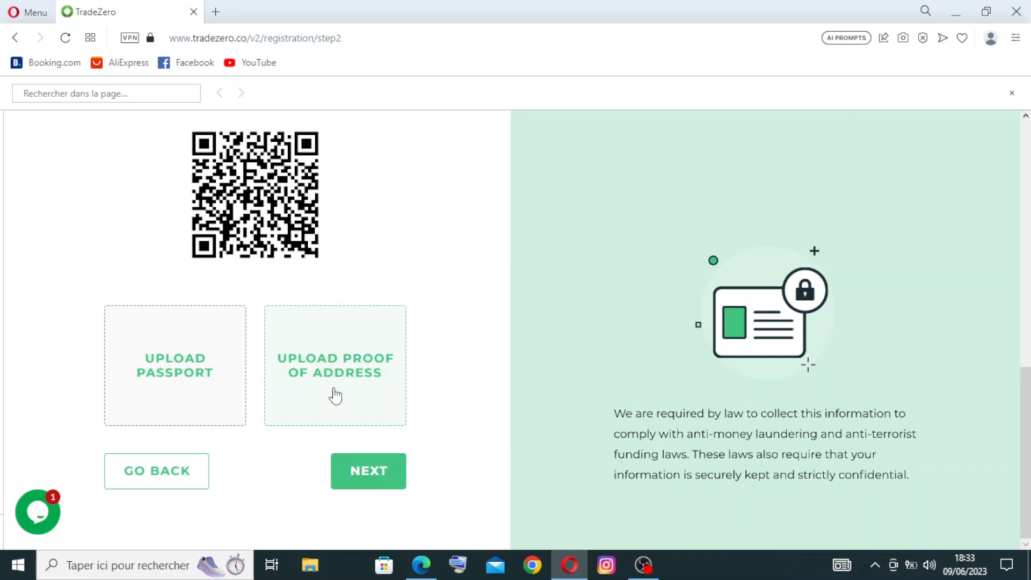
{"action": "mouse_move", "coordinate": [366, 482]}
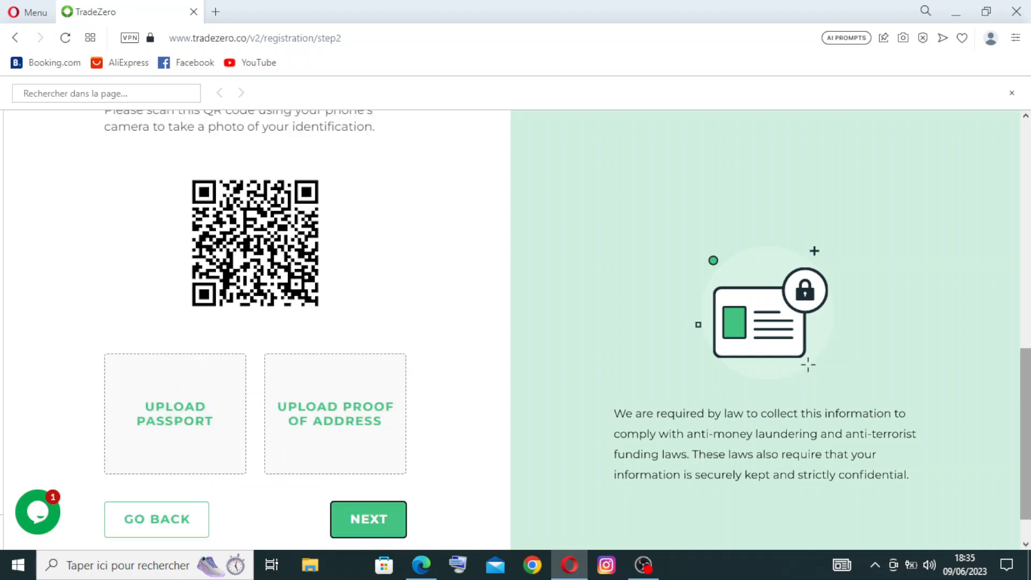
{"action": "scroll", "scroll_direction": "down", "scroll_amount": 3}
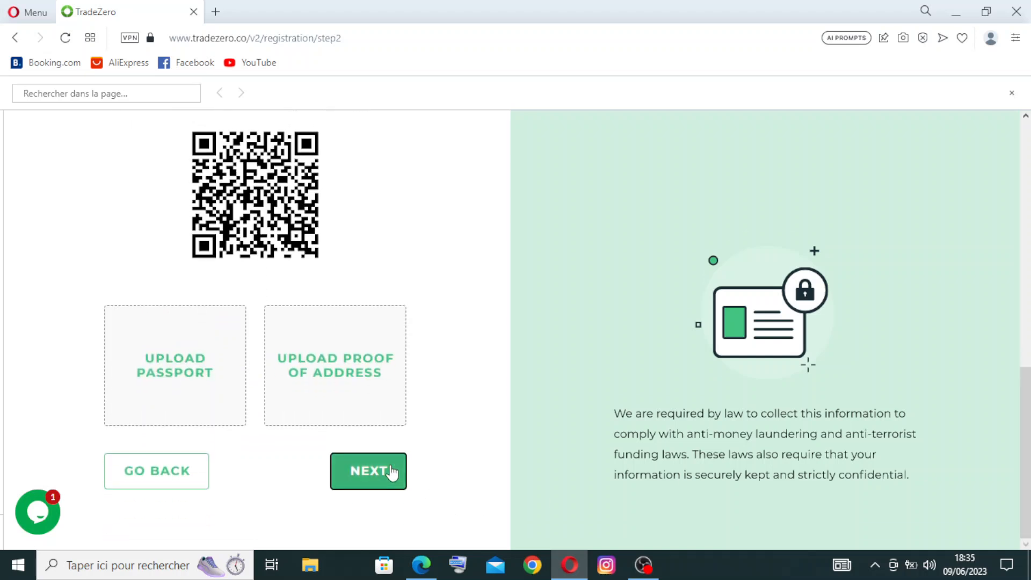
{"action": "mouse_move", "coordinate": [247, 265]}
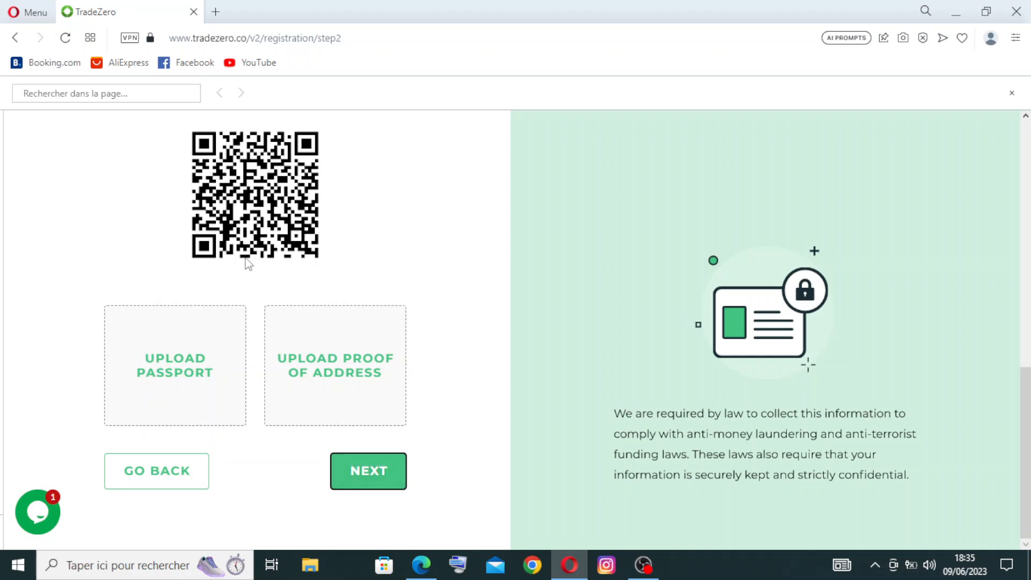
{"action": "mouse_move", "coordinate": [699, 260]}
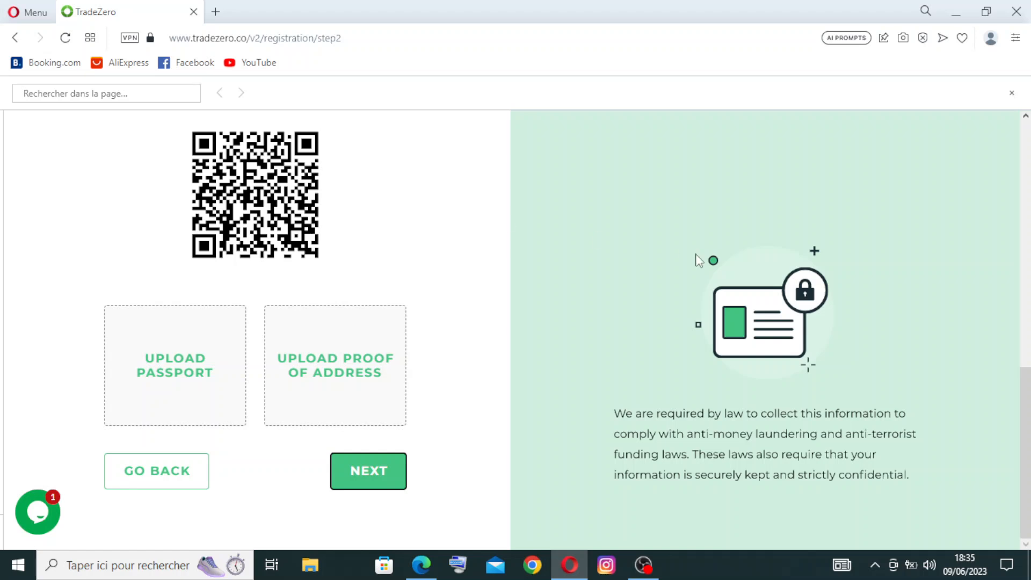
{"action": "mouse_move", "coordinate": [728, 314]}
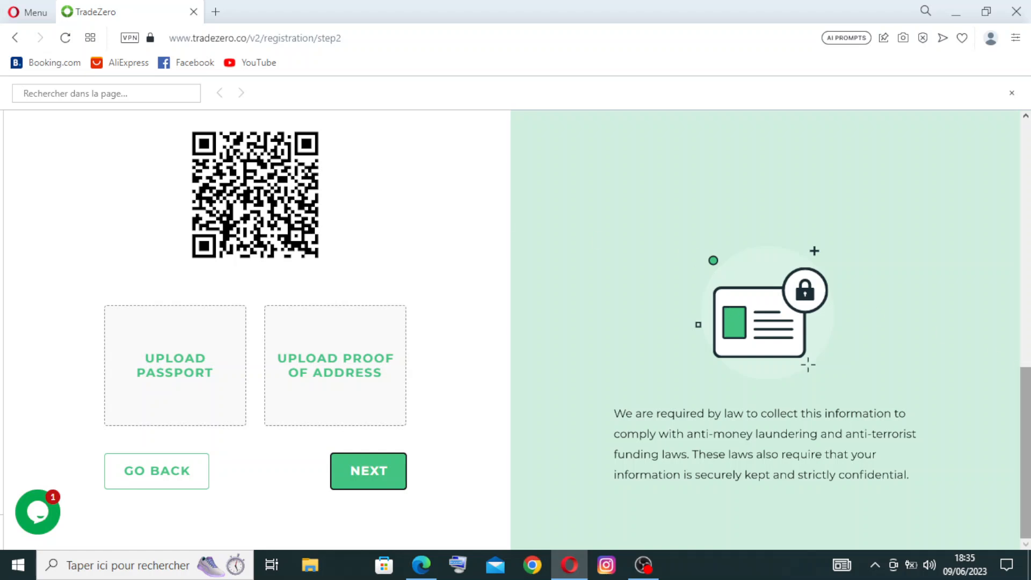
{"action": "scroll", "scroll_direction": "up", "scroll_amount": 3}
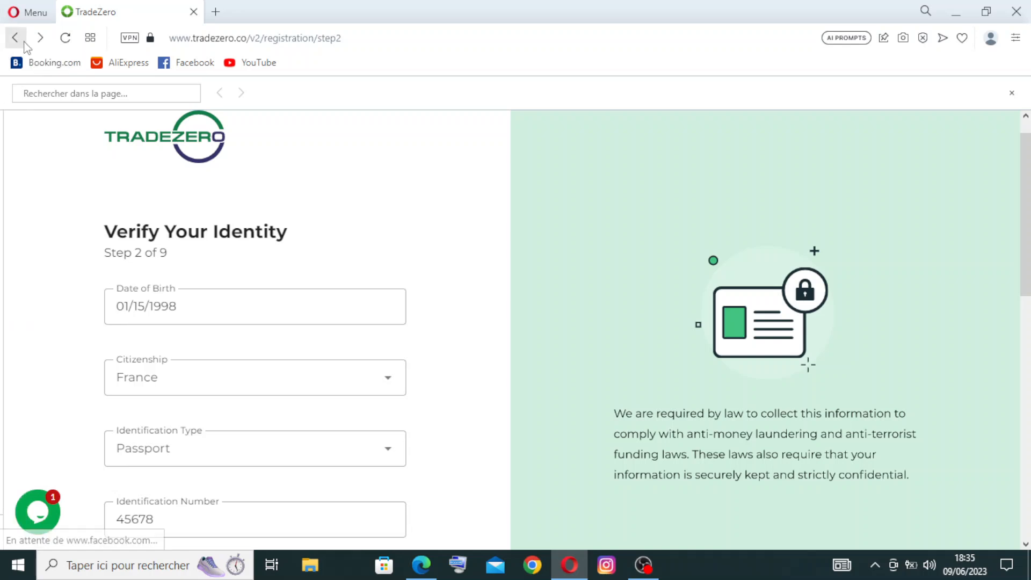
Go back twice past email verification to the registration start
{"action": "left_click", "coordinate": [14, 38]}
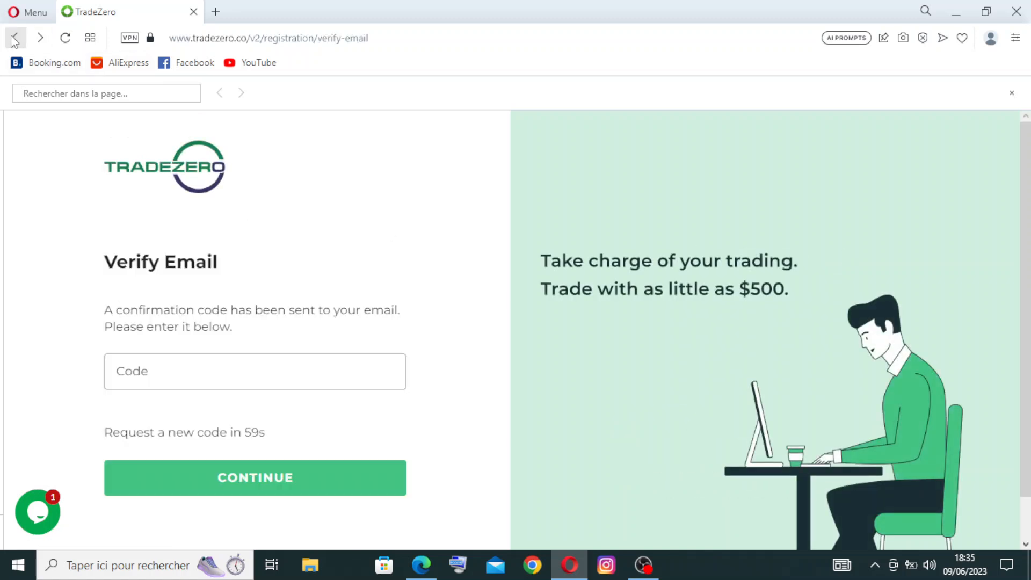
{"action": "left_click", "coordinate": [15, 37]}
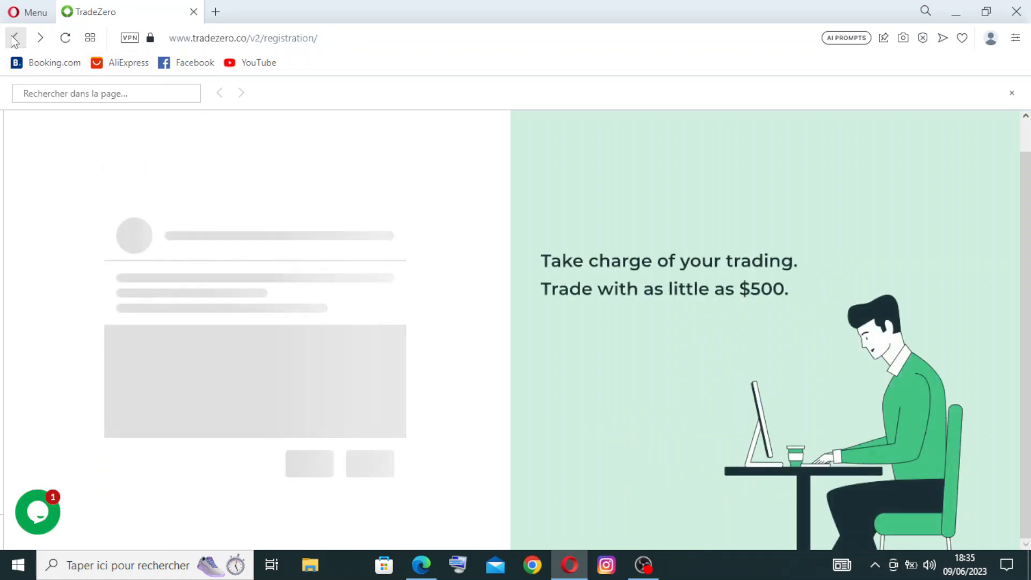